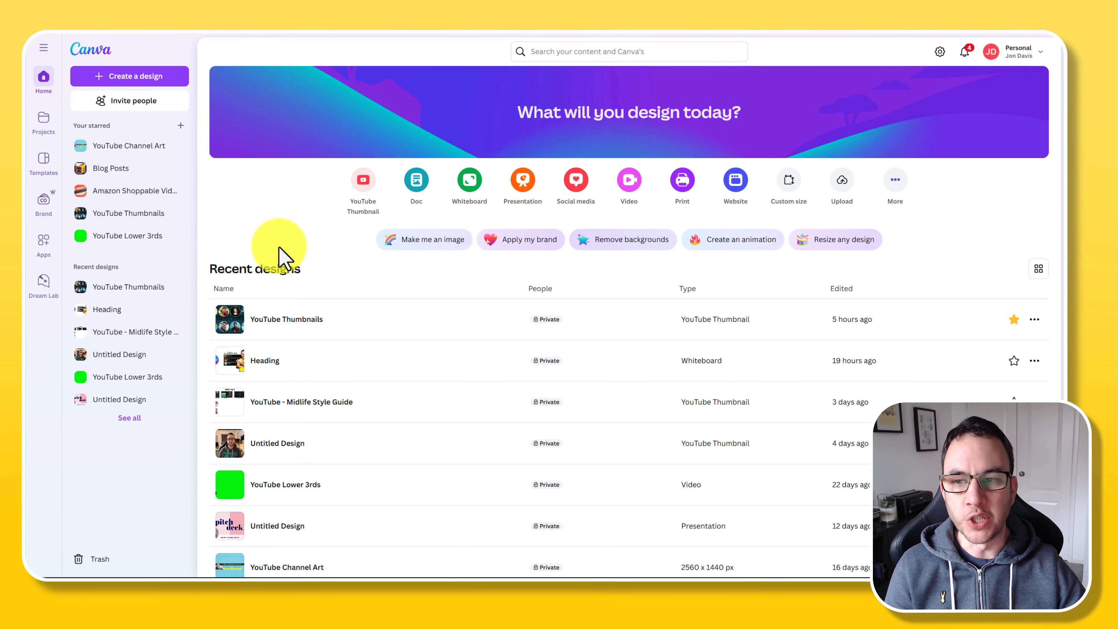
{"action": "mouse_move", "coordinate": [282, 175]}
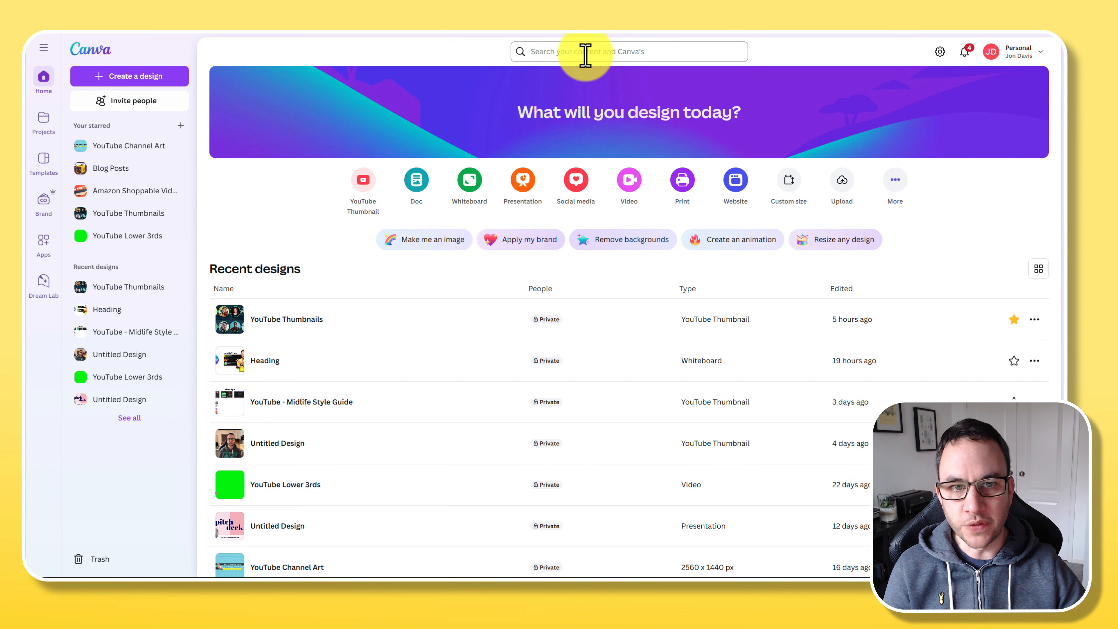
{"action": "mouse_move", "coordinate": [355, 156]}
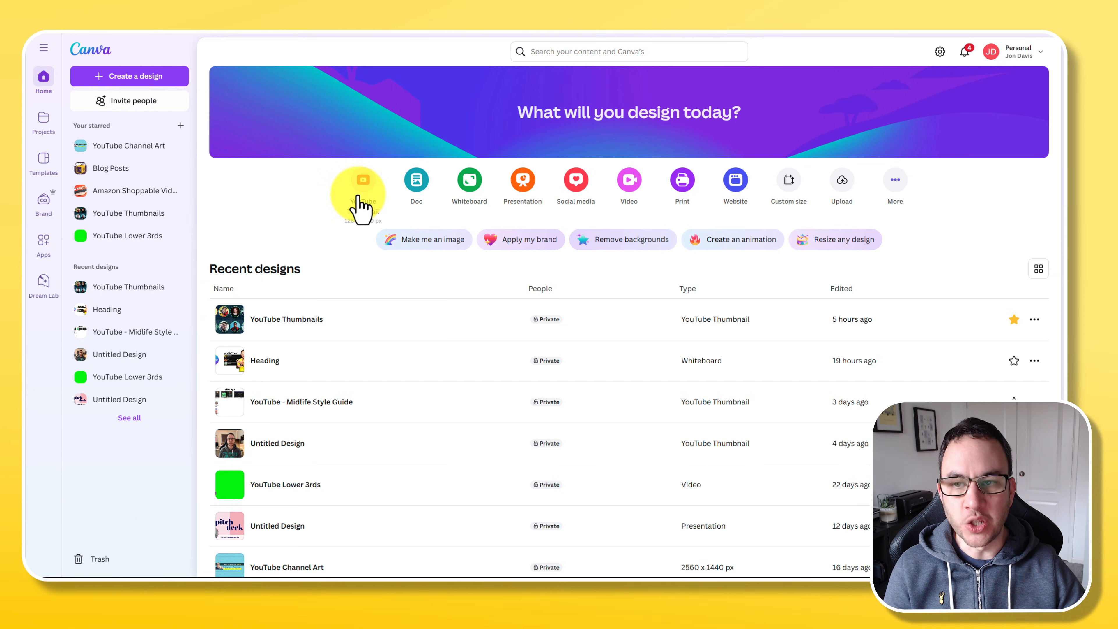
{"action": "mouse_move", "coordinate": [577, 140]}
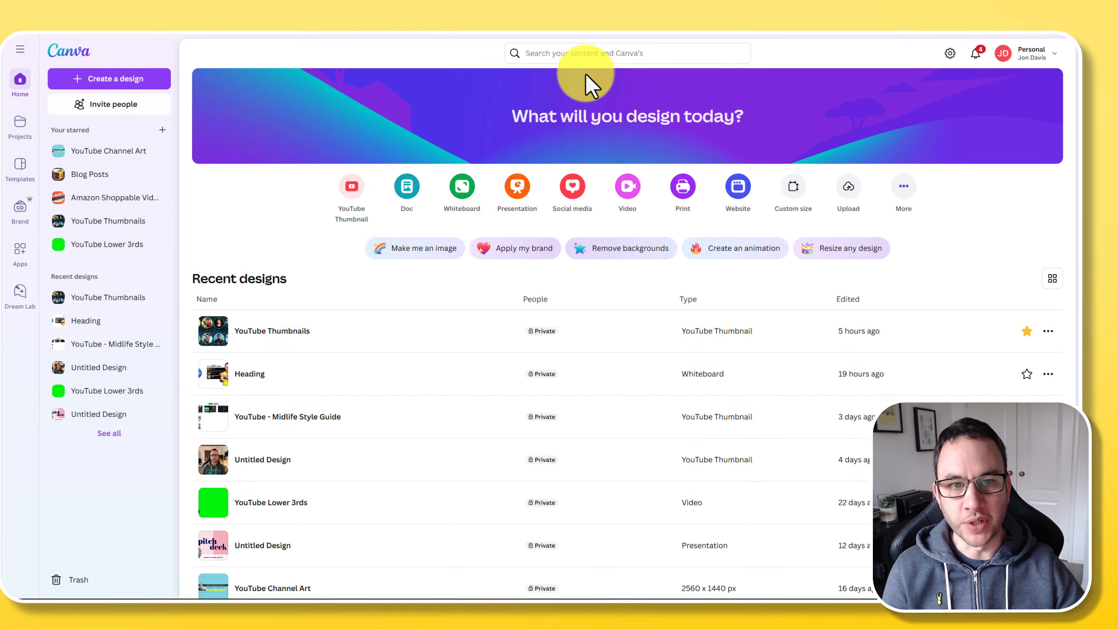
Rerun the 'youtube channel profile logo' search and preview the orange Talk With Me logo template
{"action": "left_click", "coordinate": [626, 53]}
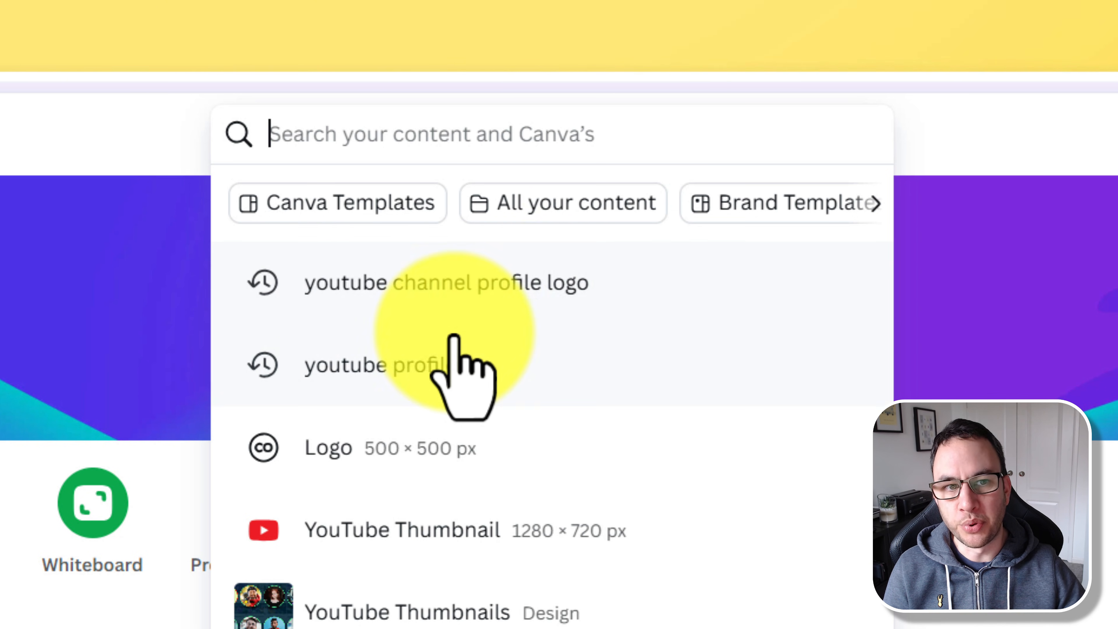
{"action": "left_click", "coordinate": [447, 283]}
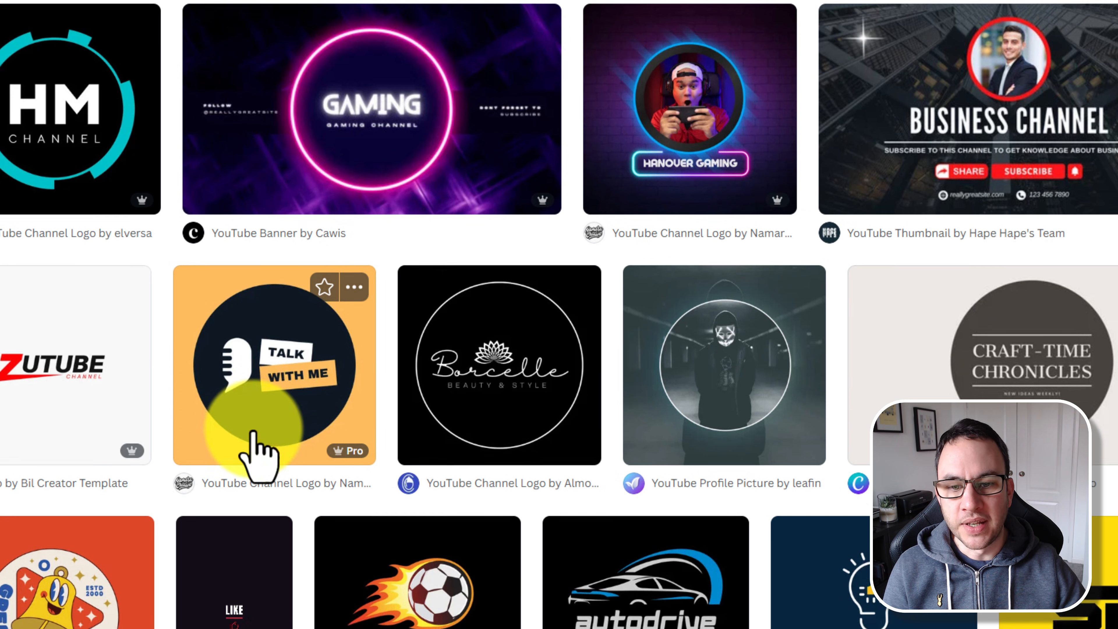
{"action": "scroll", "scroll_direction": "down", "scroll_amount": 3}
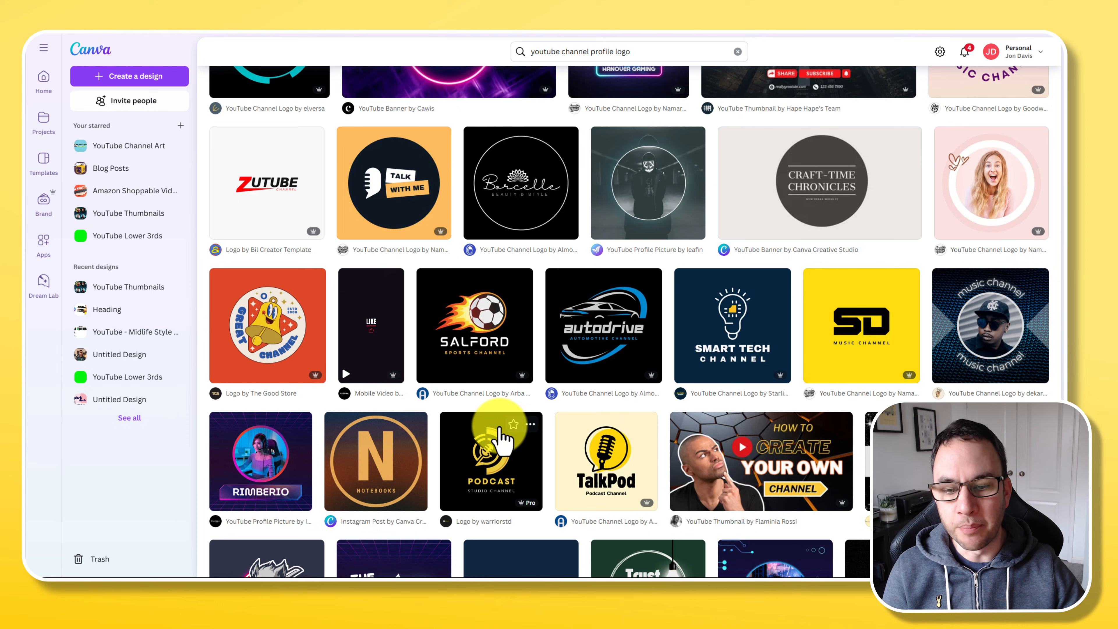
{"action": "mouse_move", "coordinate": [366, 188]}
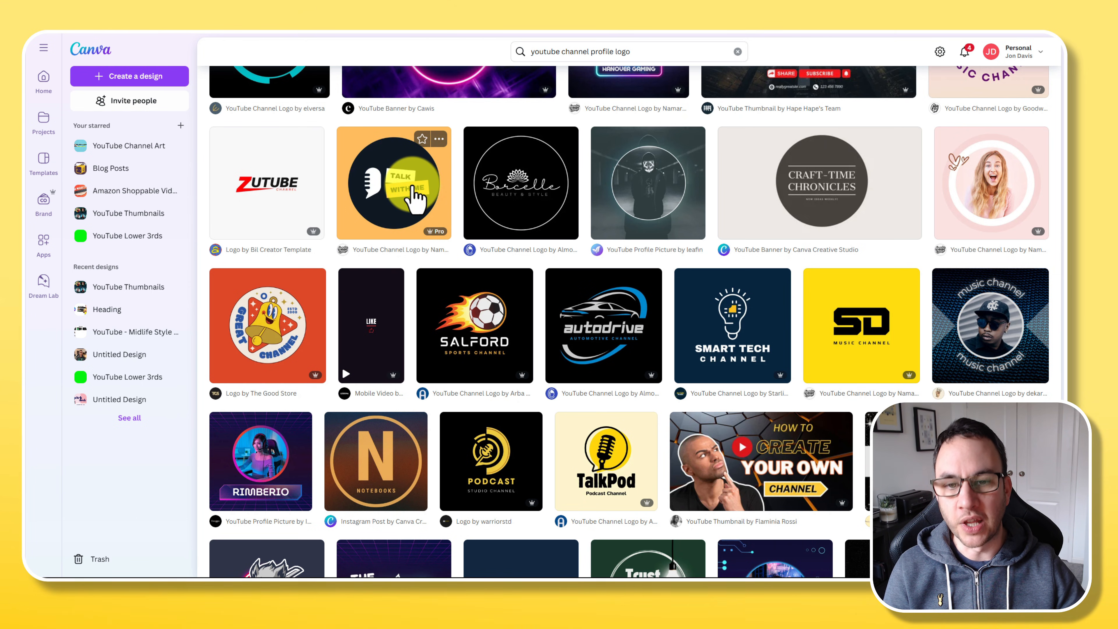
{"action": "left_click", "coordinate": [393, 182]}
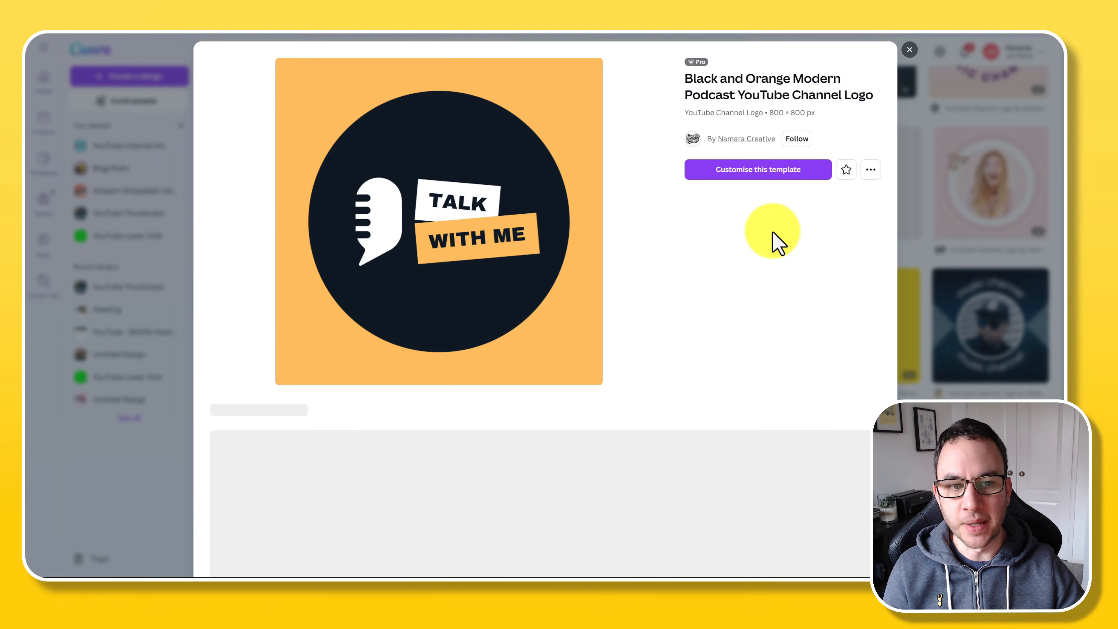
Customise the template, swapping the TALK WITH ME text for an enlarged 'Jon' heading
{"action": "left_click", "coordinate": [758, 169]}
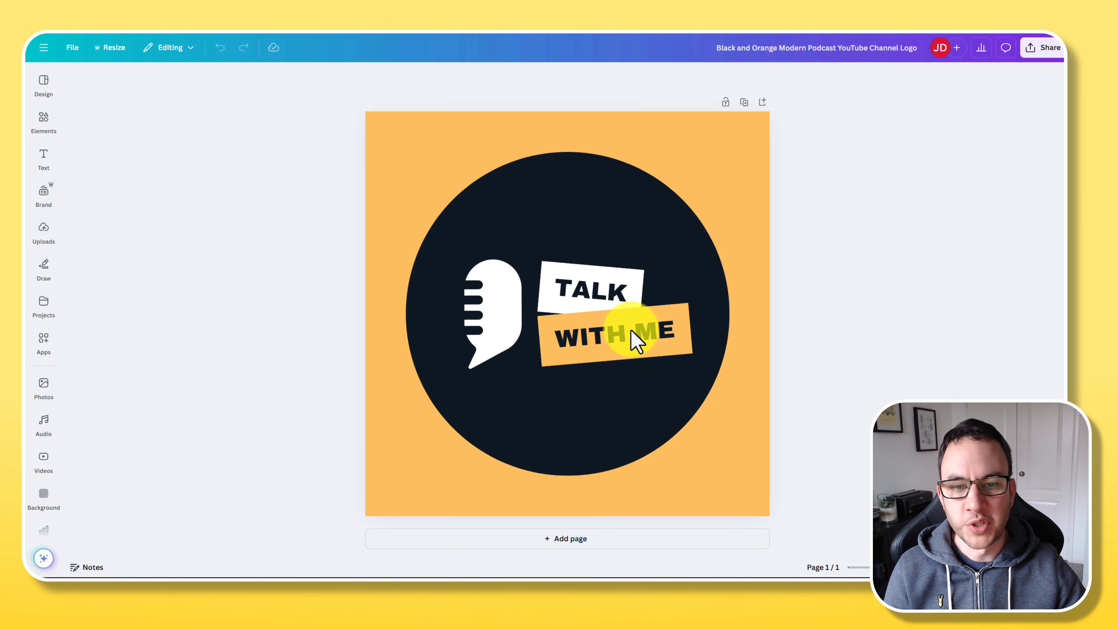
{"action": "left_click", "coordinate": [586, 289]}
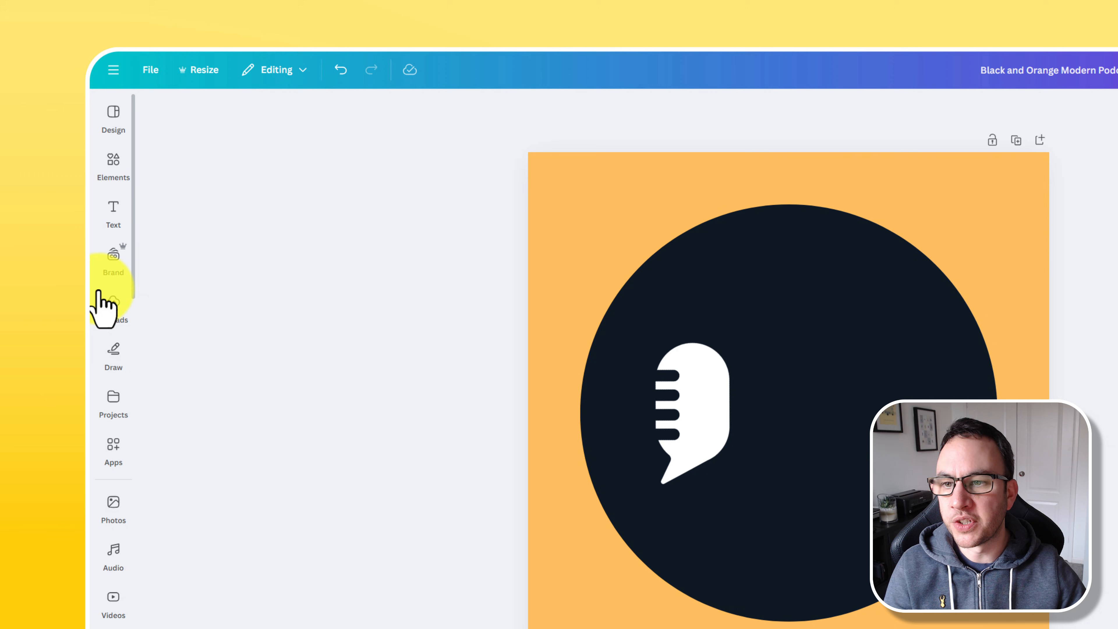
{"action": "left_click", "coordinate": [112, 212]}
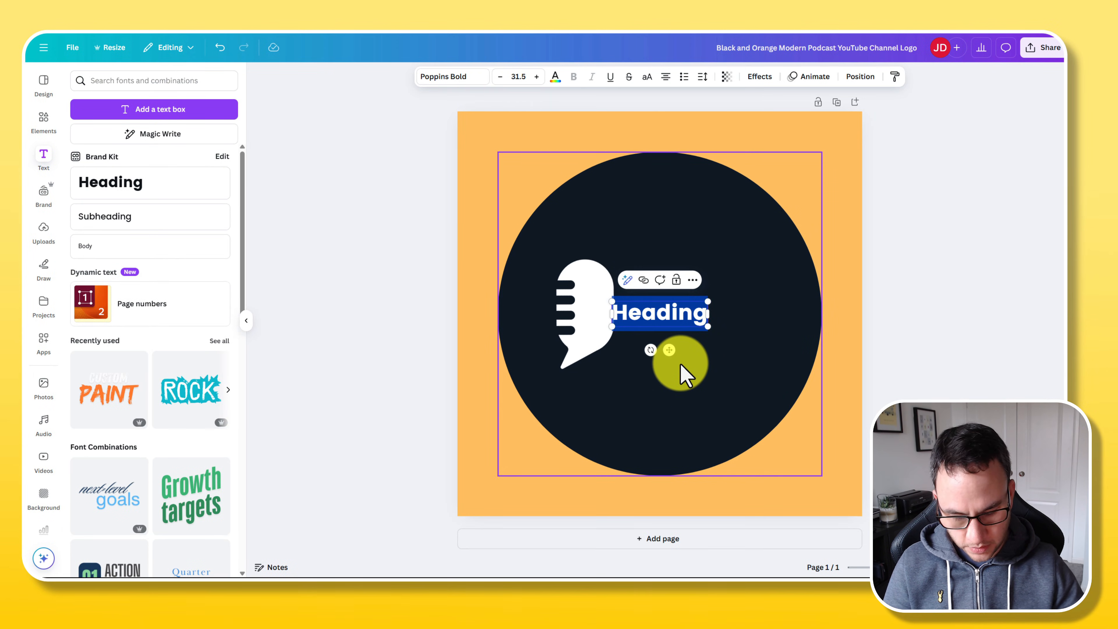
{"action": "type", "text": "Jon"}
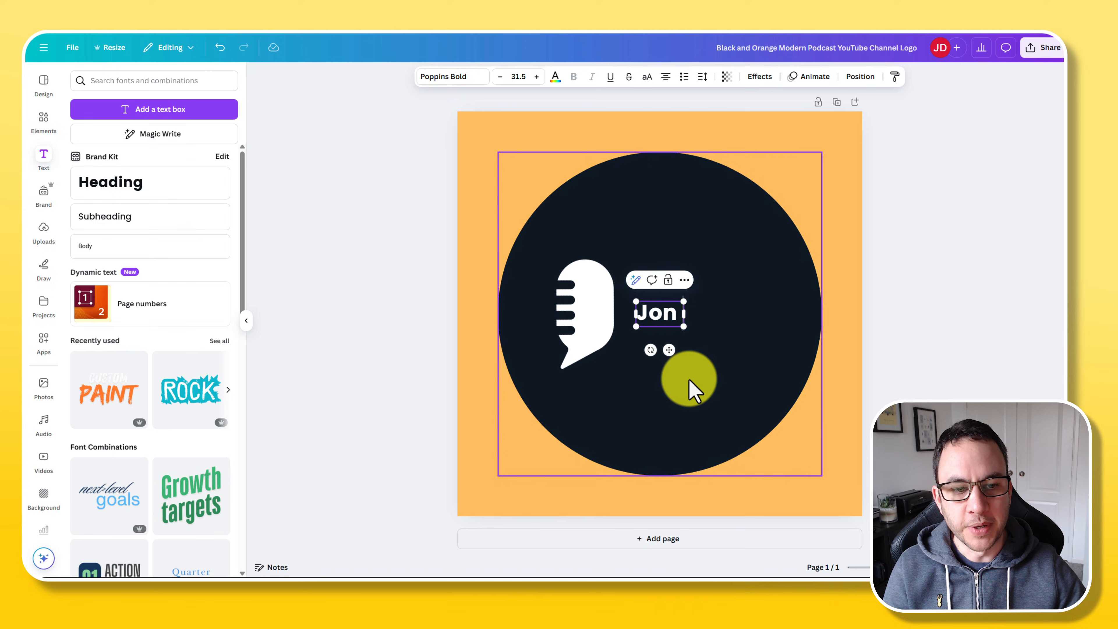
{"action": "left_click_drag", "start_coordinate": [688, 381], "coordinate": [674, 296]}
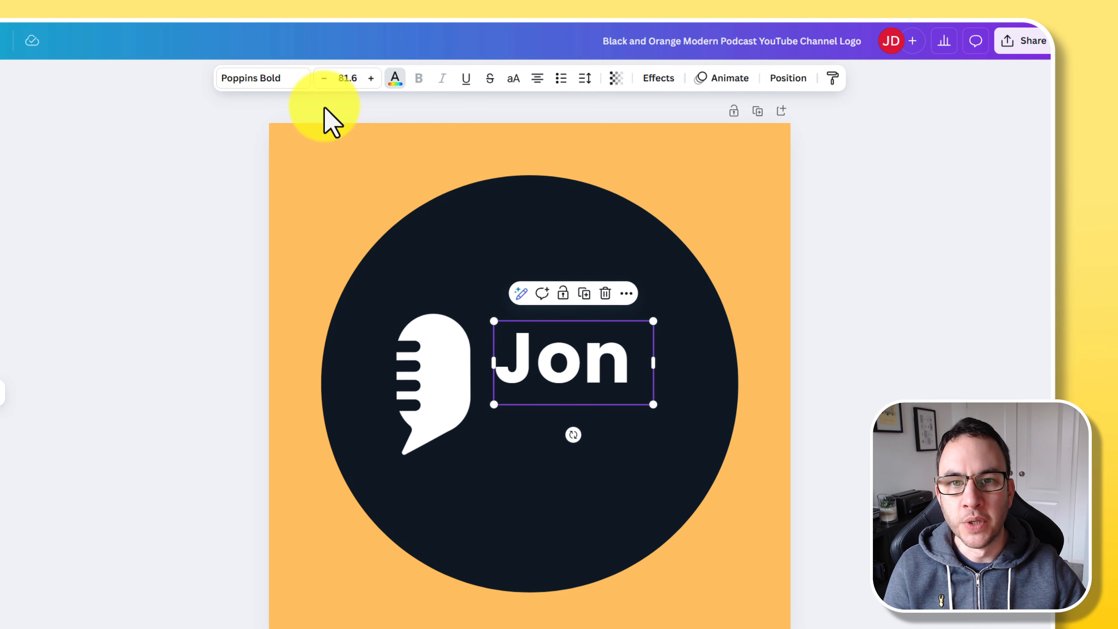
{"action": "left_click", "coordinate": [394, 78]}
{"action": "type", "text": "man with glasses logo"}
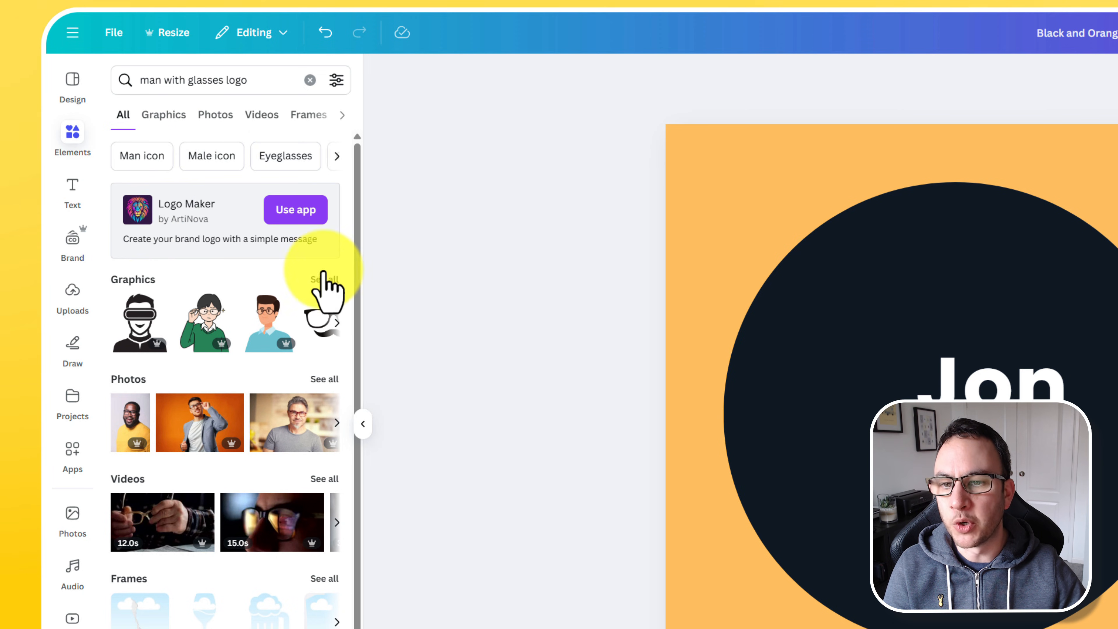
Add the man-with-glasses graphic below the name and recolour it white
{"action": "left_click", "coordinate": [163, 114]}
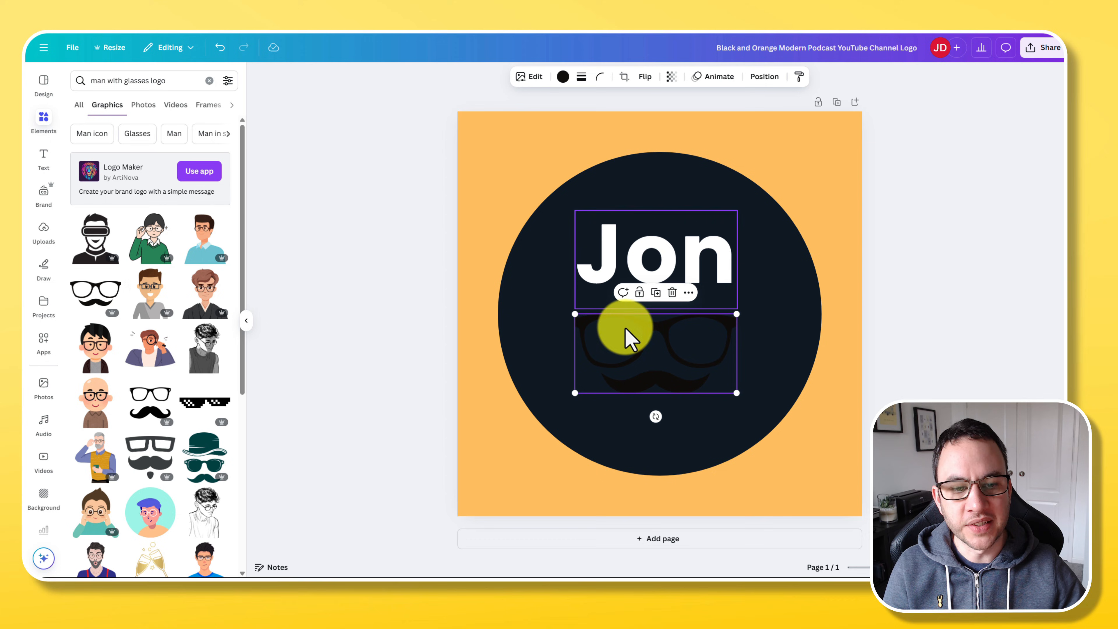
{"action": "left_click", "coordinate": [563, 76]}
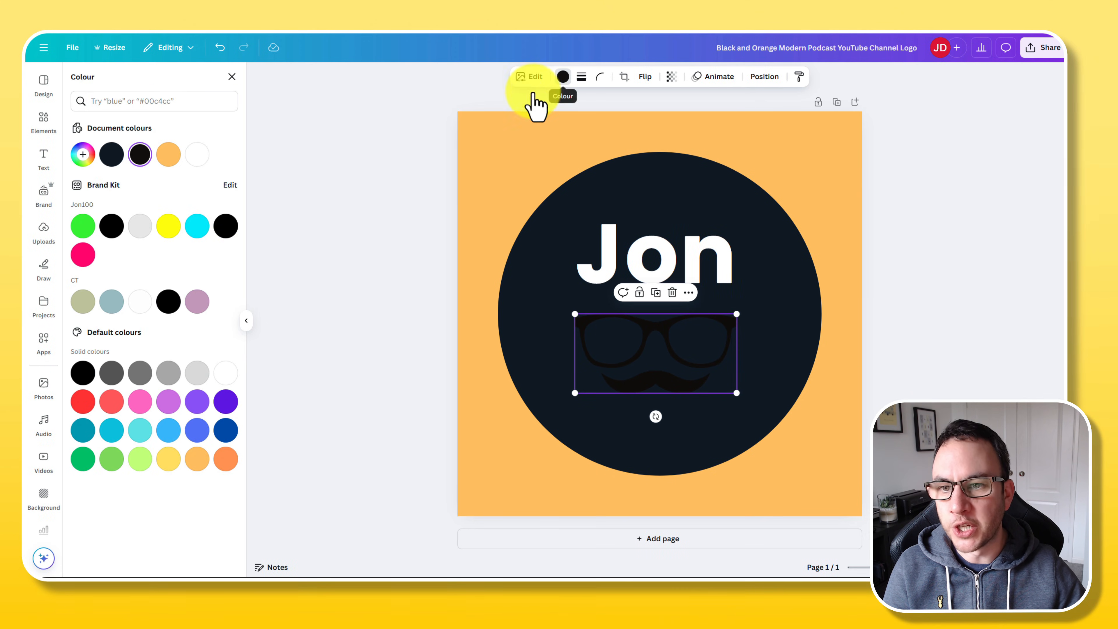
{"action": "left_click", "coordinate": [140, 301]}
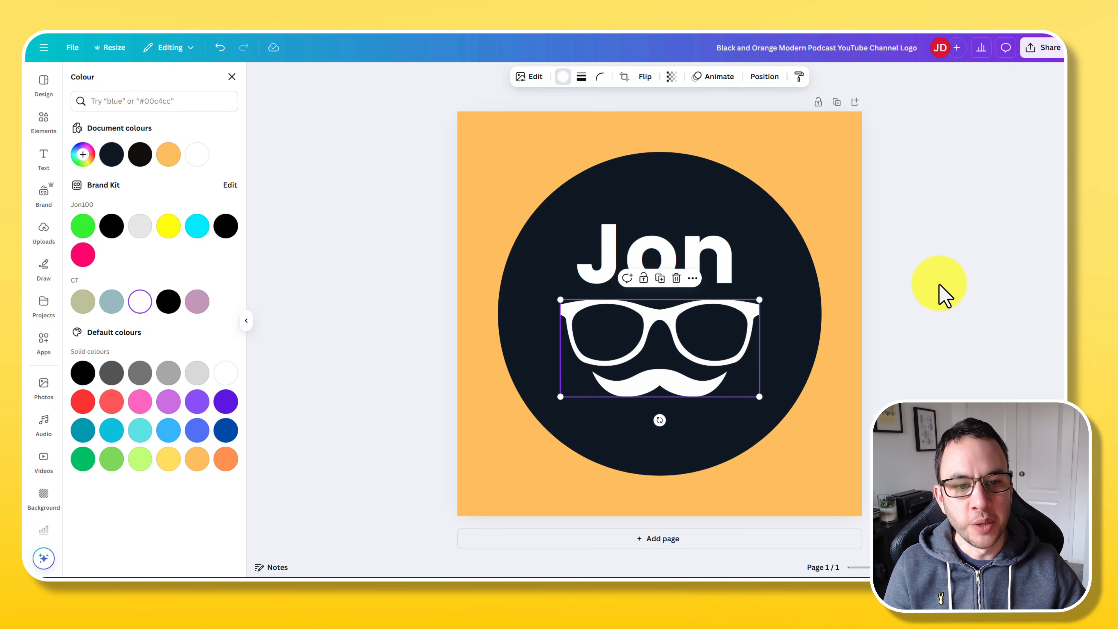
{"action": "left_click", "coordinate": [43, 121]}
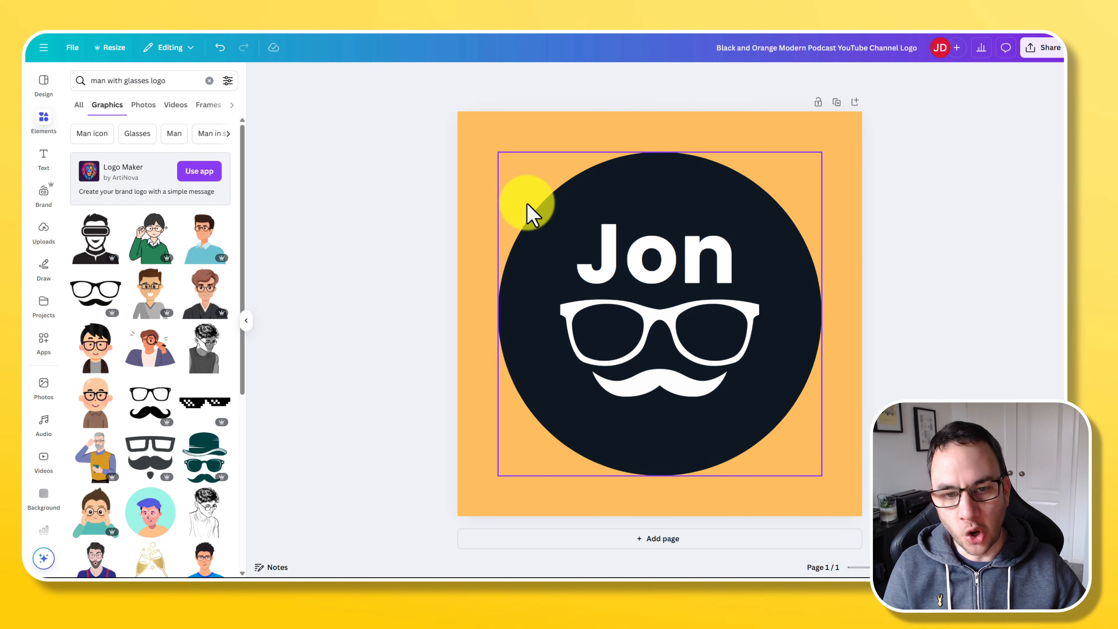
{"action": "left_click_drag", "start_coordinate": [528, 206], "coordinate": [591, 256]}
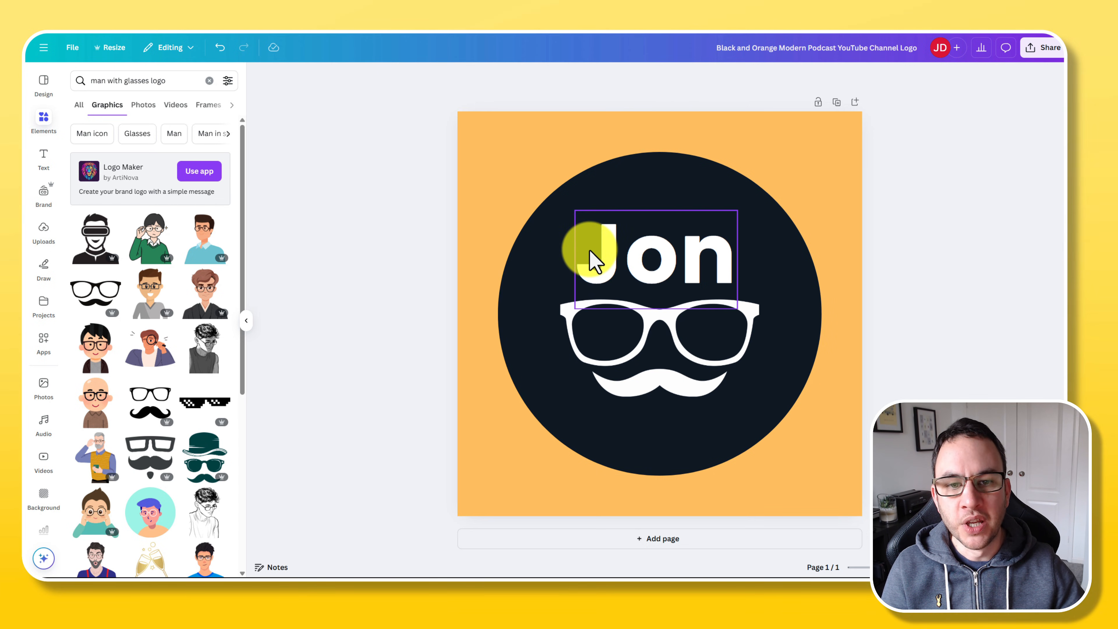
{"action": "left_click", "coordinate": [349, 228]}
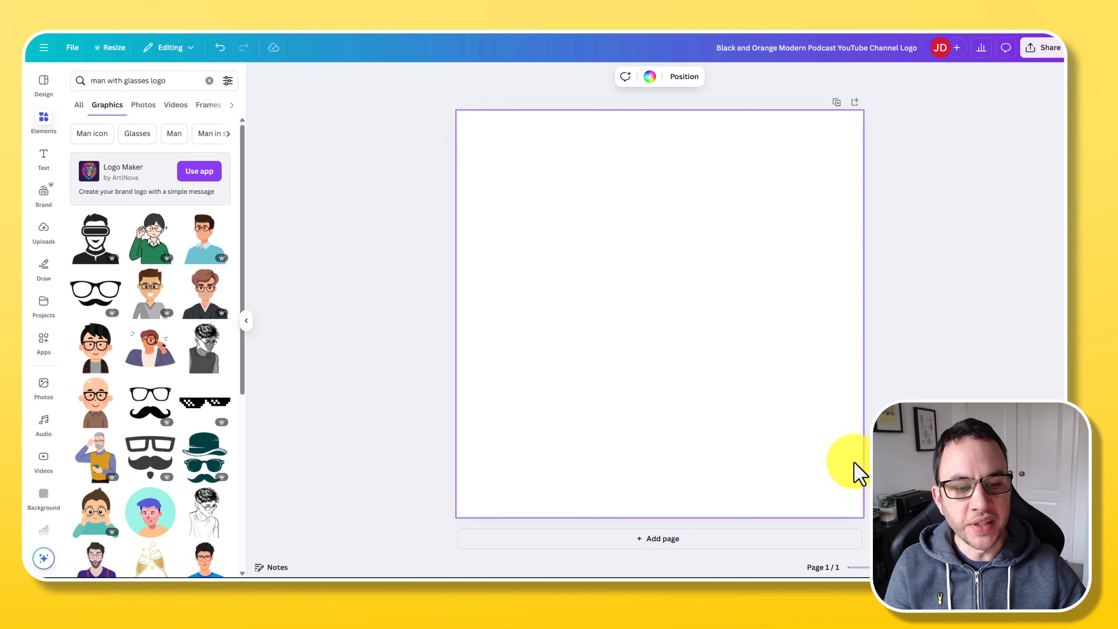
{"action": "mouse_move", "coordinate": [877, 175]}
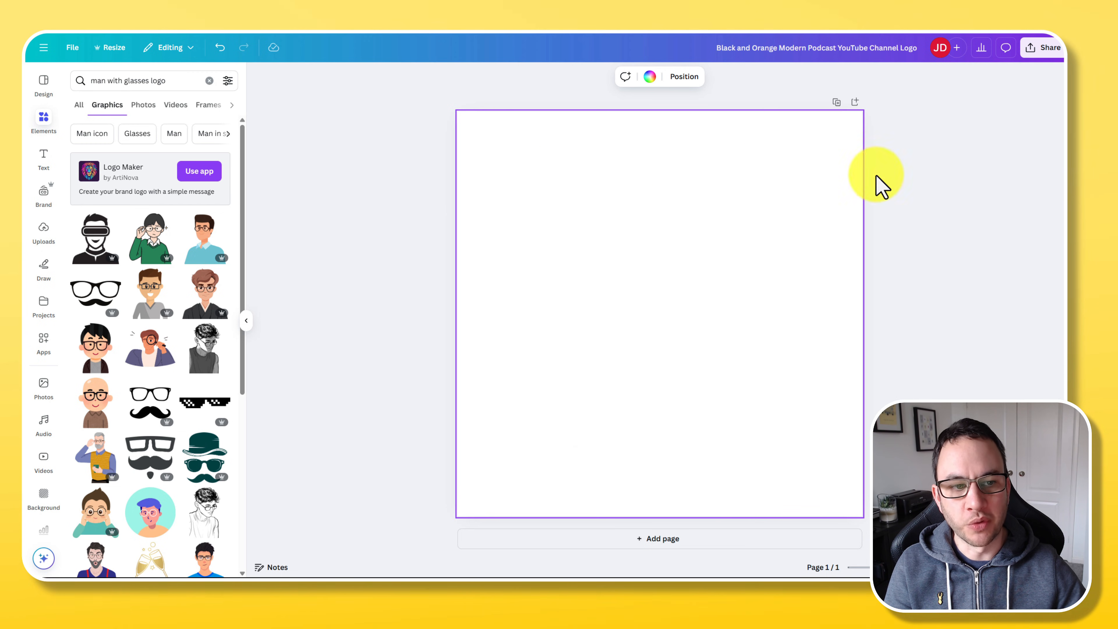
{"action": "mouse_move", "coordinate": [71, 149]}
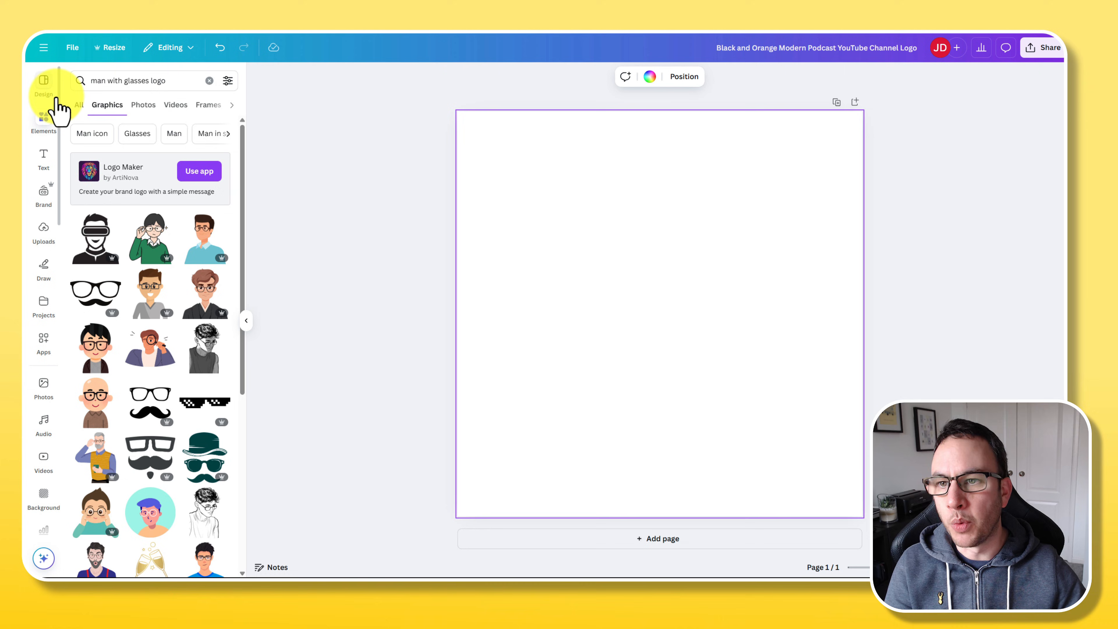
Search Elements for 'frame', narrow to circle frames and add one to the page
{"action": "type", "text": "fra"}
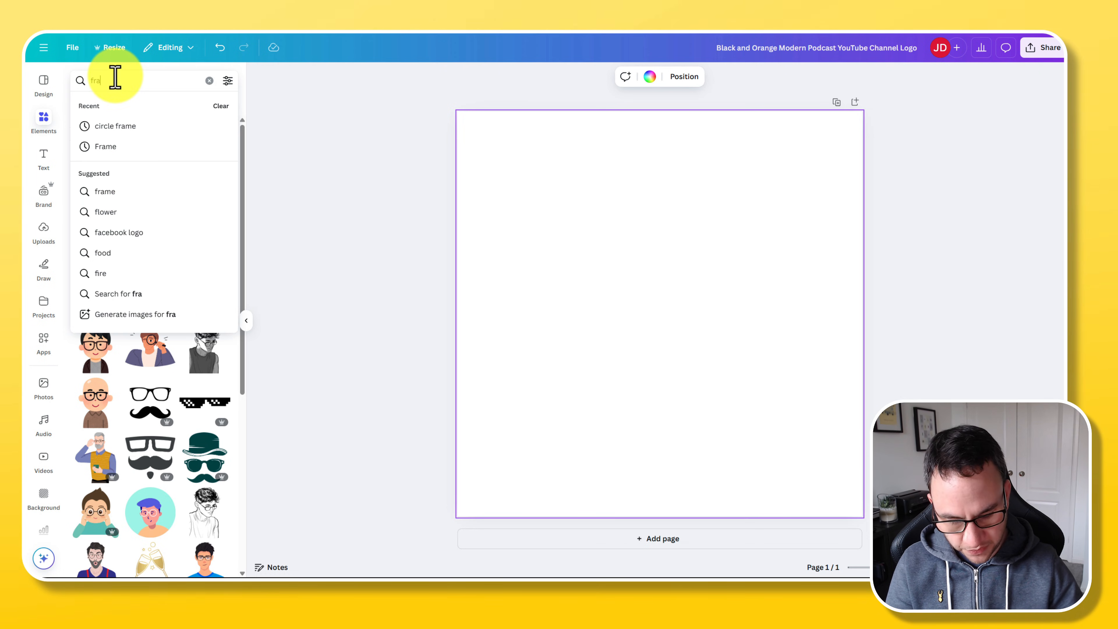
{"action": "type", "text": "frame"}
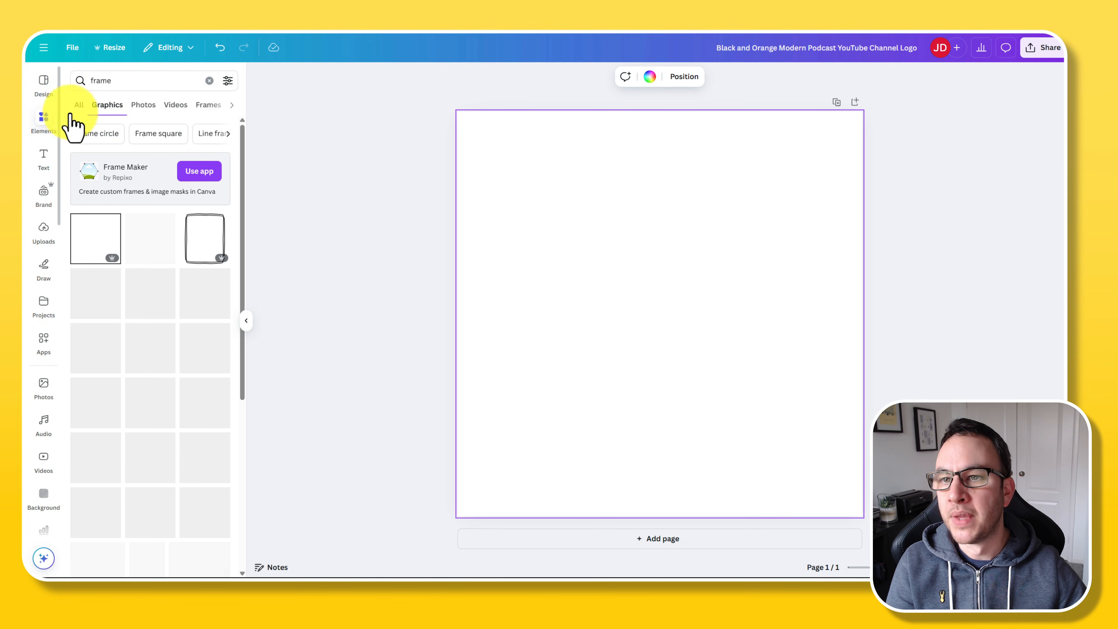
{"action": "left_click", "coordinate": [79, 105]}
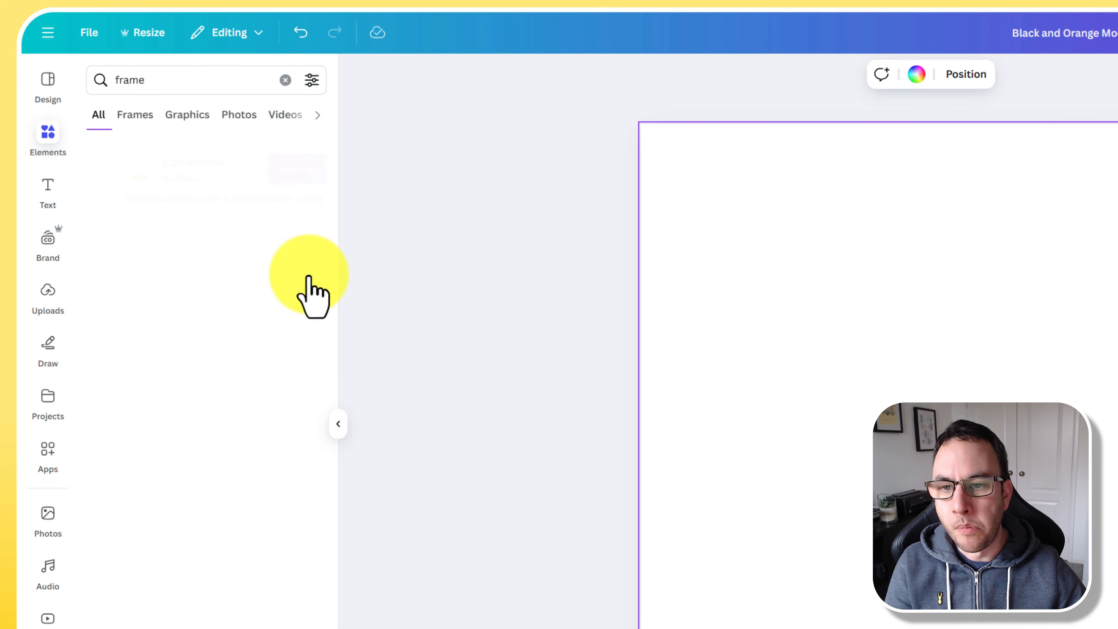
{"action": "left_click", "coordinate": [135, 114]}
{"action": "type", "text": " circle"}
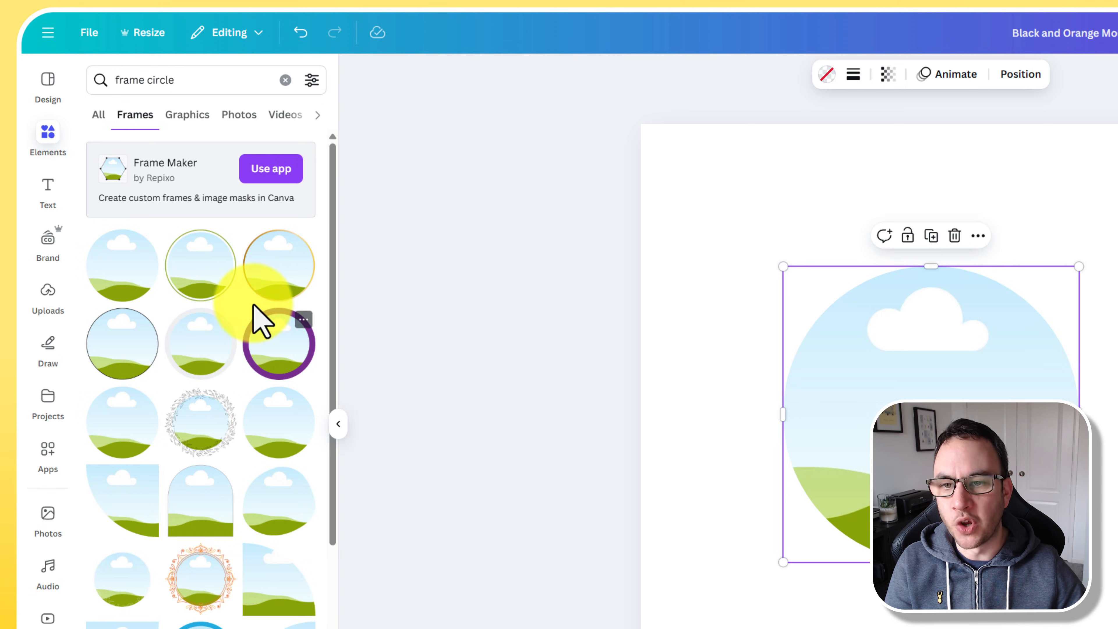
{"action": "left_click", "coordinate": [338, 425]}
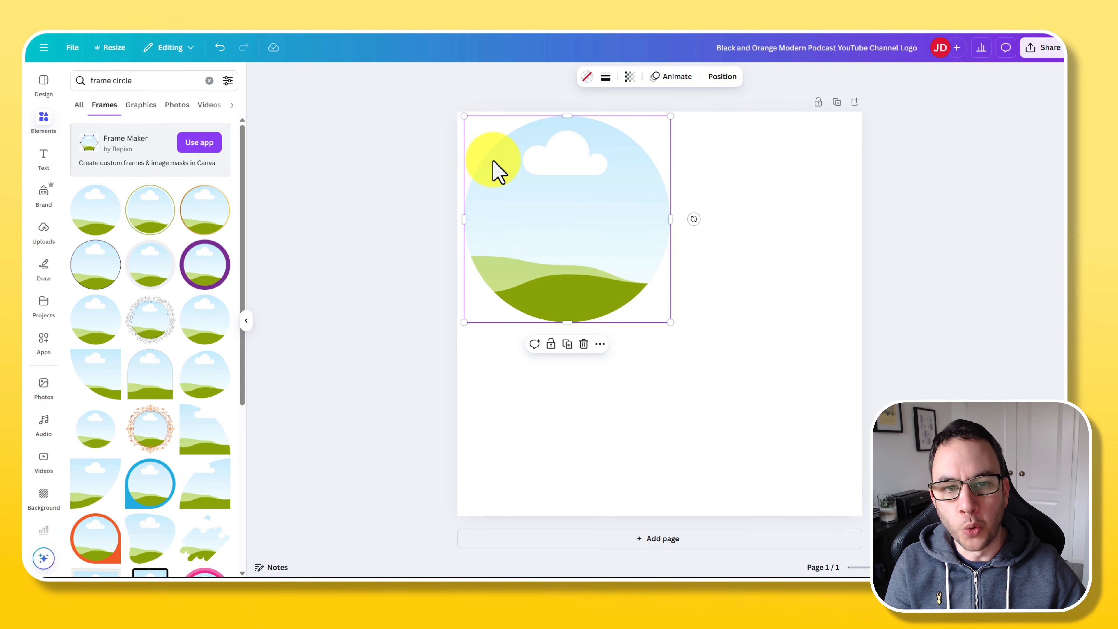
Align the circle frame top-left and enlarge it to fill the square page
{"action": "left_click_drag", "start_coordinate": [492, 161], "coordinate": [671, 318]}
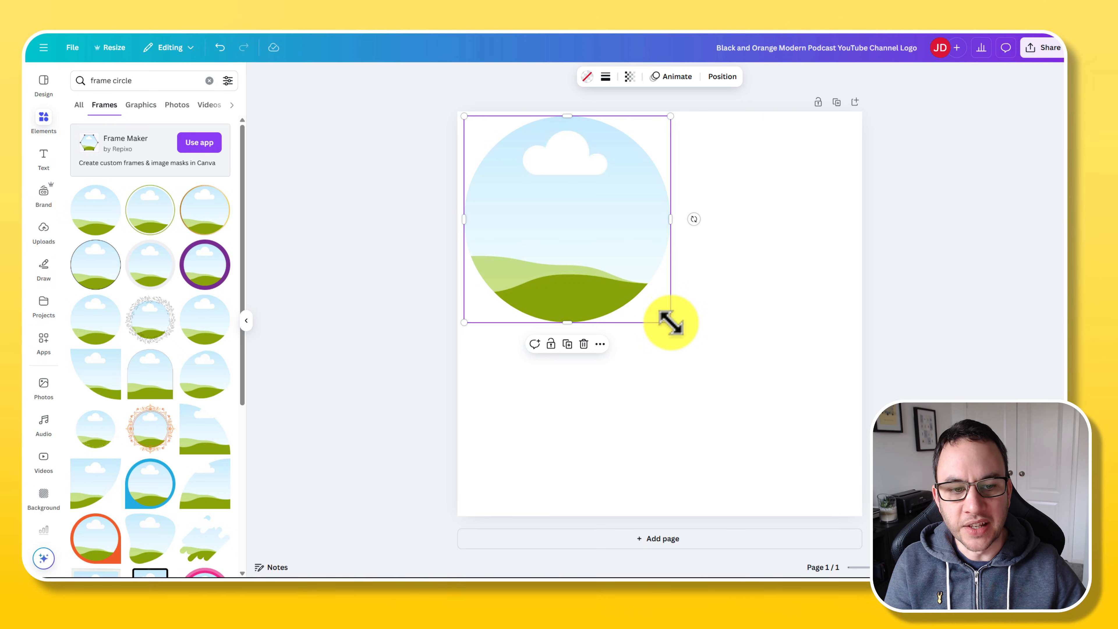
{"action": "left_click_drag", "start_coordinate": [671, 321], "coordinate": [852, 505]}
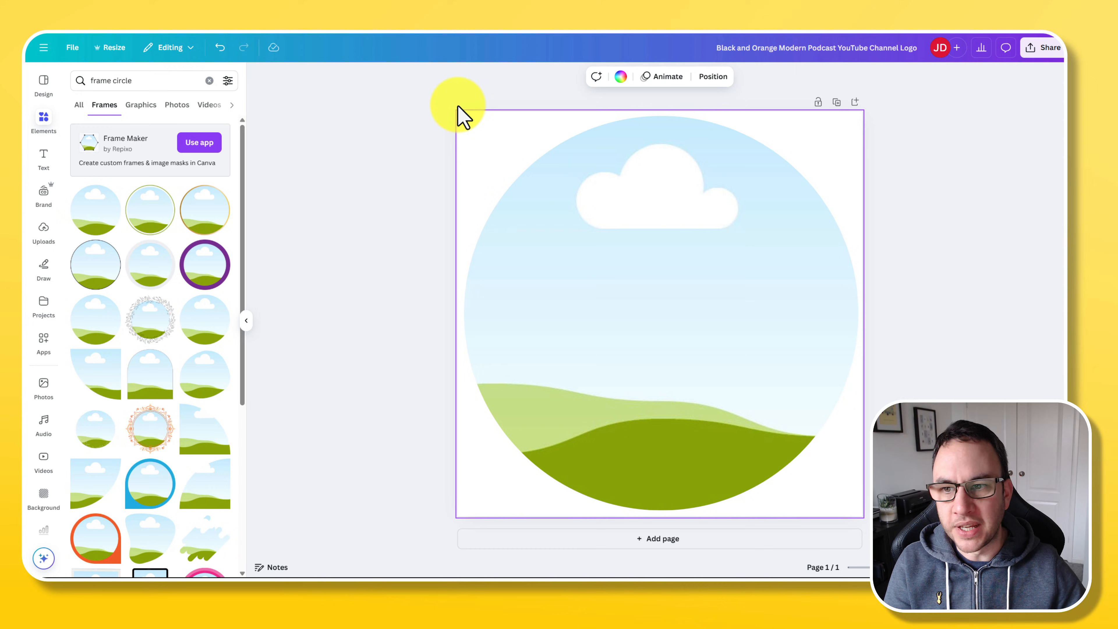
{"action": "mouse_move", "coordinate": [439, 121]}
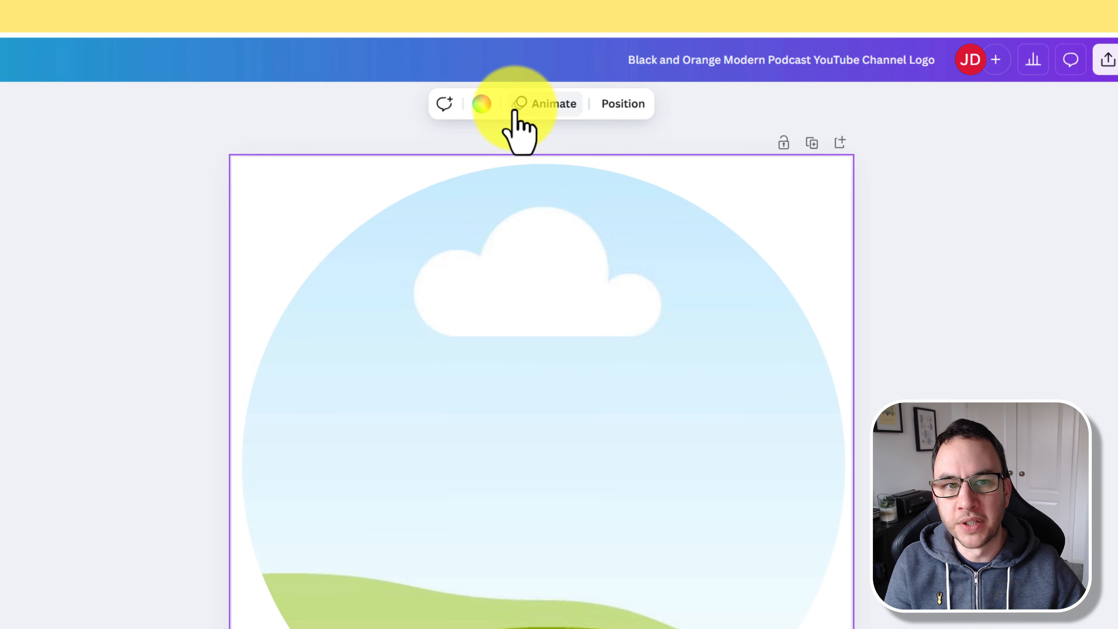
{"action": "mouse_move", "coordinate": [485, 117]}
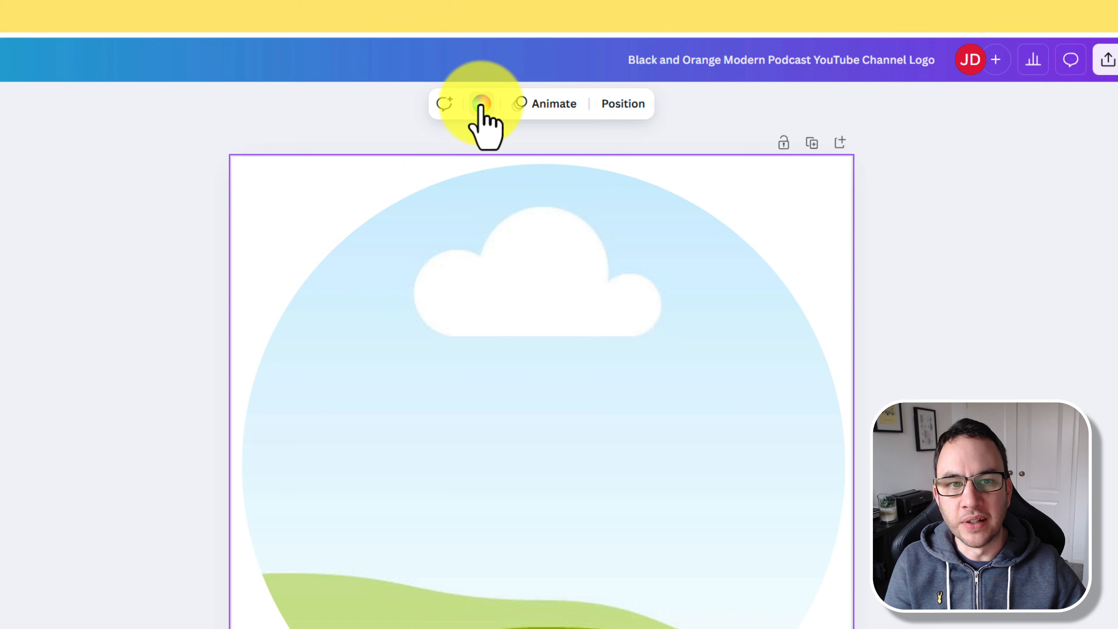
Fill the page background with yellow, then switch to the brighter Brand Kit yellow
{"action": "left_click", "coordinate": [480, 104]}
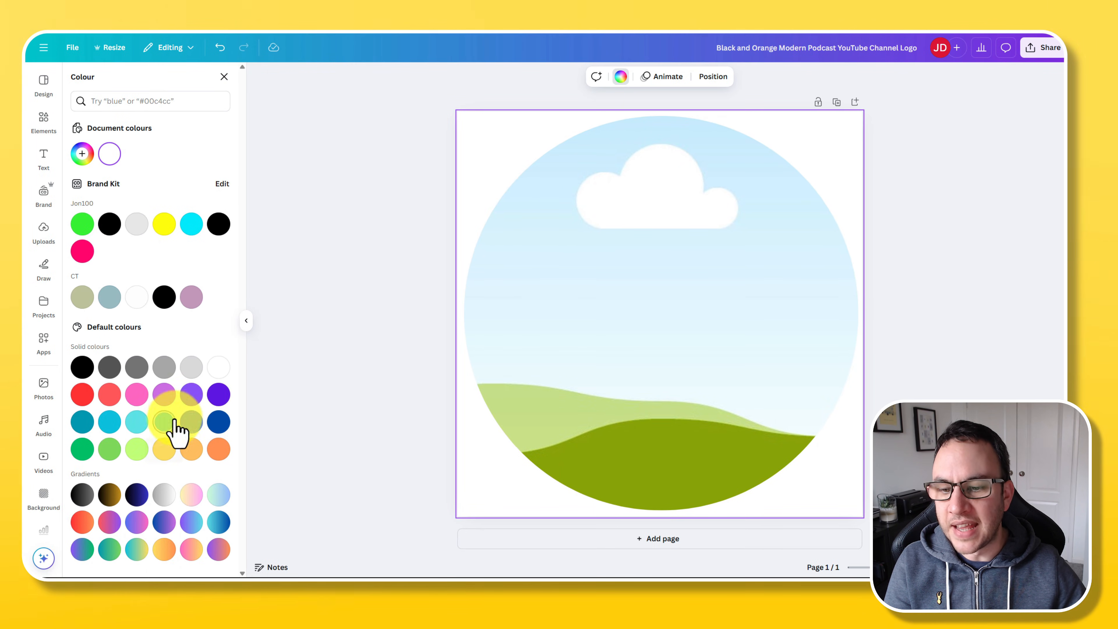
{"action": "mouse_move", "coordinate": [140, 549]}
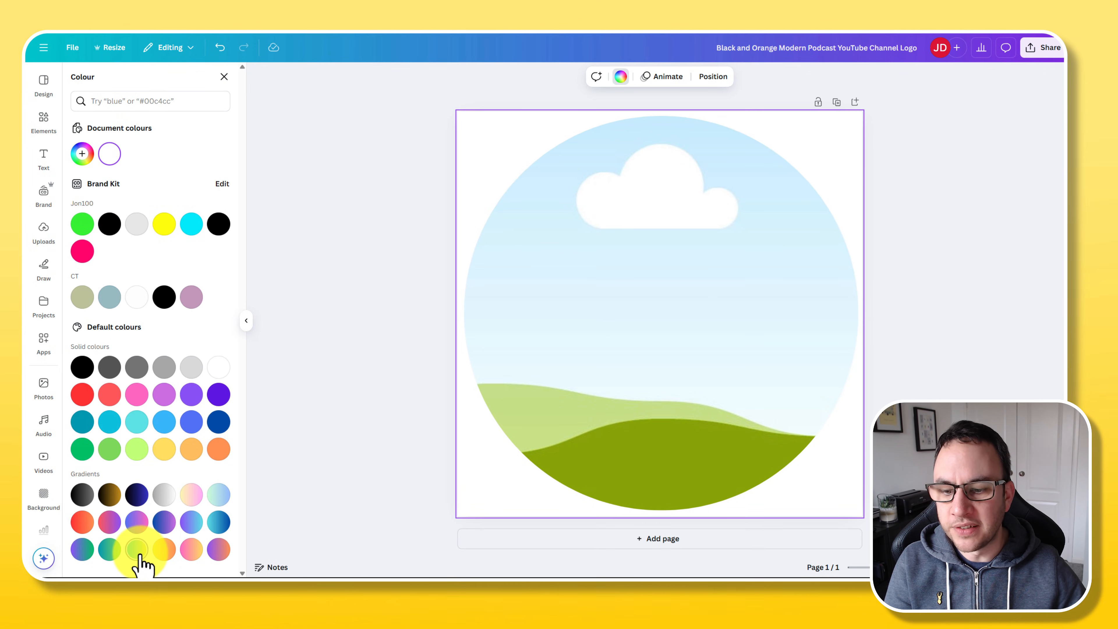
{"action": "left_click", "coordinate": [163, 448]}
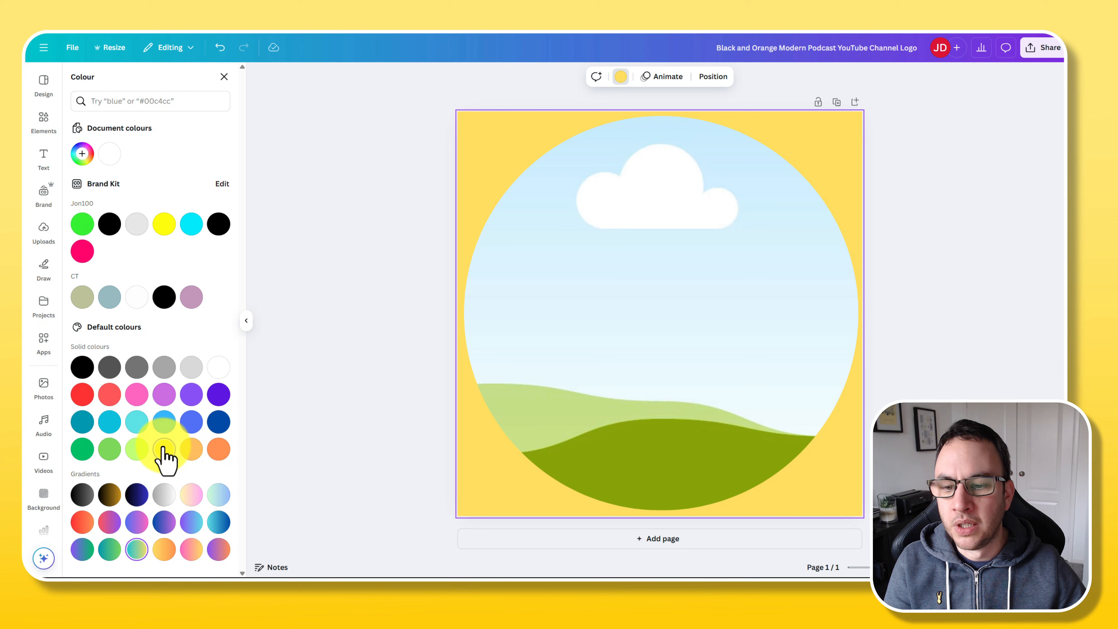
{"action": "left_click", "coordinate": [163, 224]}
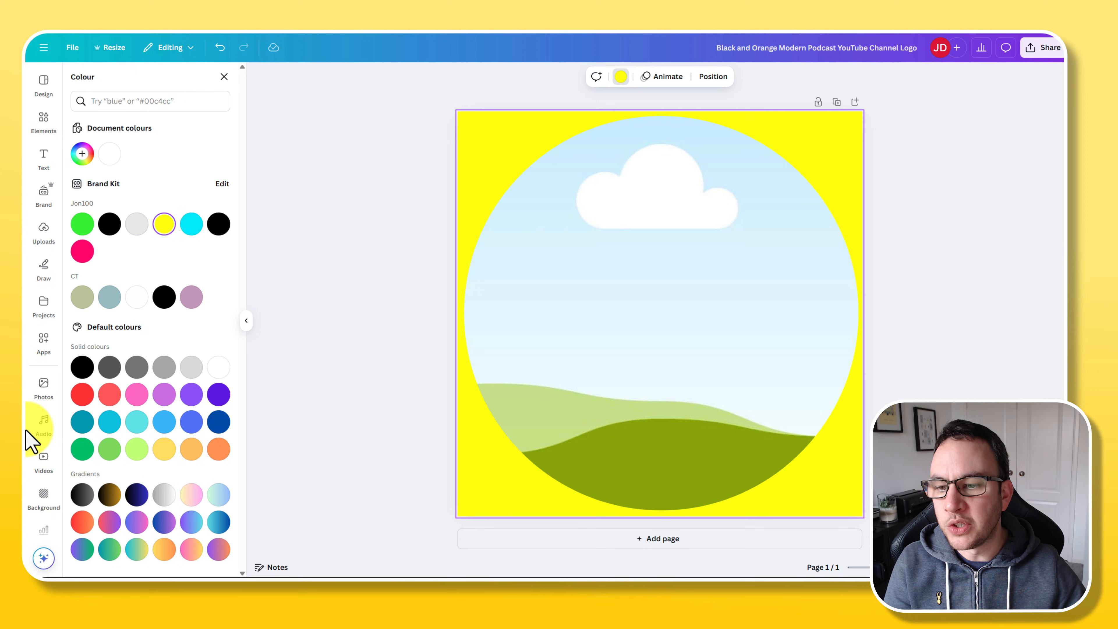
Search Photos for 'Background', set the orange texture as page background, then undo it back to yellow
{"action": "left_click", "coordinate": [44, 385]}
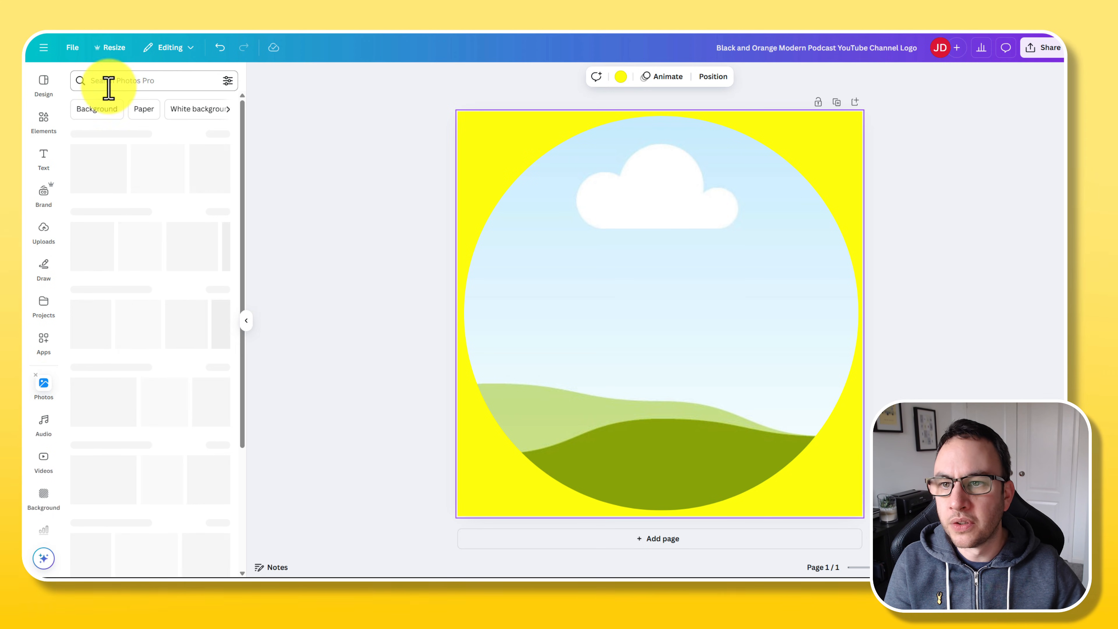
{"action": "type", "text": "Background"}
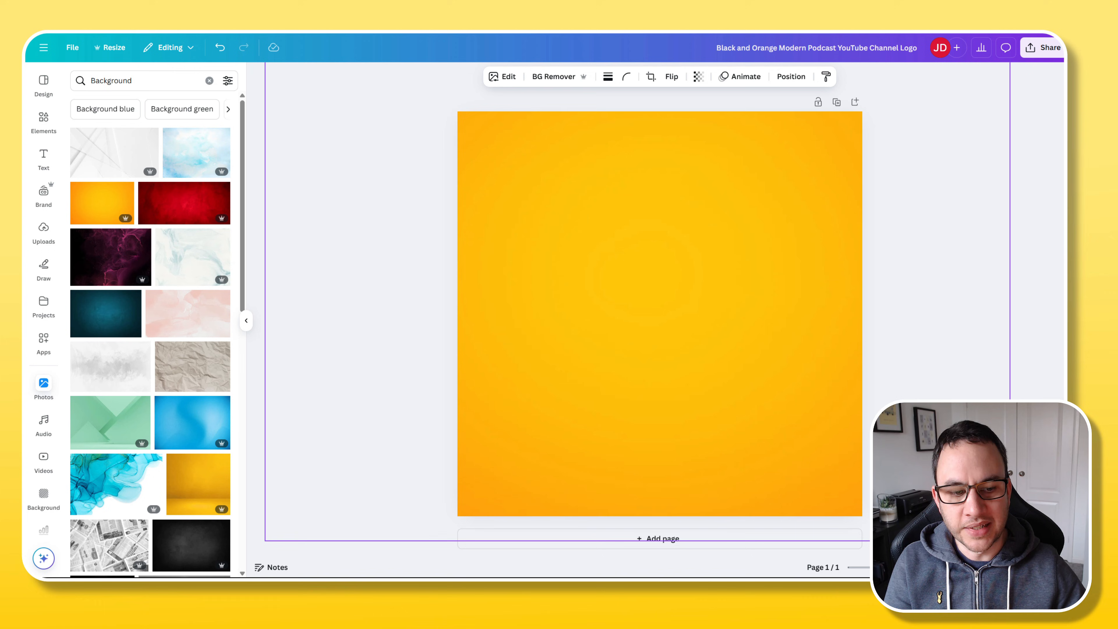
{"action": "left_click", "coordinate": [515, 233]}
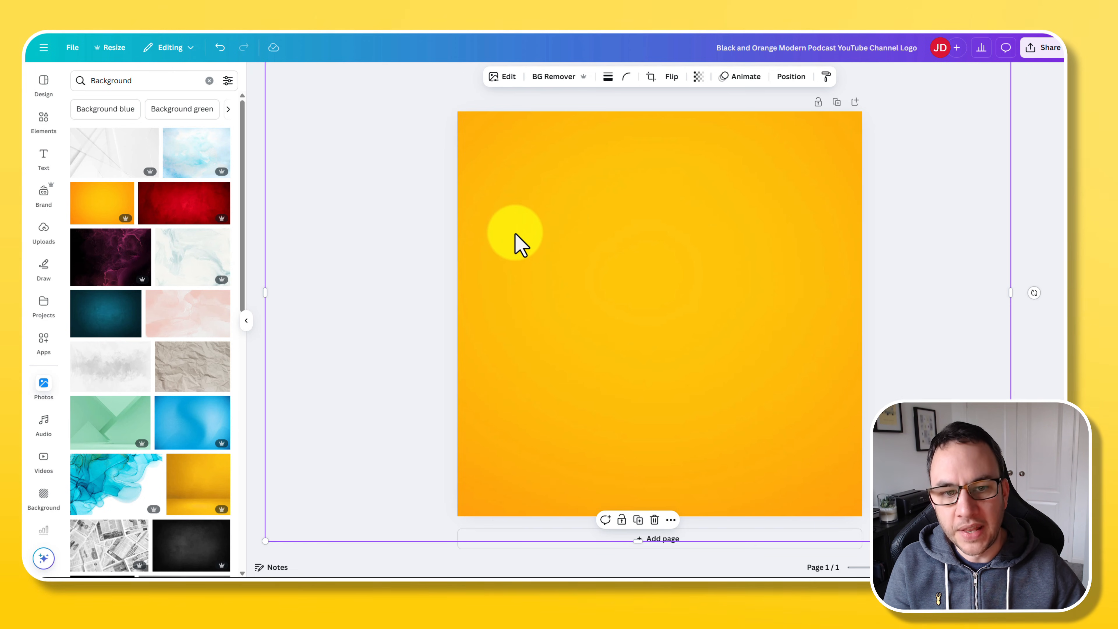
{"action": "right_click", "coordinate": [514, 235]}
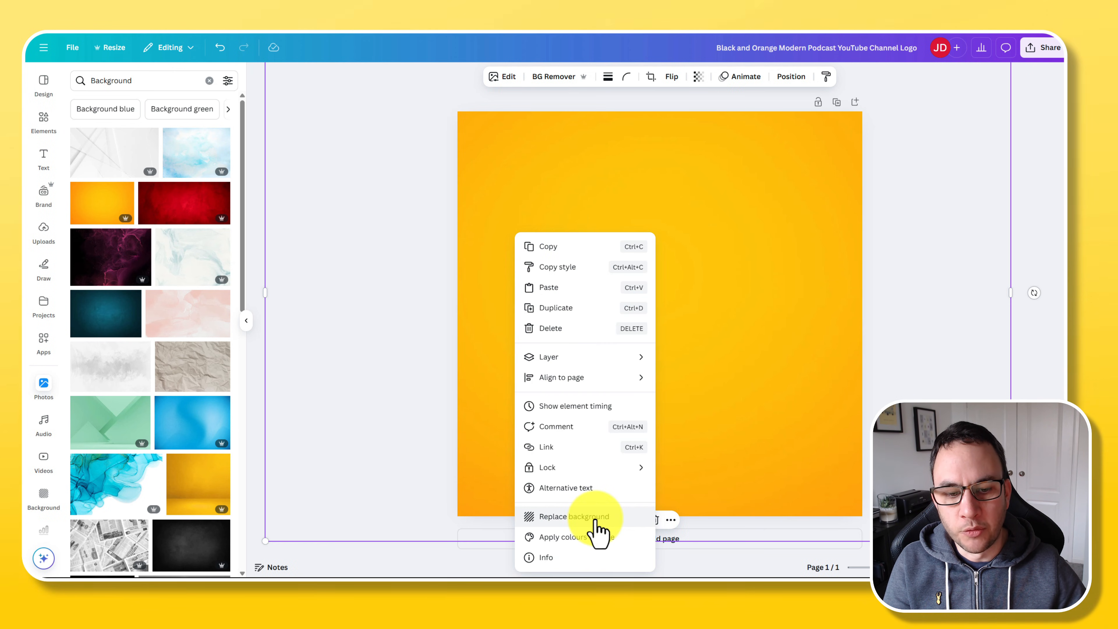
{"action": "left_click", "coordinate": [575, 517]}
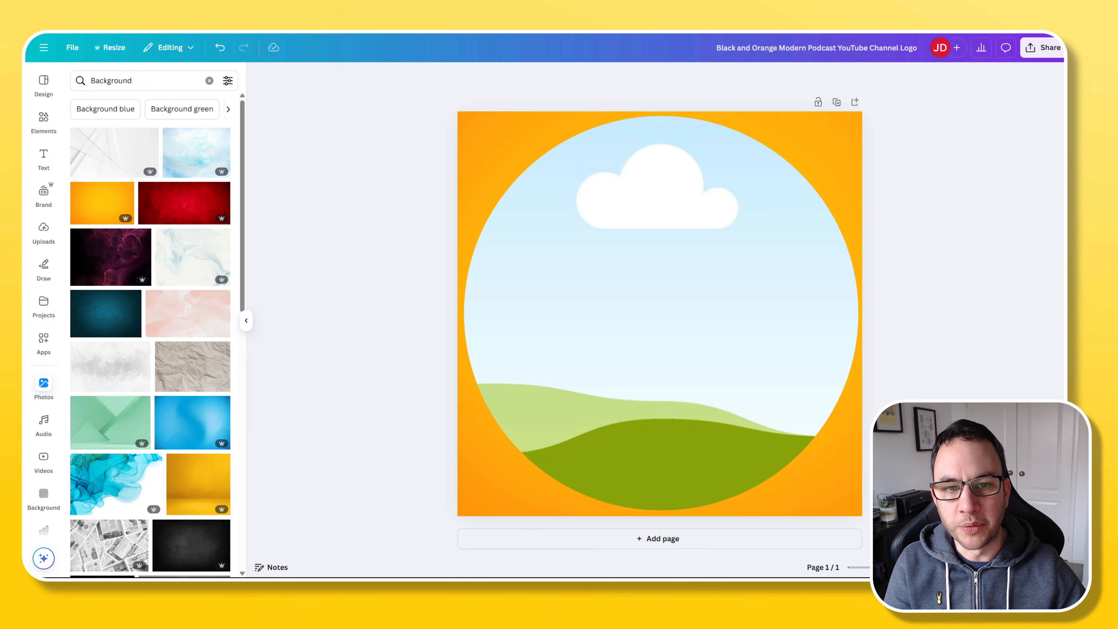
{"action": "left_click", "coordinate": [734, 421]}
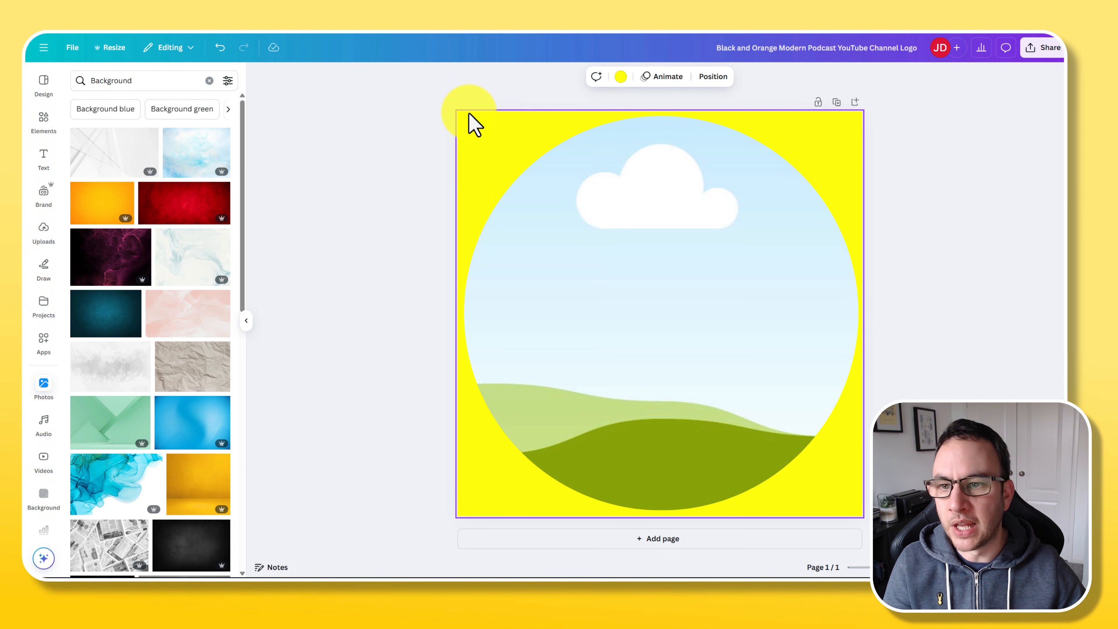
{"action": "left_click_drag", "start_coordinate": [470, 111], "coordinate": [414, 217]}
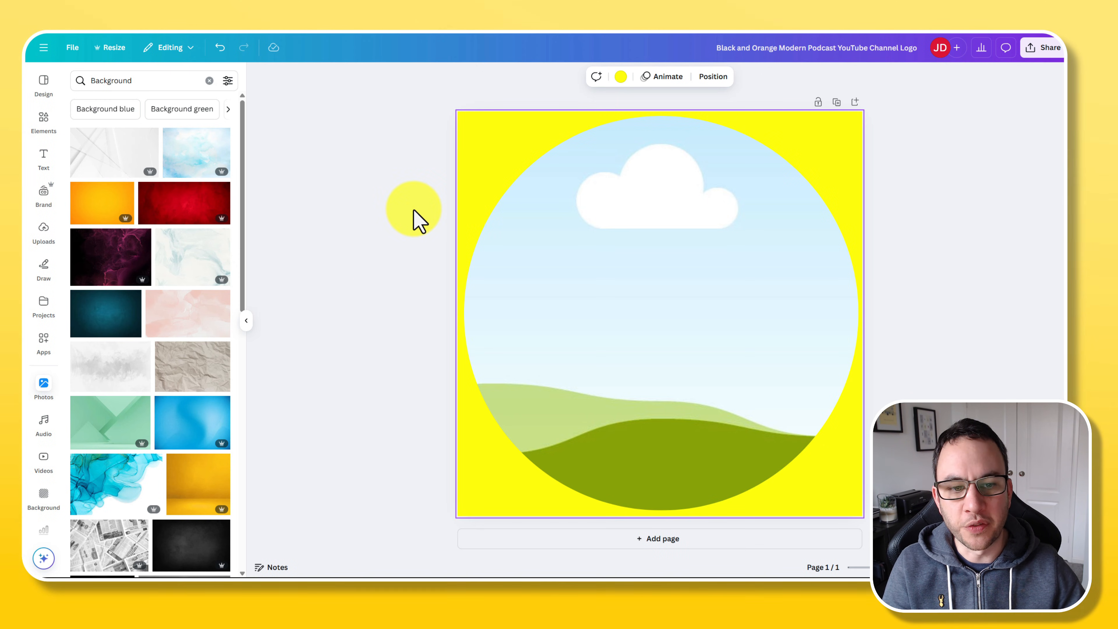
{"action": "mouse_move", "coordinate": [403, 83]}
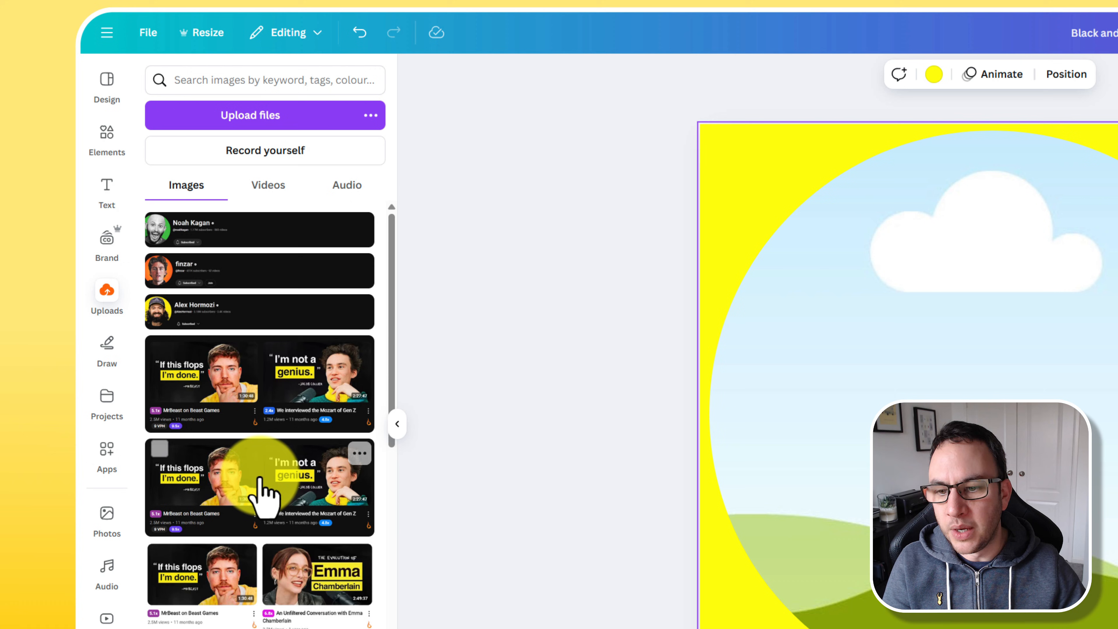
Scroll the Uploads images to reach the headshot photo of Jon
{"action": "scroll", "scroll_direction": "down", "scroll_amount": 3}
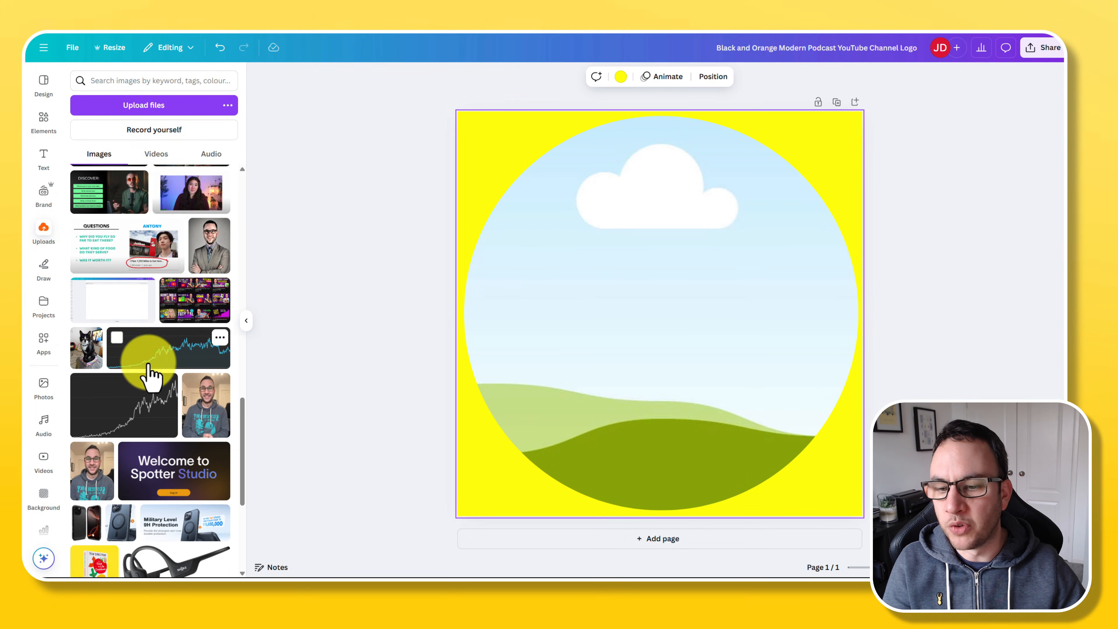
{"action": "scroll", "scroll_direction": "down", "scroll_amount": 3}
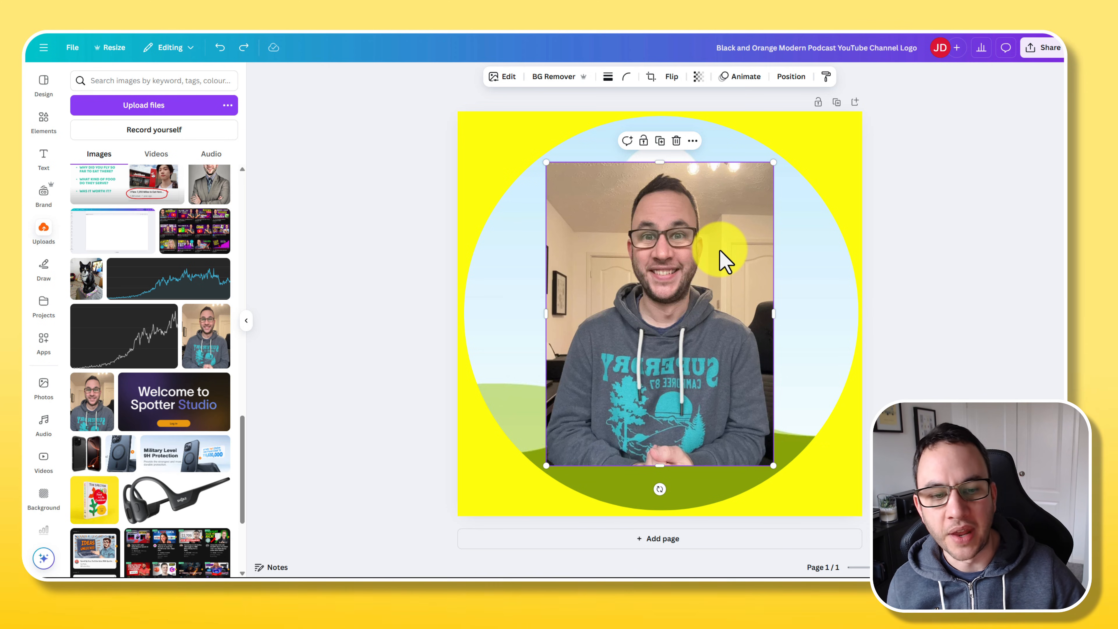
{"action": "mouse_move", "coordinate": [699, 392]}
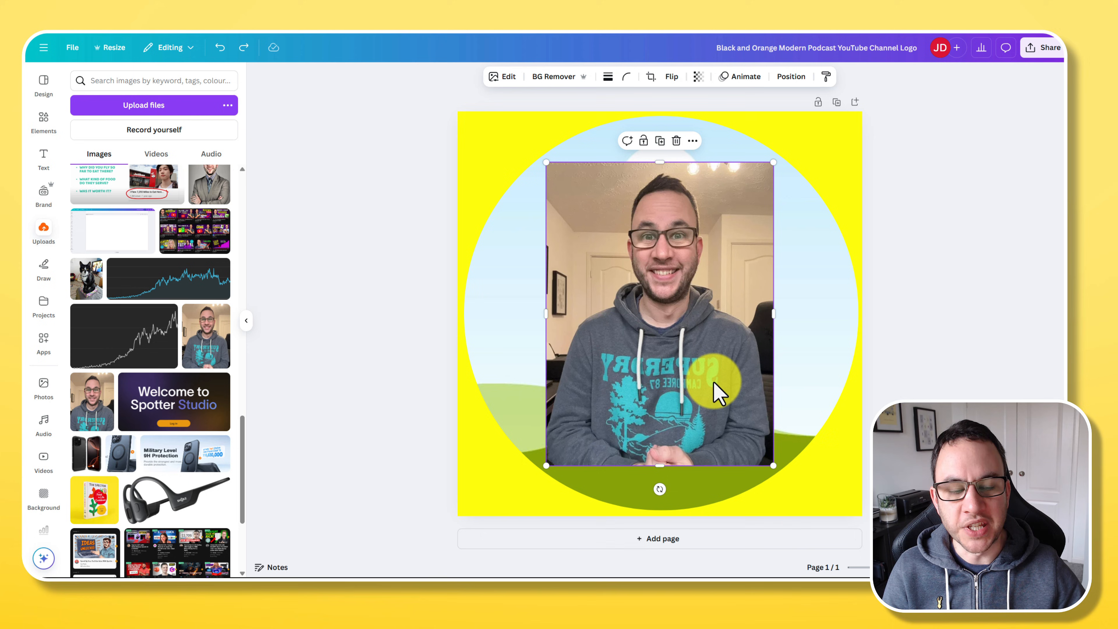
{"action": "mouse_move", "coordinate": [624, 385]}
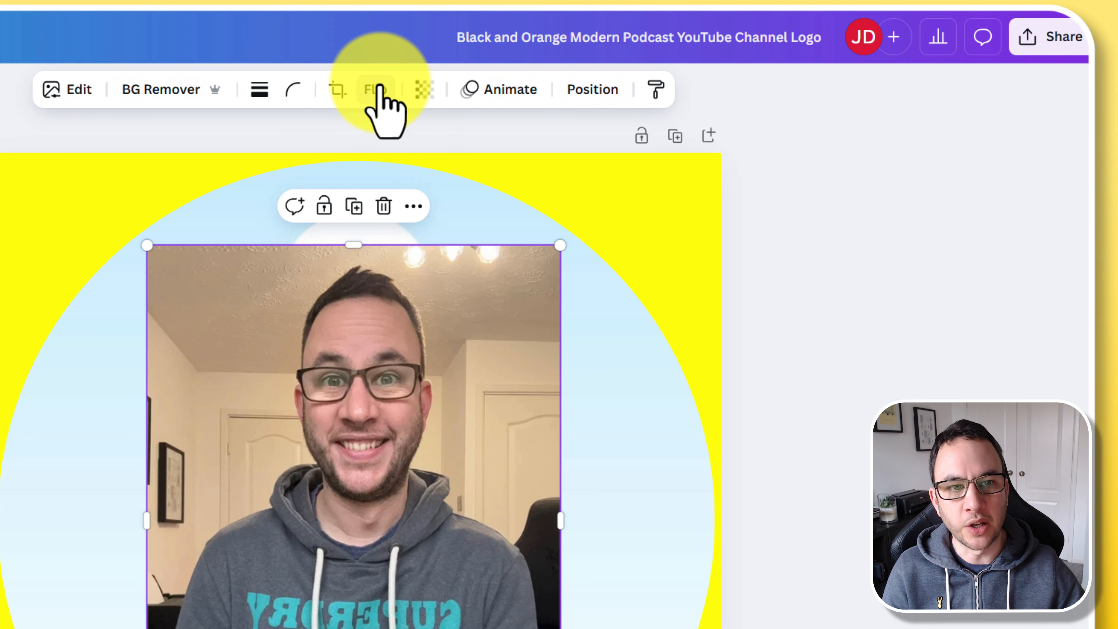
Flip the headshot horizontally so the hoodie lettering reads correctly
{"action": "left_click", "coordinate": [376, 88]}
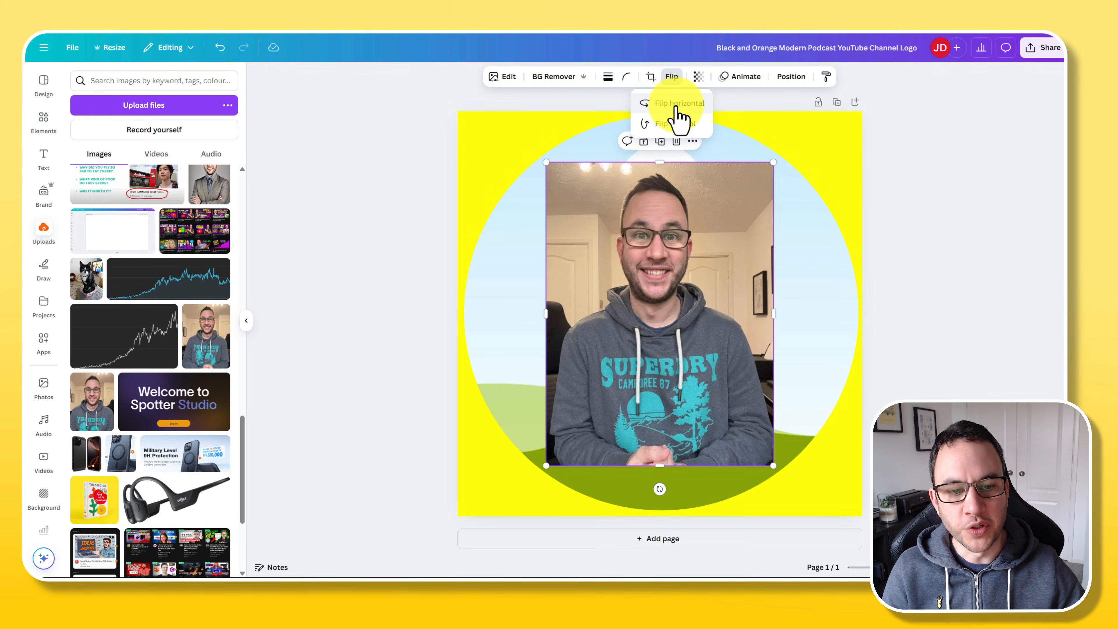
{"action": "mouse_move", "coordinate": [705, 388]}
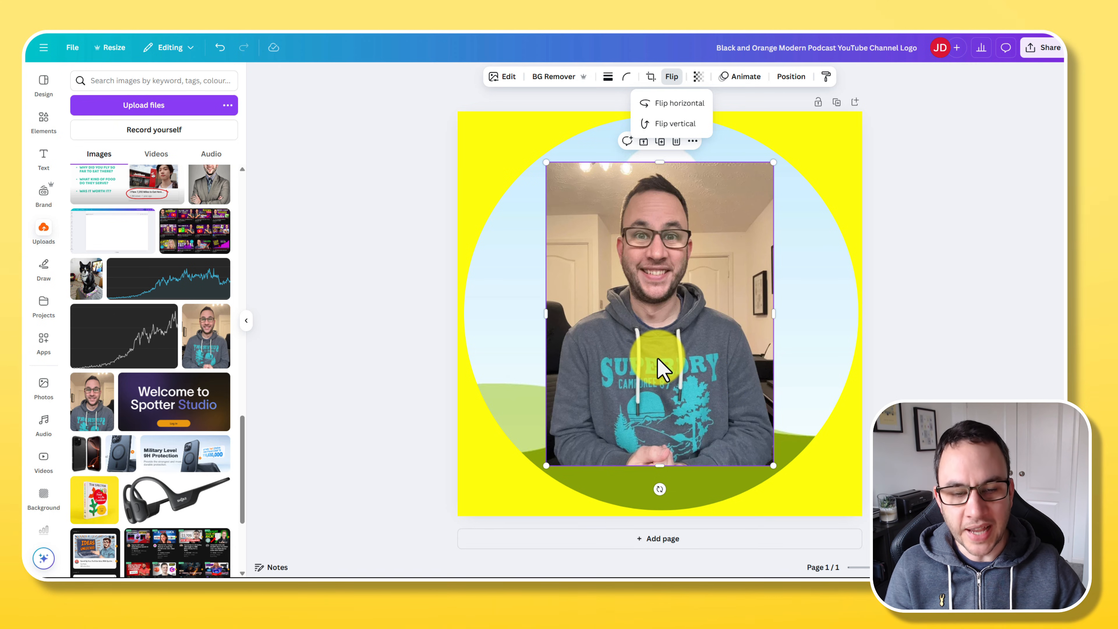
{"action": "mouse_move", "coordinate": [674, 254]}
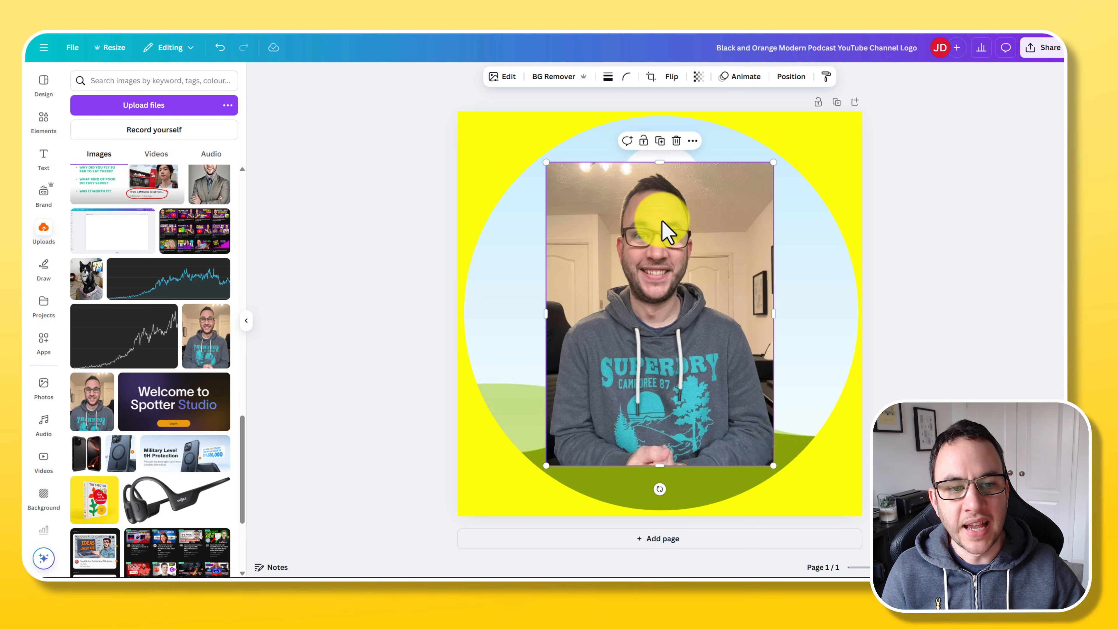
Drop the headshot into the circle frame and reposition it so the face fills the circle
{"action": "left_click_drag", "start_coordinate": [660, 230], "coordinate": [626, 284]}
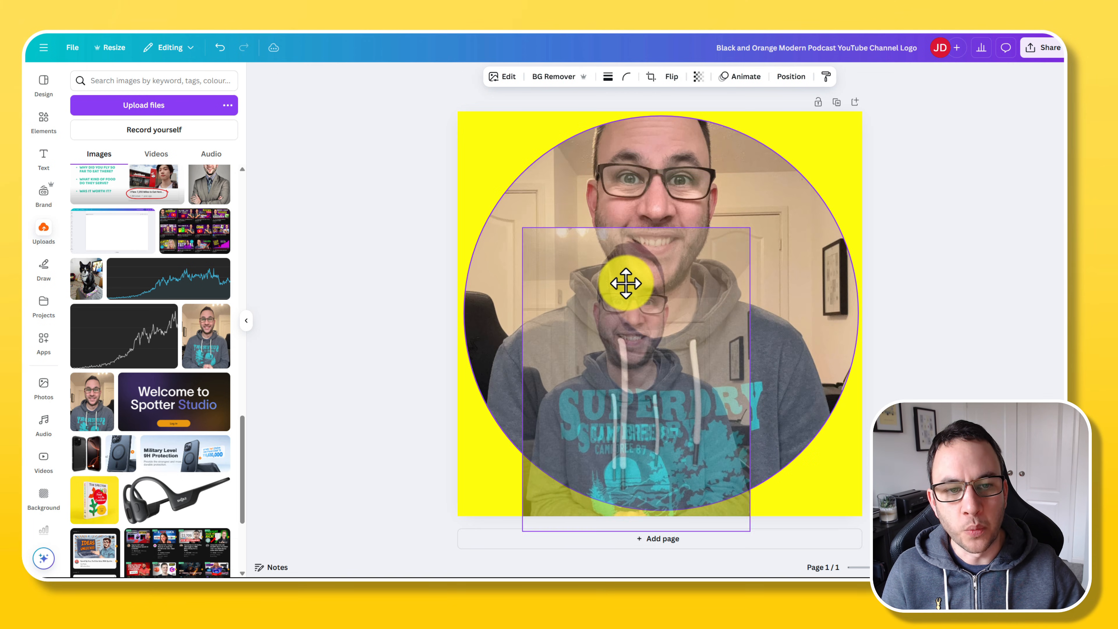
{"action": "left_click_drag", "start_coordinate": [626, 282], "coordinate": [690, 258]}
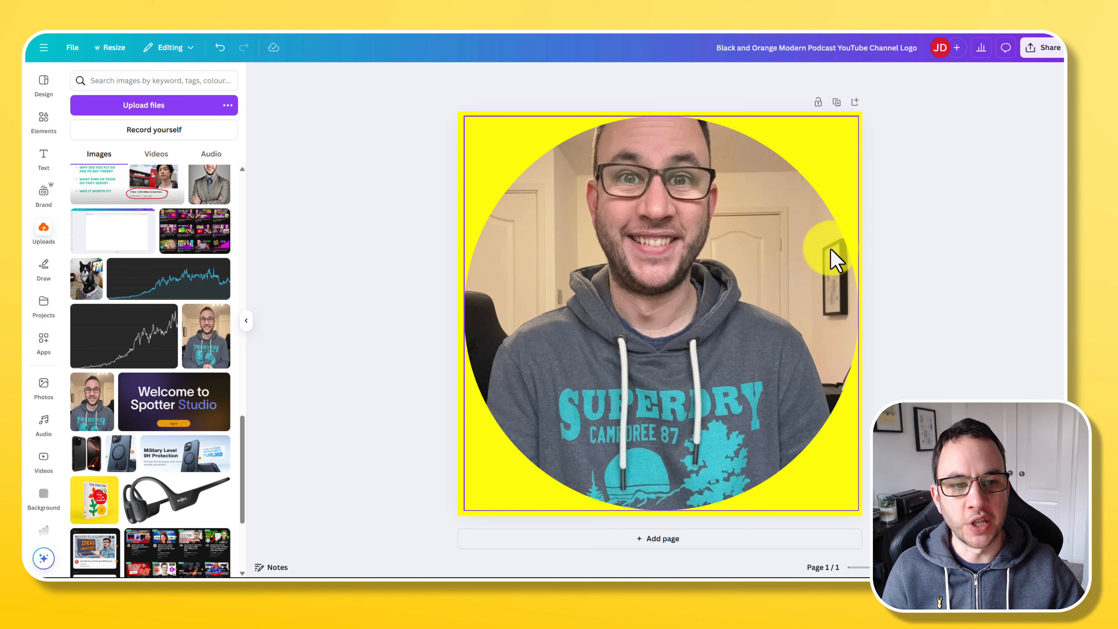
{"action": "mouse_move", "coordinate": [581, 203]}
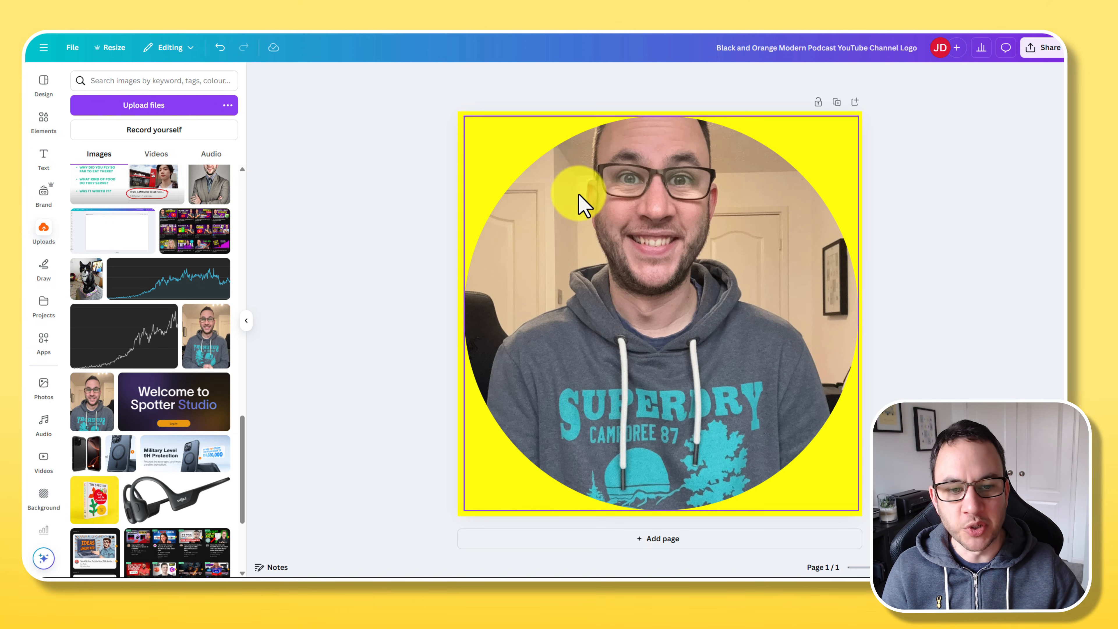
{"action": "left_click_drag", "start_coordinate": [581, 199], "coordinate": [652, 239]}
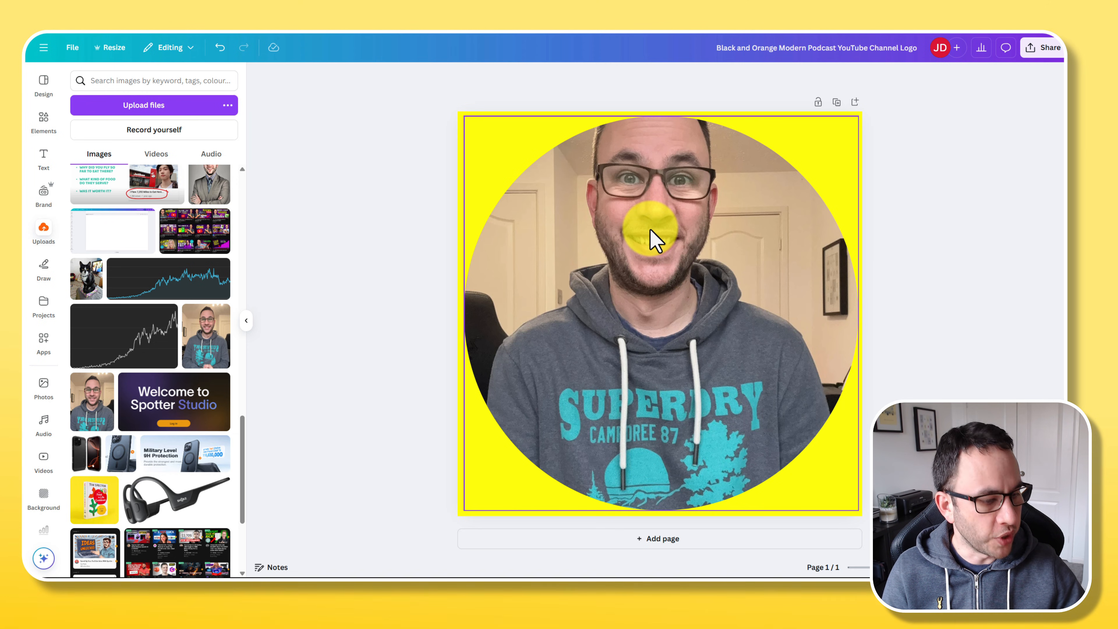
{"action": "left_click", "coordinate": [654, 239]}
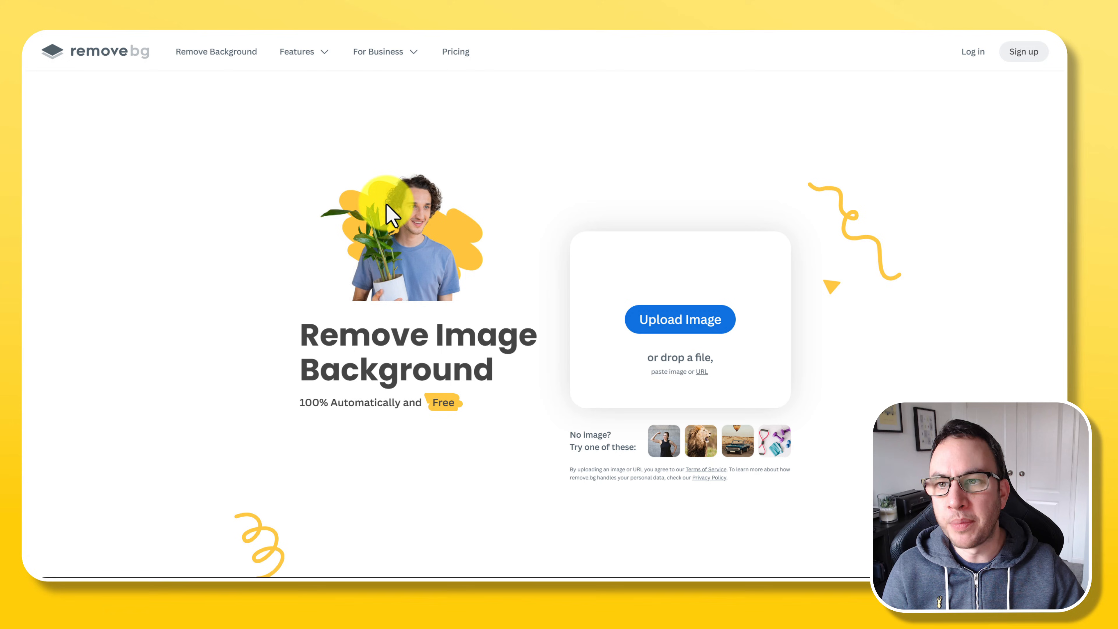
{"action": "mouse_move", "coordinate": [217, 124]}
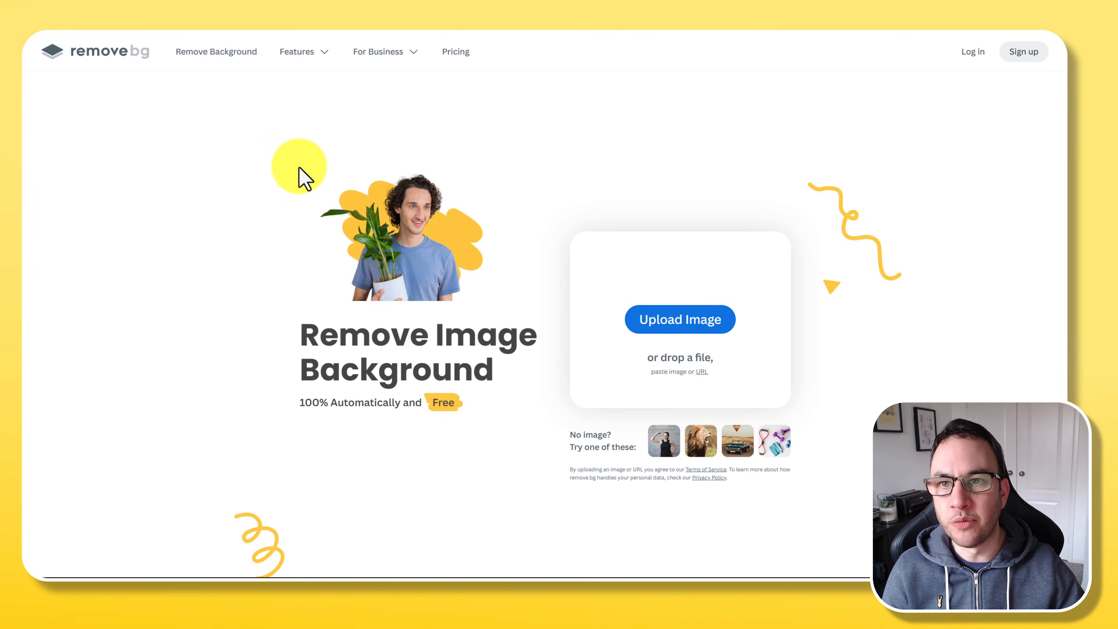
{"action": "mouse_move", "coordinate": [293, 164]}
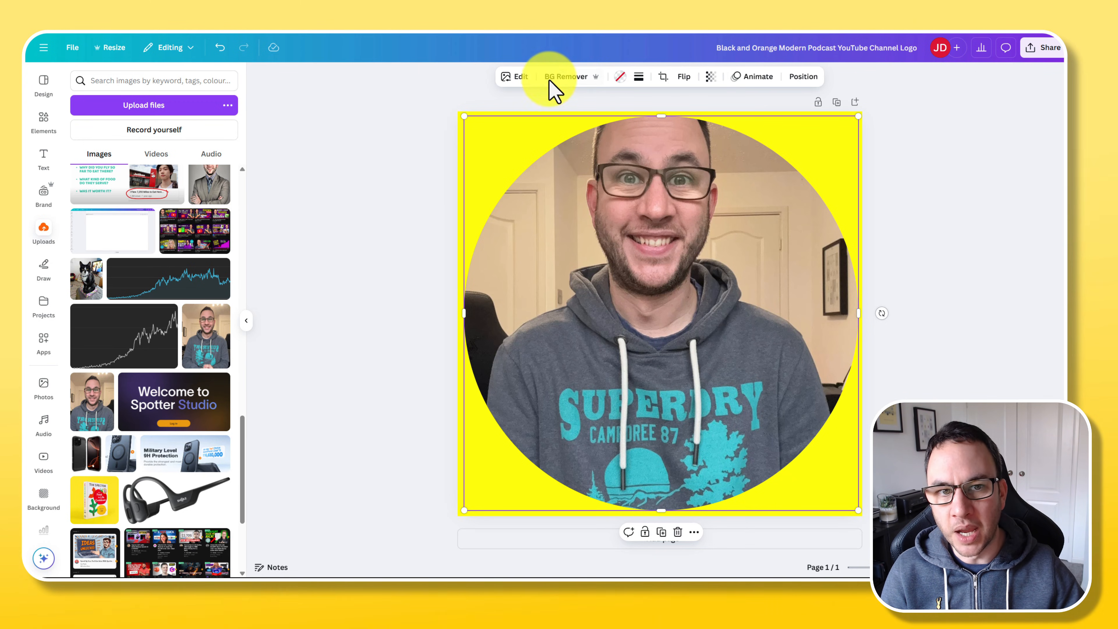
{"action": "mouse_move", "coordinate": [620, 328]}
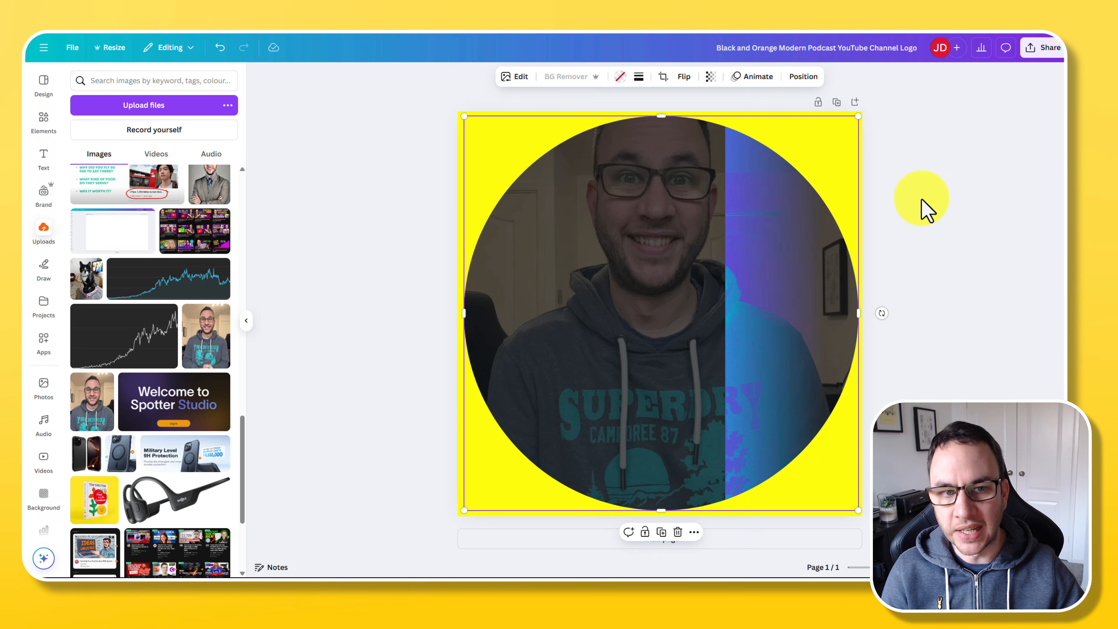
Run BG Remover on the headshot so Jon's cutout sits on the yellow background
{"action": "left_click", "coordinate": [565, 76]}
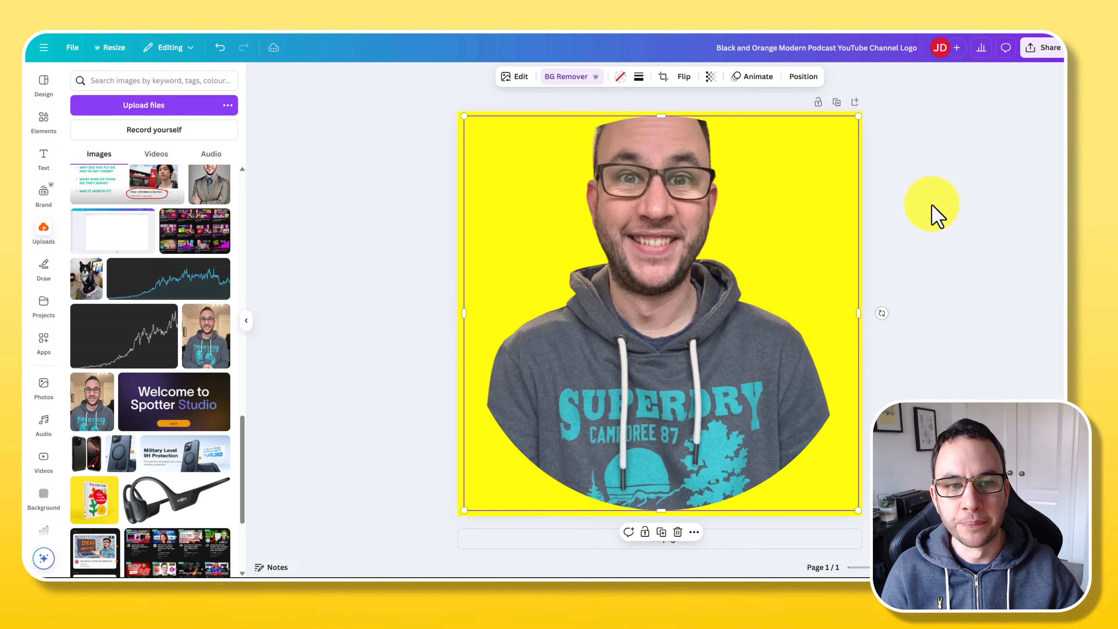
{"action": "mouse_move", "coordinate": [657, 295]}
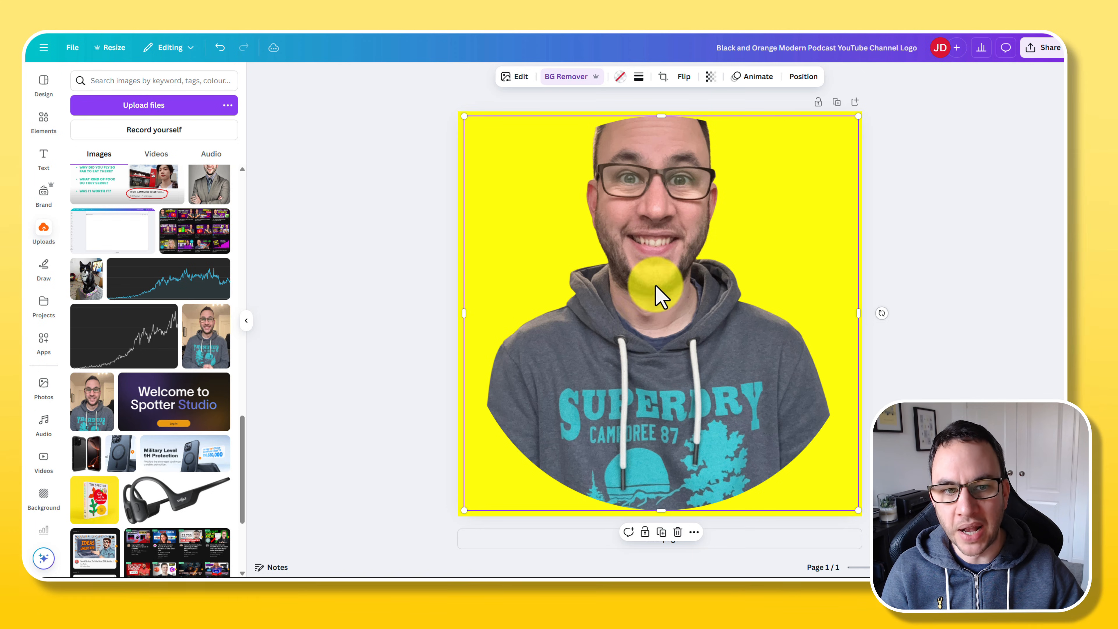
{"action": "left_click_drag", "start_coordinate": [656, 296], "coordinate": [624, 175]}
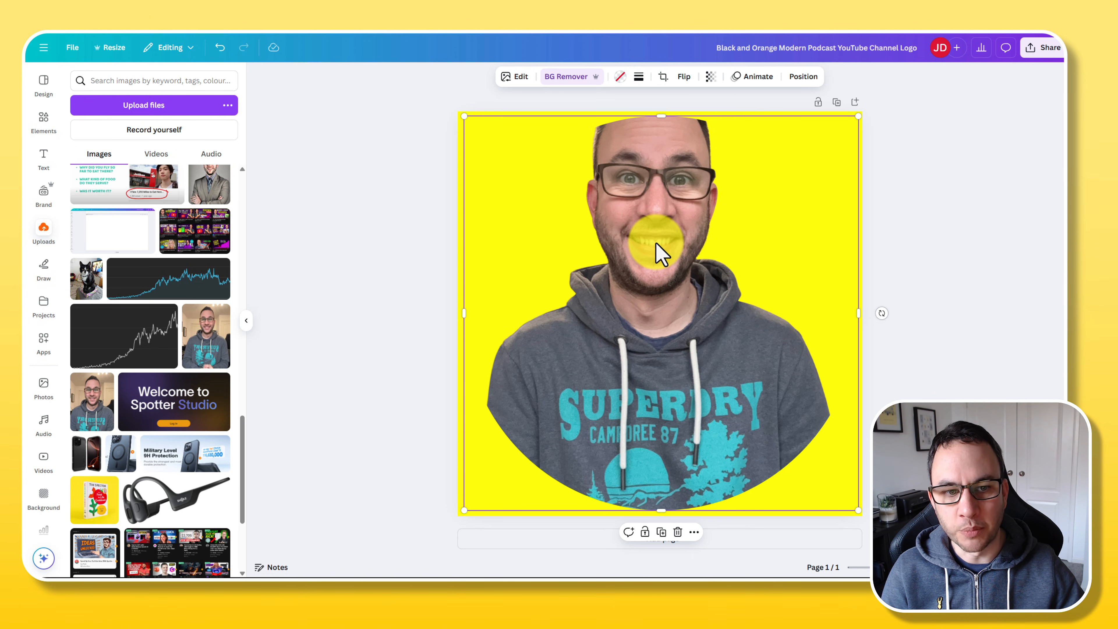
Enlarge and shift the cutout in its circular crop so the face centres with shoulders at the bottom
{"action": "left_click", "coordinate": [657, 76]}
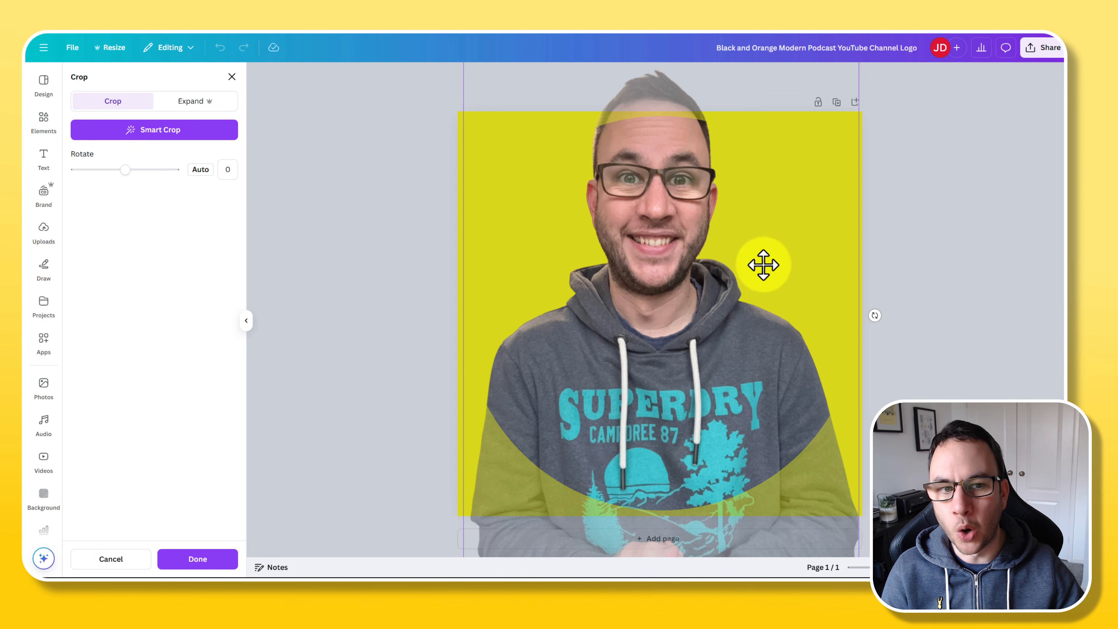
{"action": "left_click_drag", "start_coordinate": [763, 265], "coordinate": [633, 165]}
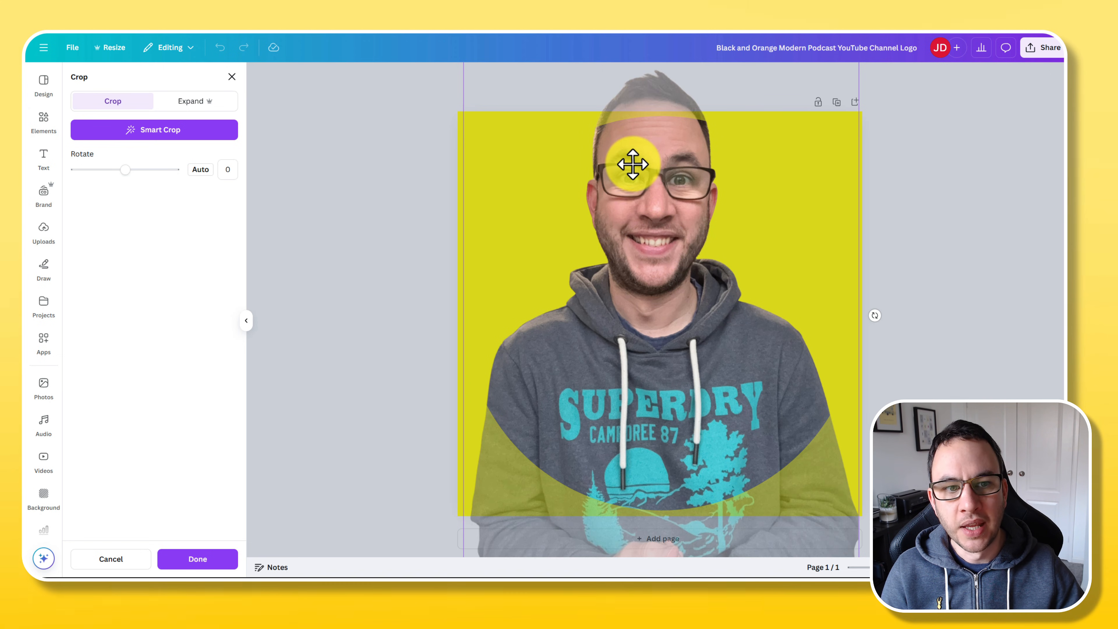
{"action": "left_click_drag", "start_coordinate": [631, 162], "coordinate": [640, 239]}
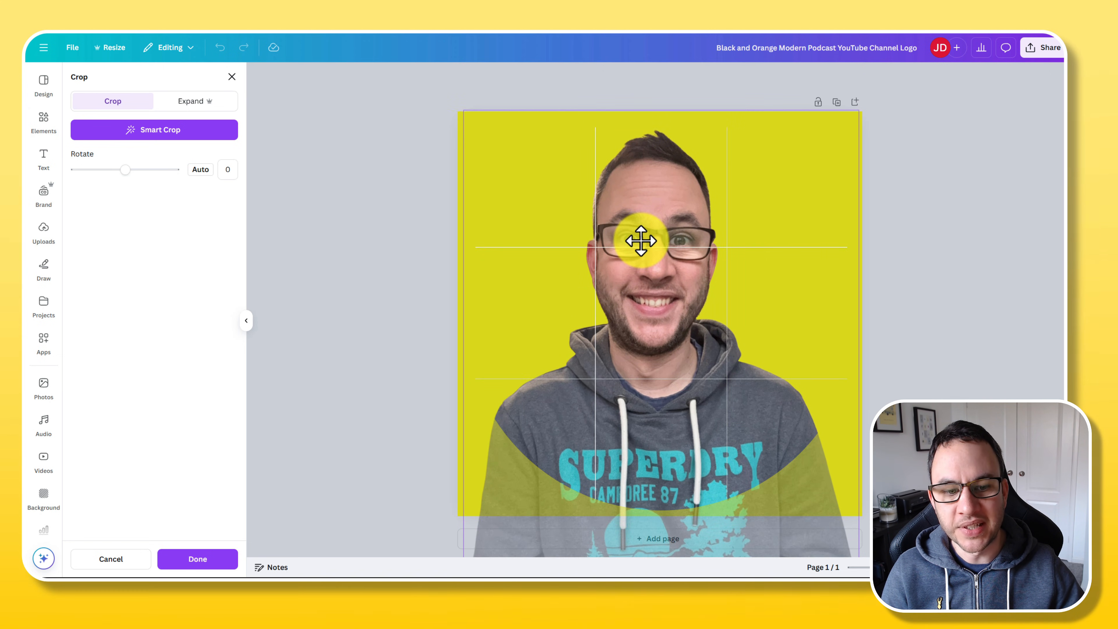
{"action": "left_click_drag", "start_coordinate": [640, 240], "coordinate": [483, 536]}
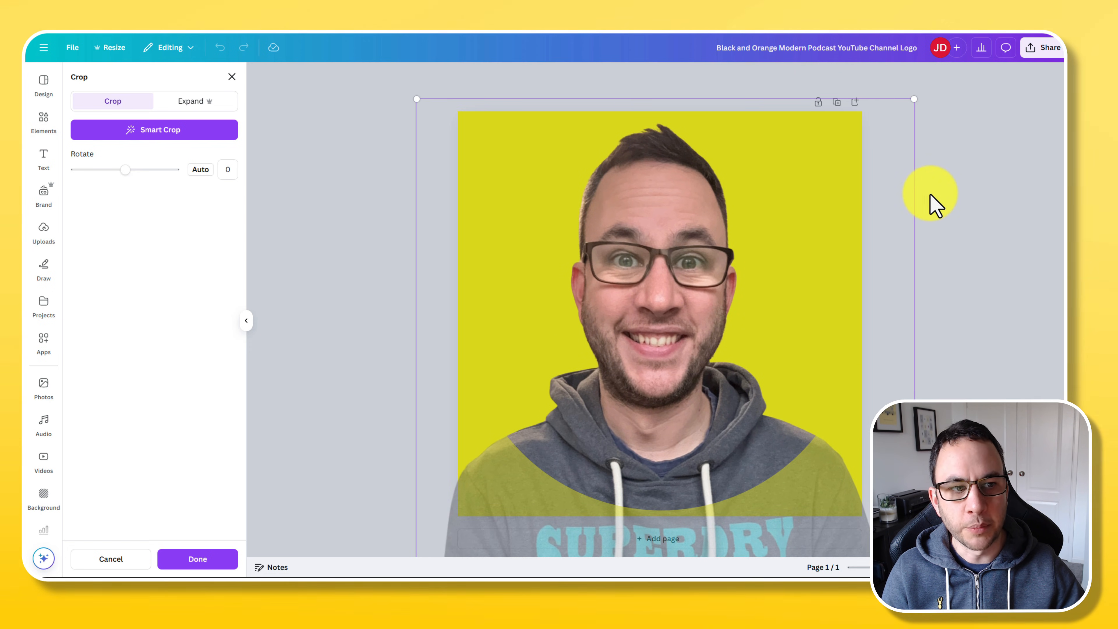
{"action": "left_click", "coordinate": [197, 558]}
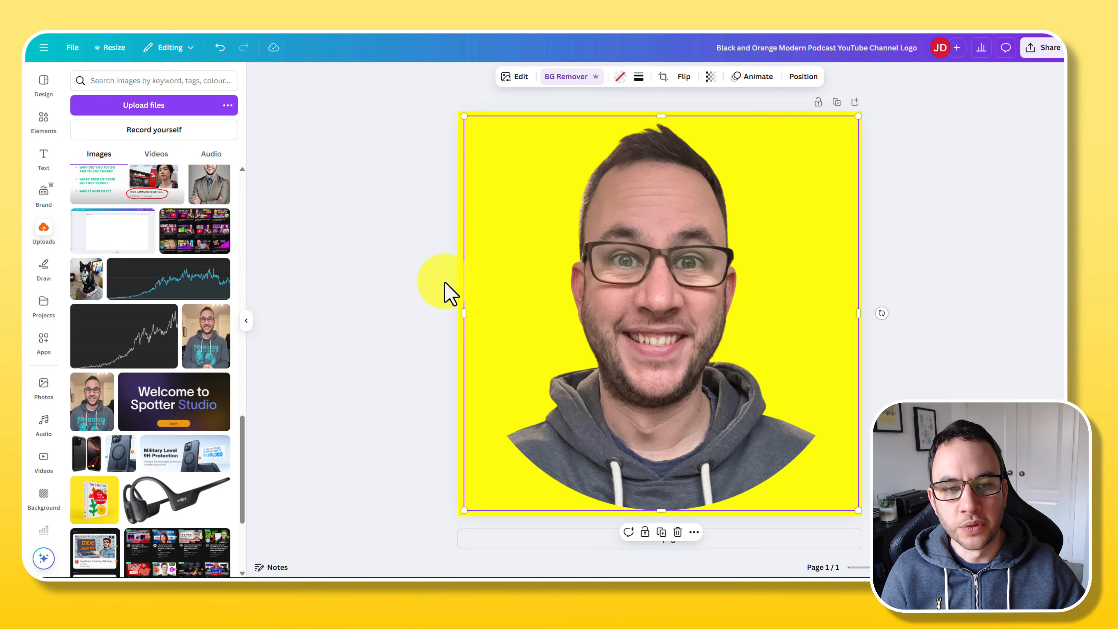
{"action": "mouse_move", "coordinate": [505, 407]}
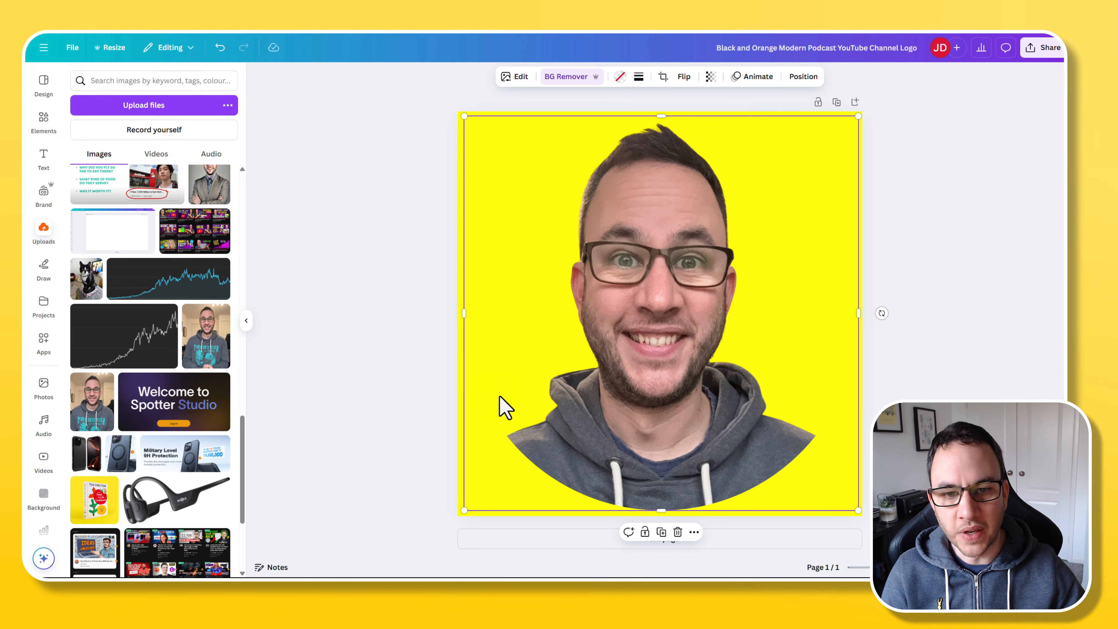
{"action": "mouse_move", "coordinate": [578, 155]}
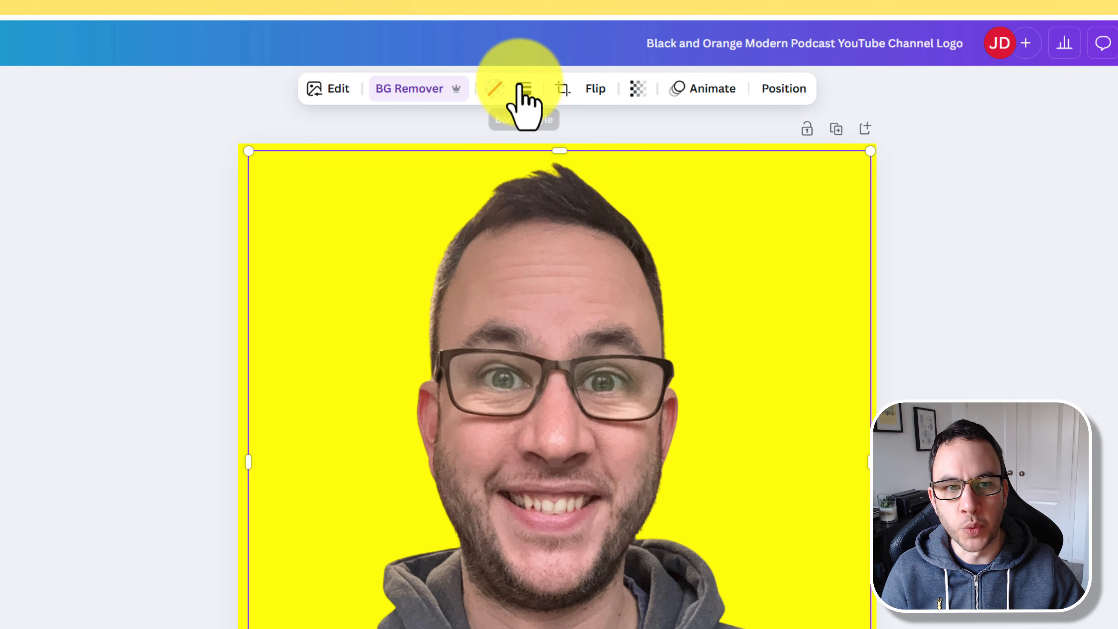
Apply a solid line border to the circle frame and raise its weight to a thick outline
{"action": "left_click", "coordinate": [524, 89]}
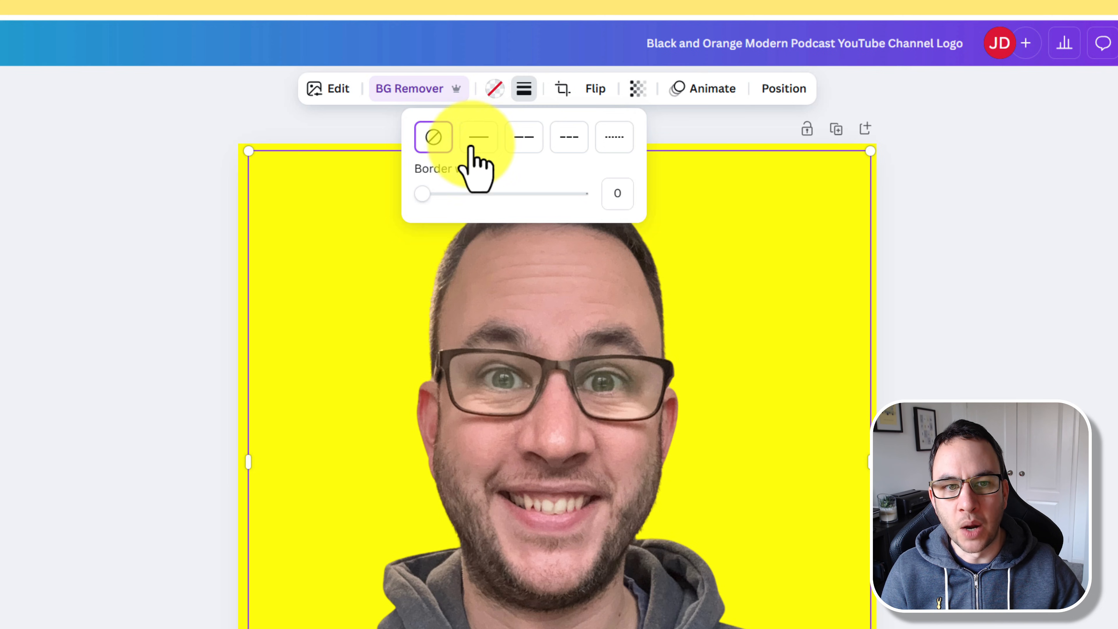
{"action": "left_click", "coordinate": [478, 136]}
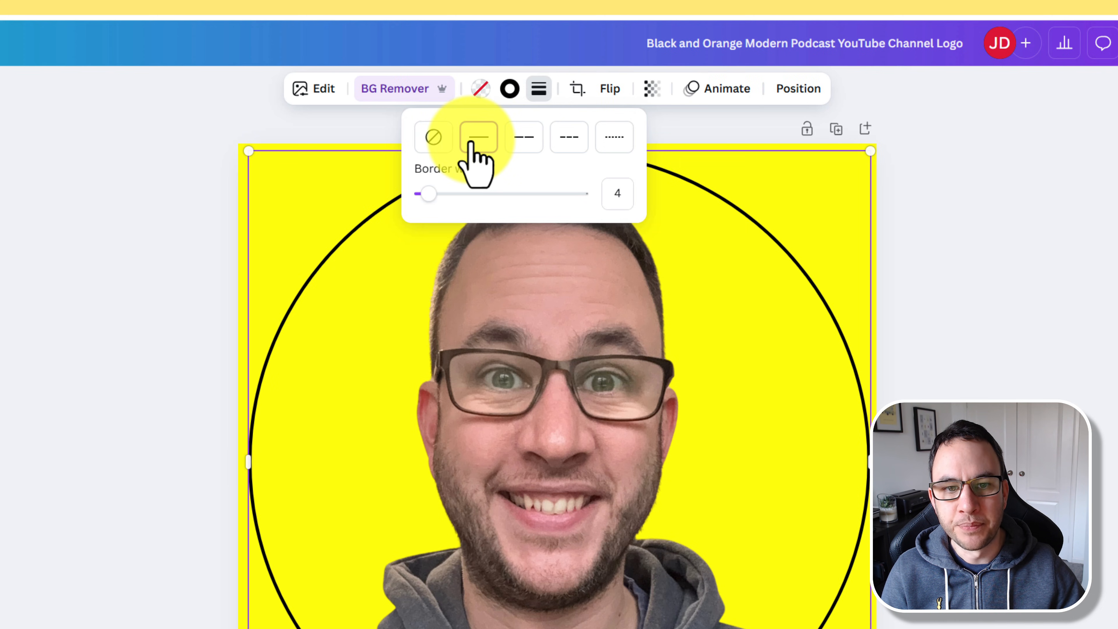
{"action": "left_click", "coordinate": [479, 137]}
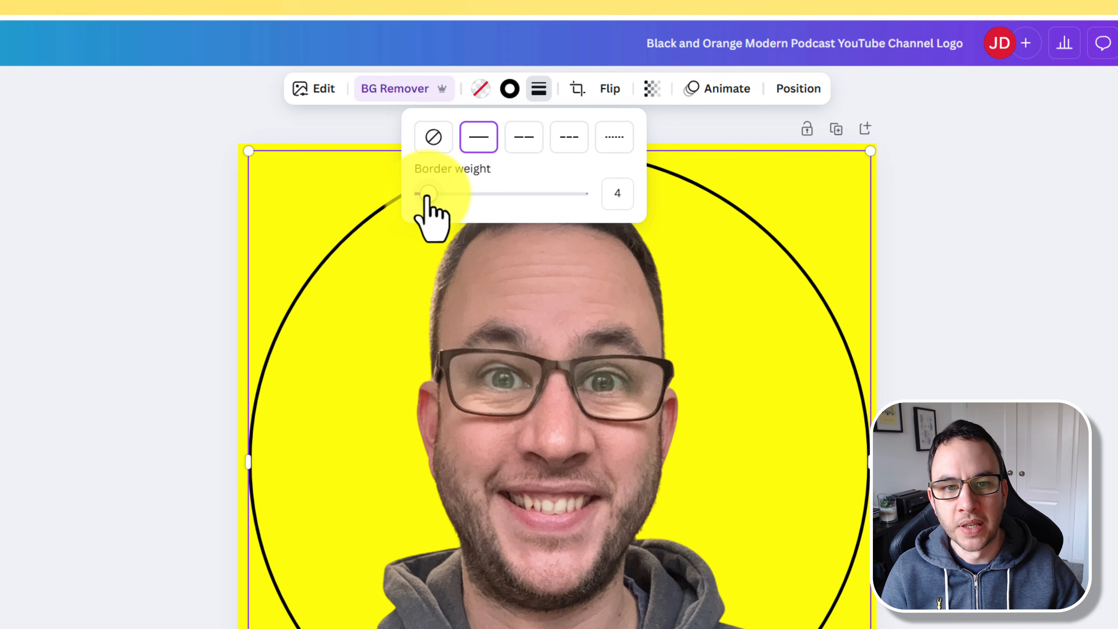
{"action": "left_click_drag", "start_coordinate": [428, 193], "coordinate": [464, 193]}
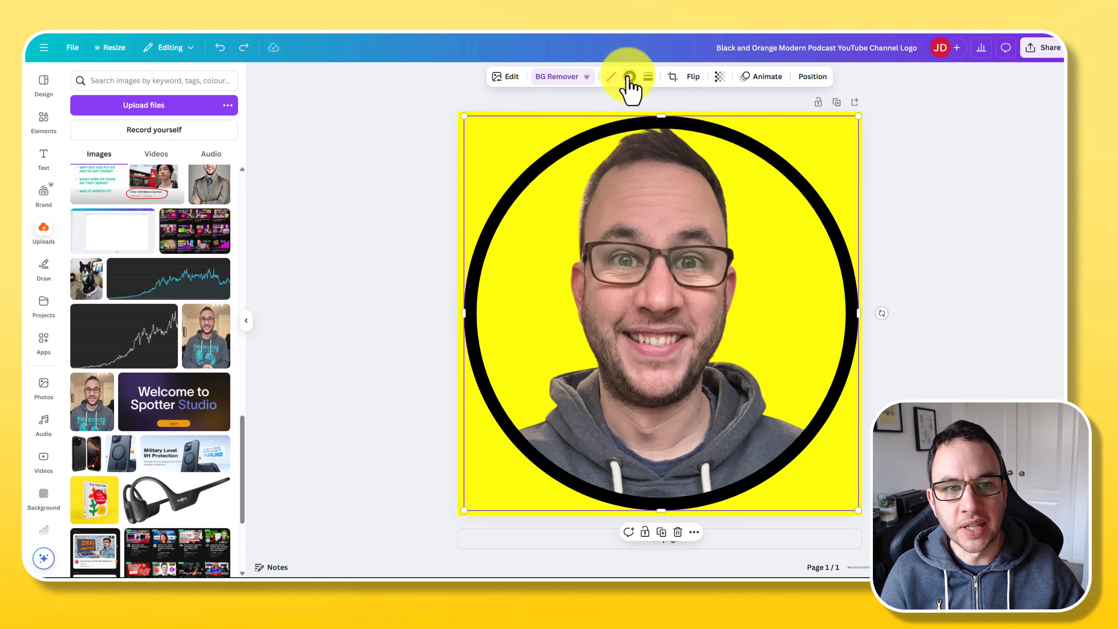
Set the circle's border colour to white from the colour panel
{"action": "left_click", "coordinate": [629, 76]}
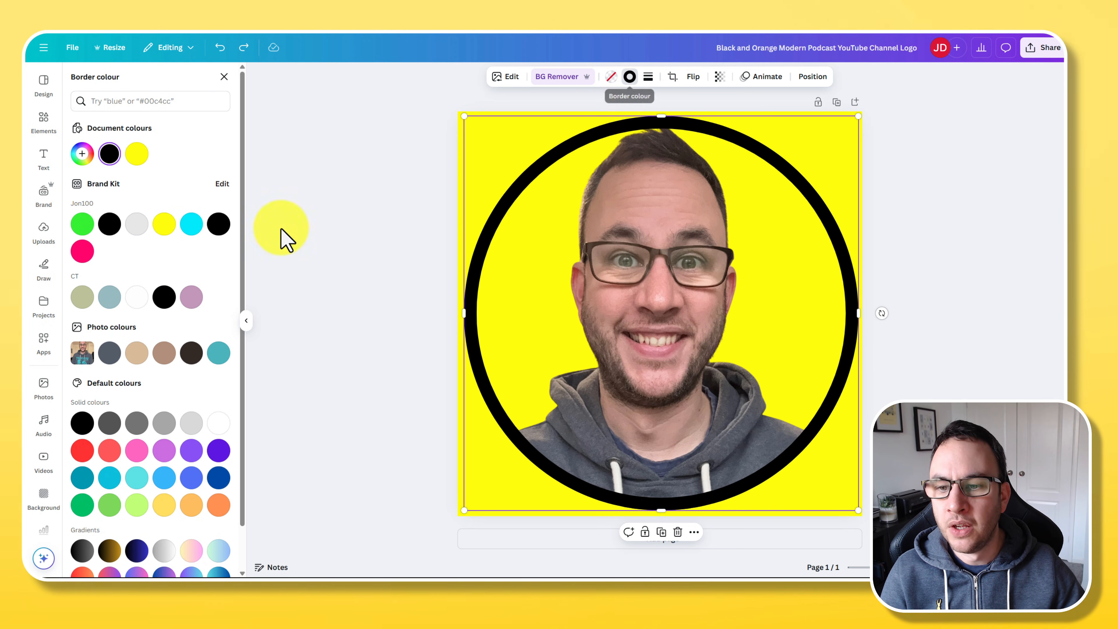
{"action": "left_click", "coordinate": [137, 296]}
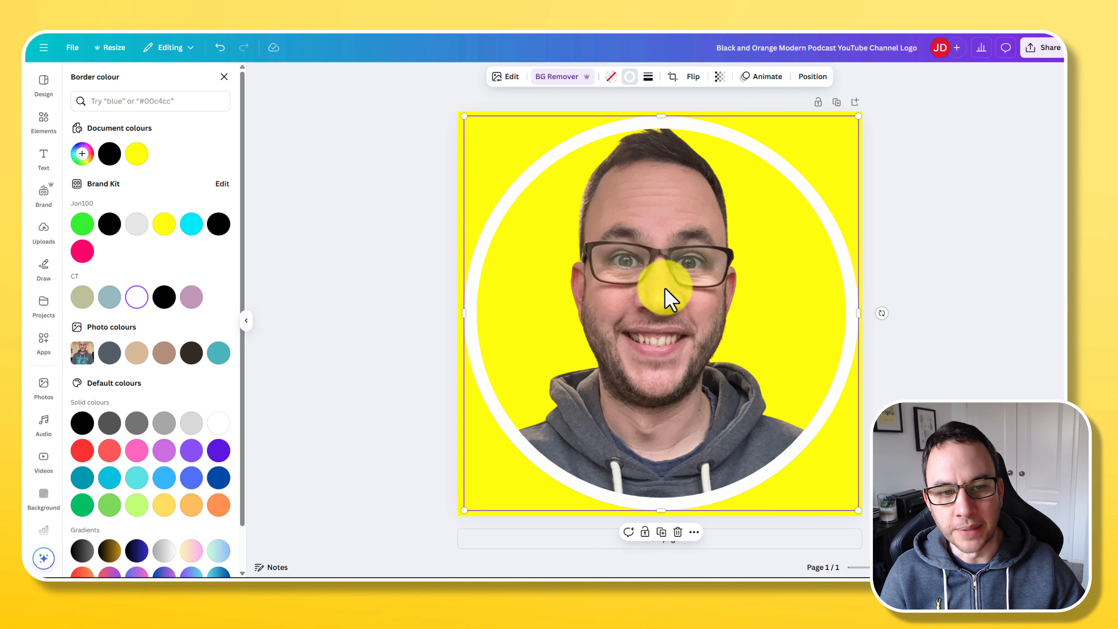
{"action": "left_click_drag", "start_coordinate": [660, 285], "coordinate": [631, 214]}
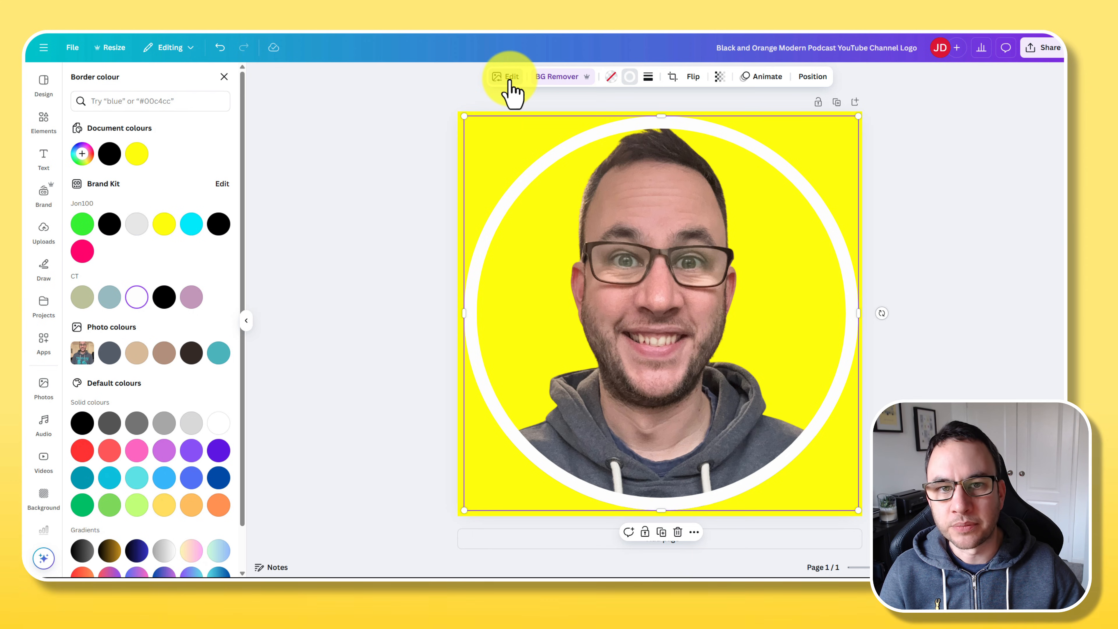
Try a Glow shadow on the cutout, tweaking its size, blur and intensity
{"action": "left_click", "coordinate": [509, 76]}
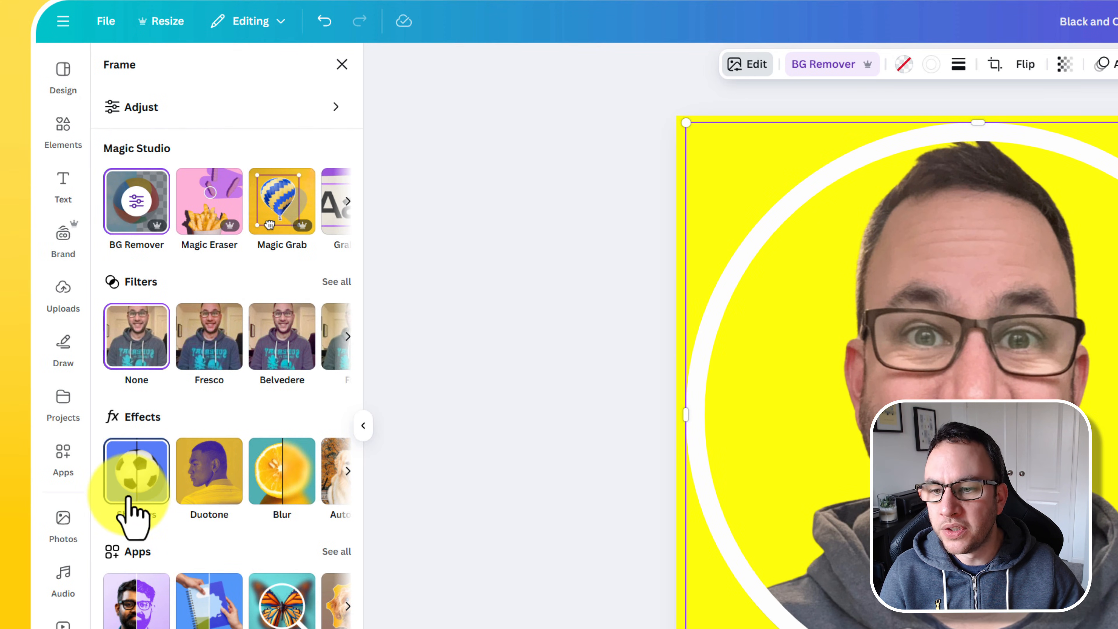
{"action": "left_click", "coordinate": [136, 470]}
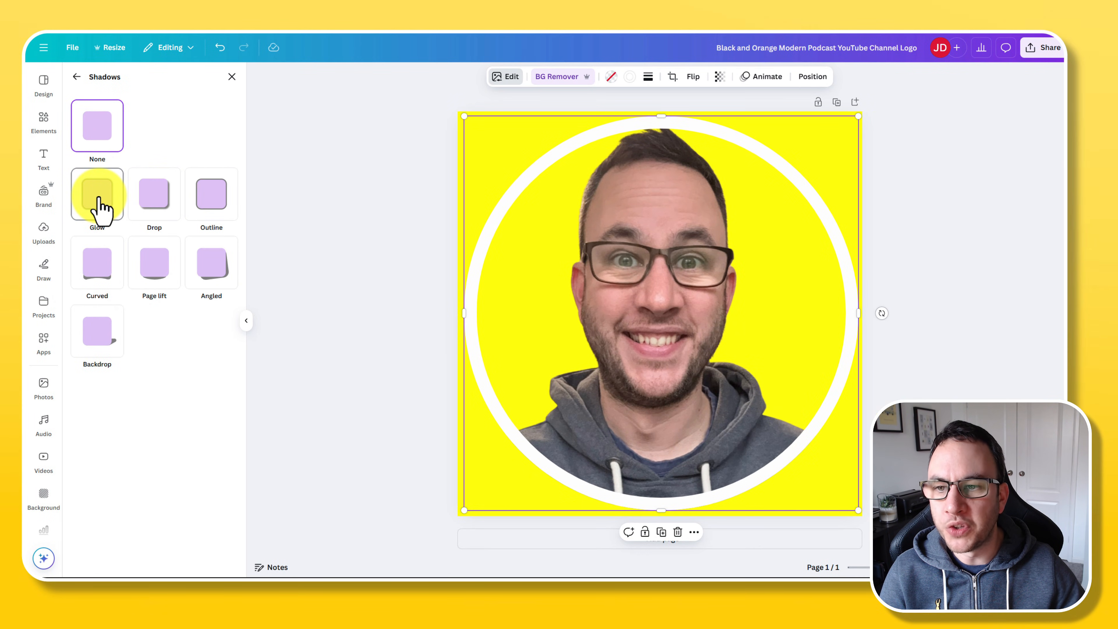
{"action": "left_click", "coordinate": [96, 193]}
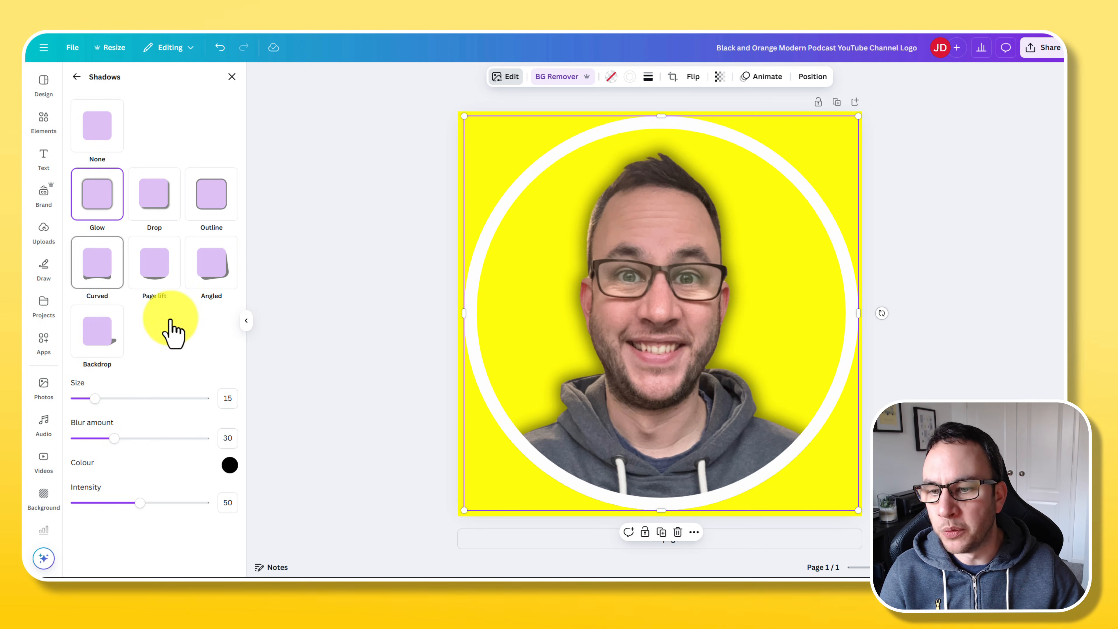
{"action": "left_click_drag", "start_coordinate": [96, 398], "coordinate": [83, 398]}
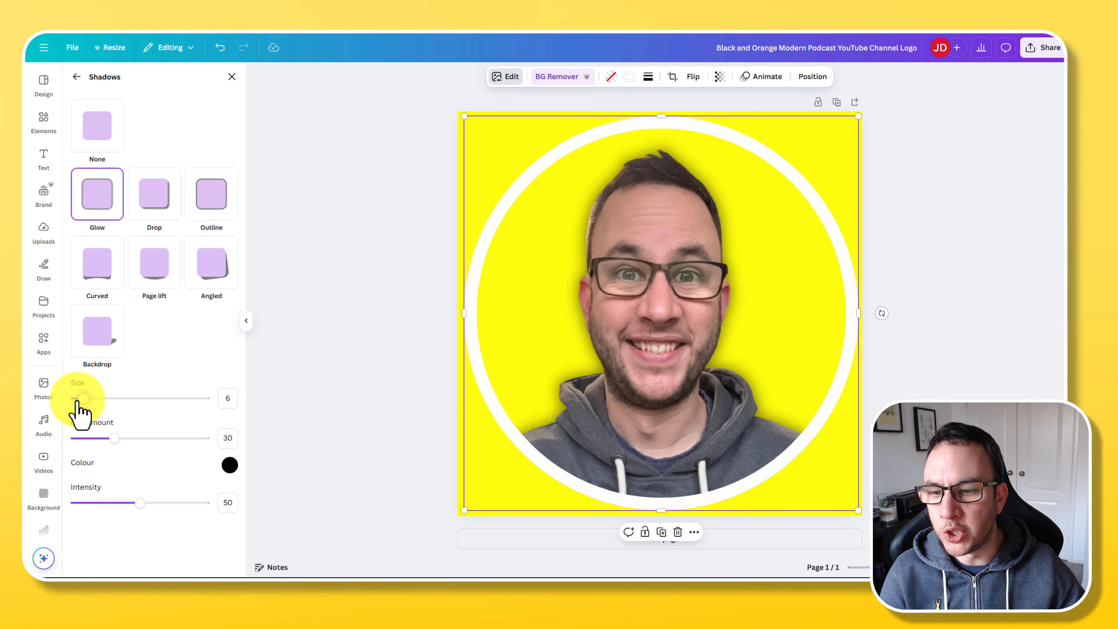
{"action": "left_click_drag", "start_coordinate": [84, 398], "coordinate": [77, 398]}
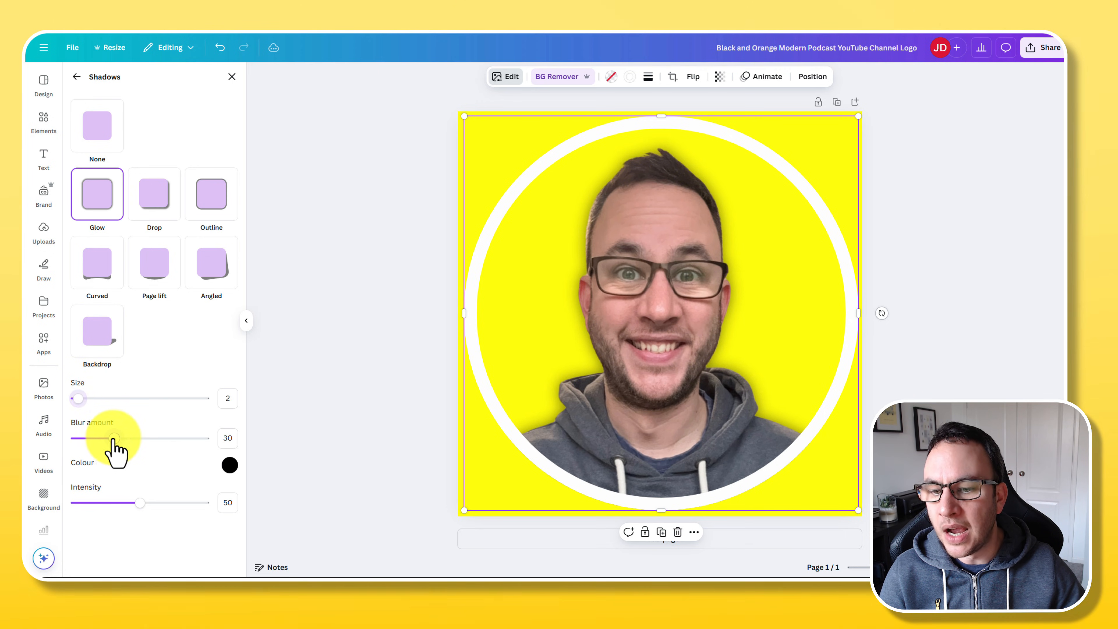
{"action": "left_click_drag", "start_coordinate": [143, 438], "coordinate": [78, 438]}
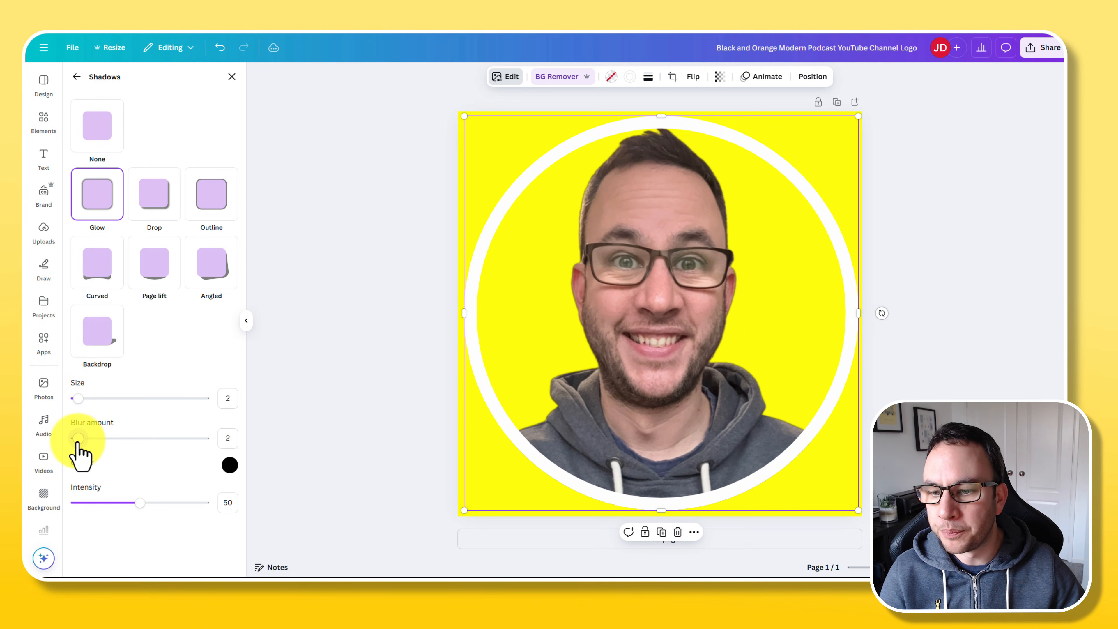
{"action": "left_click_drag", "start_coordinate": [139, 502], "coordinate": [145, 503]}
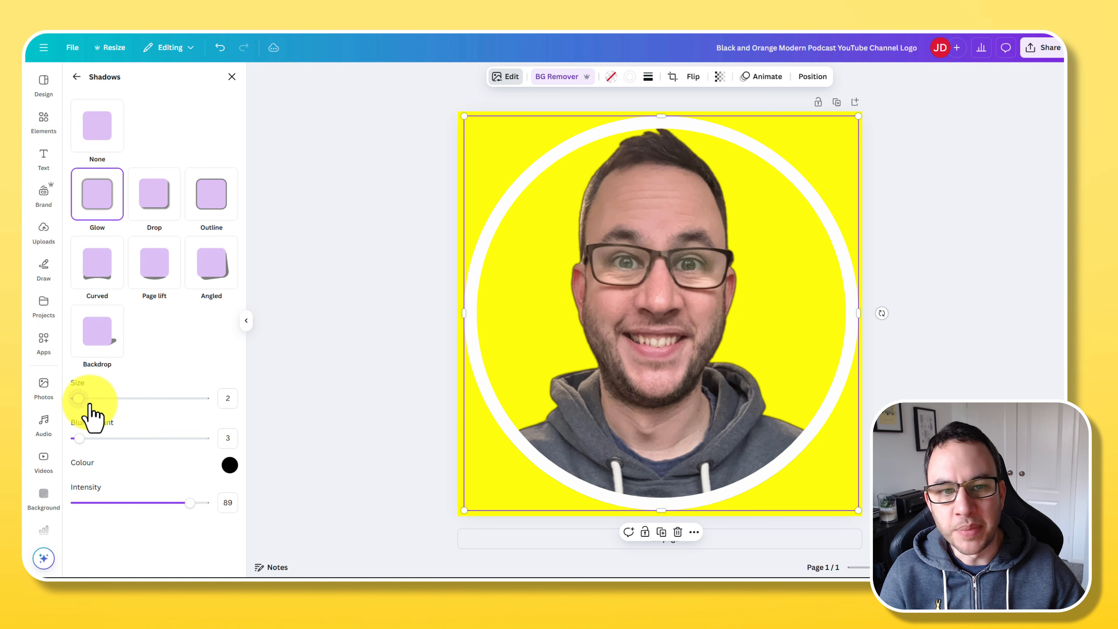
{"action": "left_click_drag", "start_coordinate": [78, 398], "coordinate": [96, 398]}
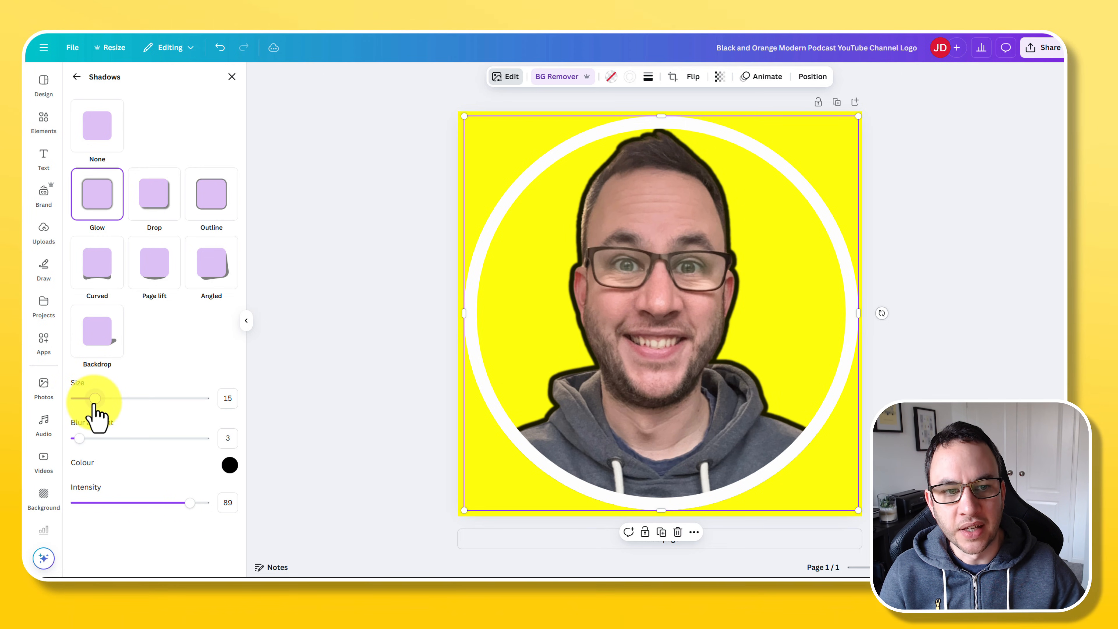
{"action": "left_click_drag", "start_coordinate": [95, 397], "coordinate": [91, 398]}
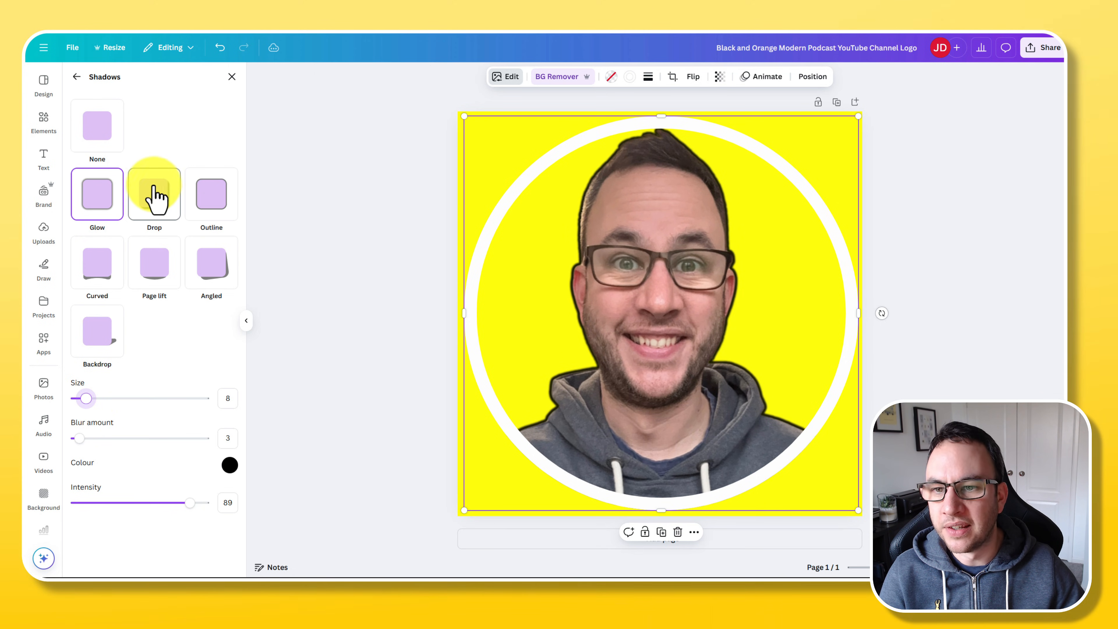
Switch to a Drop shadow with adjusted angle, more blur and minimal distance behind the cutout
{"action": "left_click", "coordinate": [153, 193]}
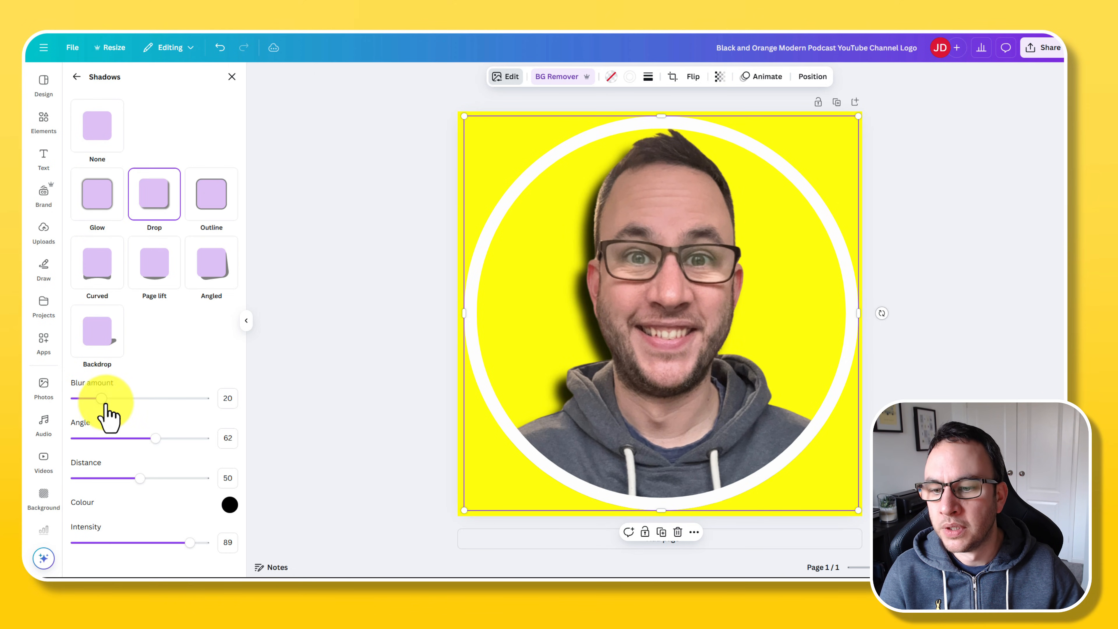
{"action": "left_click_drag", "start_coordinate": [155, 439], "coordinate": [118, 438]}
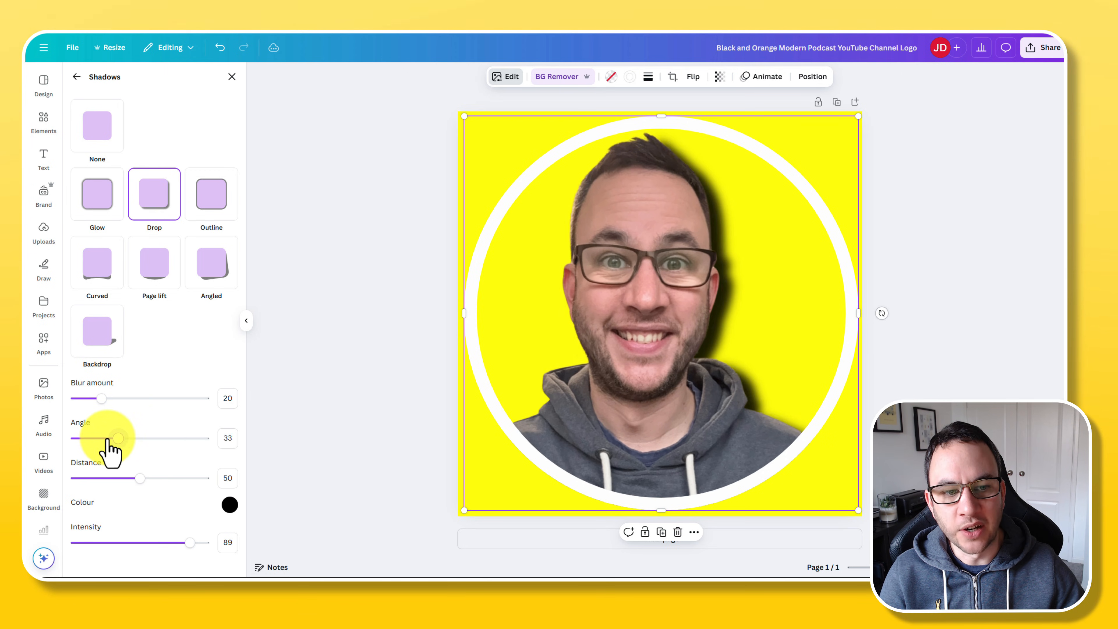
{"action": "left_click_drag", "start_coordinate": [118, 438], "coordinate": [127, 438]}
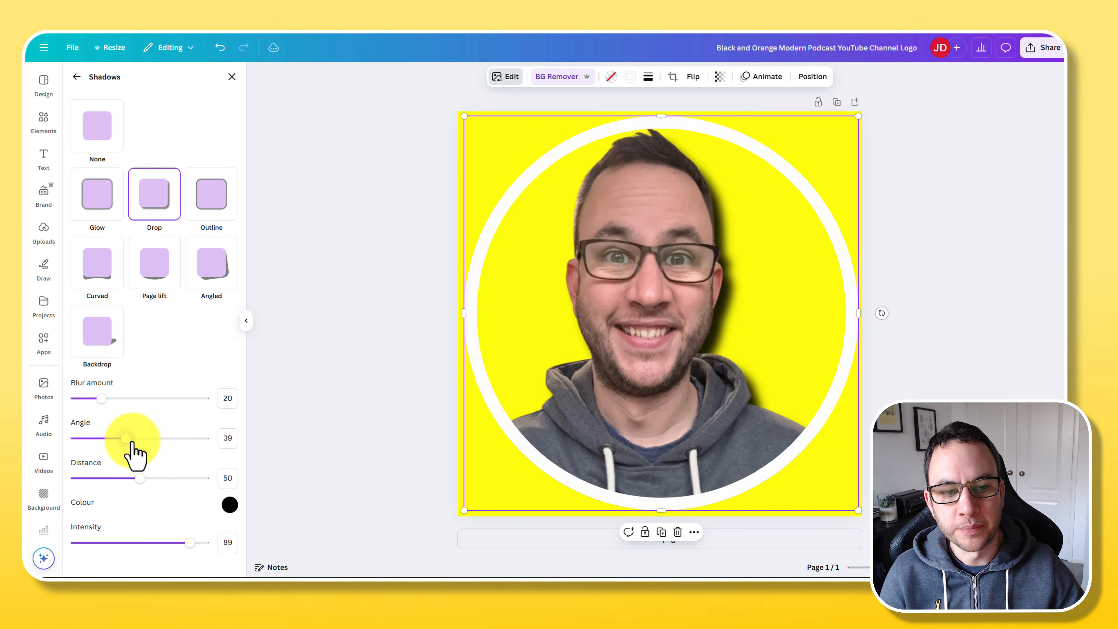
{"action": "left_click_drag", "start_coordinate": [126, 438], "coordinate": [136, 438]}
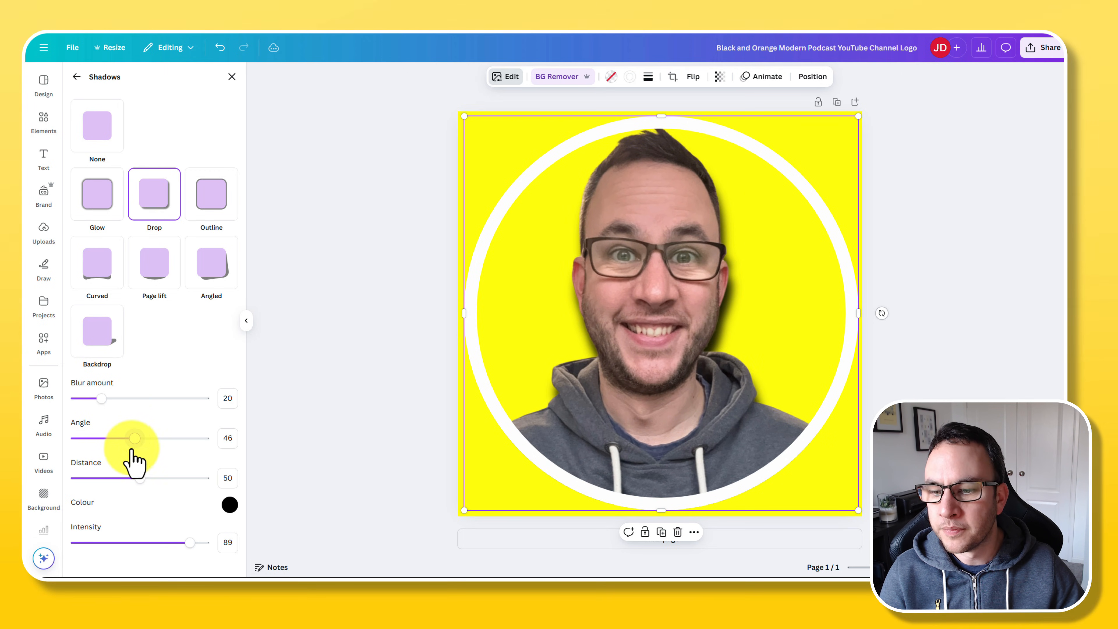
{"action": "left_click_drag", "start_coordinate": [101, 398], "coordinate": [140, 398]}
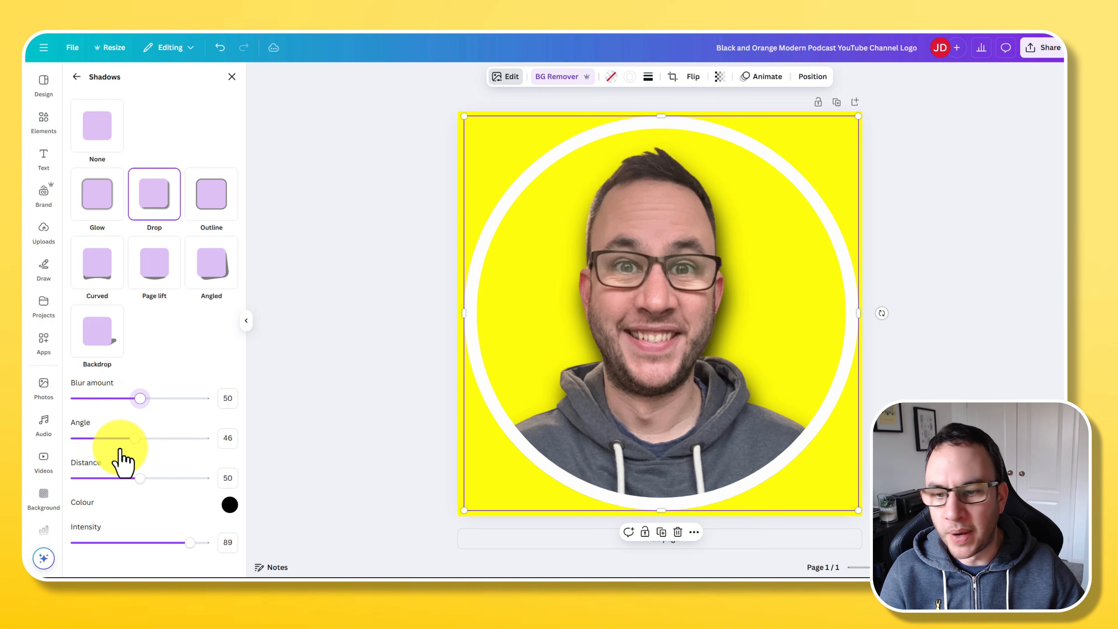
{"action": "left_click_drag", "start_coordinate": [139, 479], "coordinate": [134, 478]}
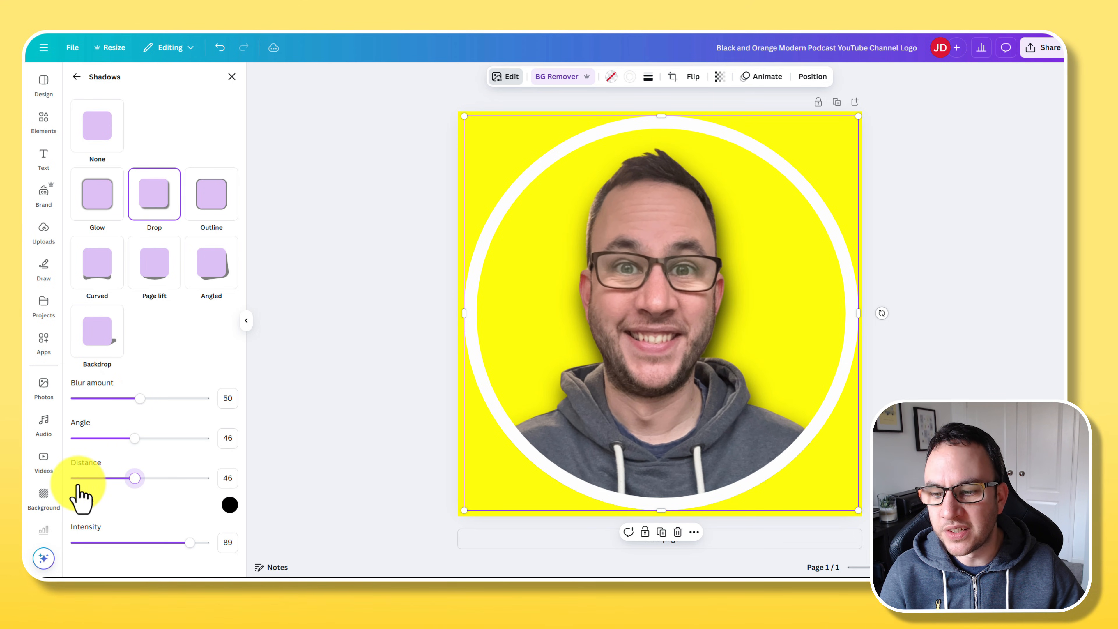
{"action": "left_click_drag", "start_coordinate": [134, 478], "coordinate": [75, 477]}
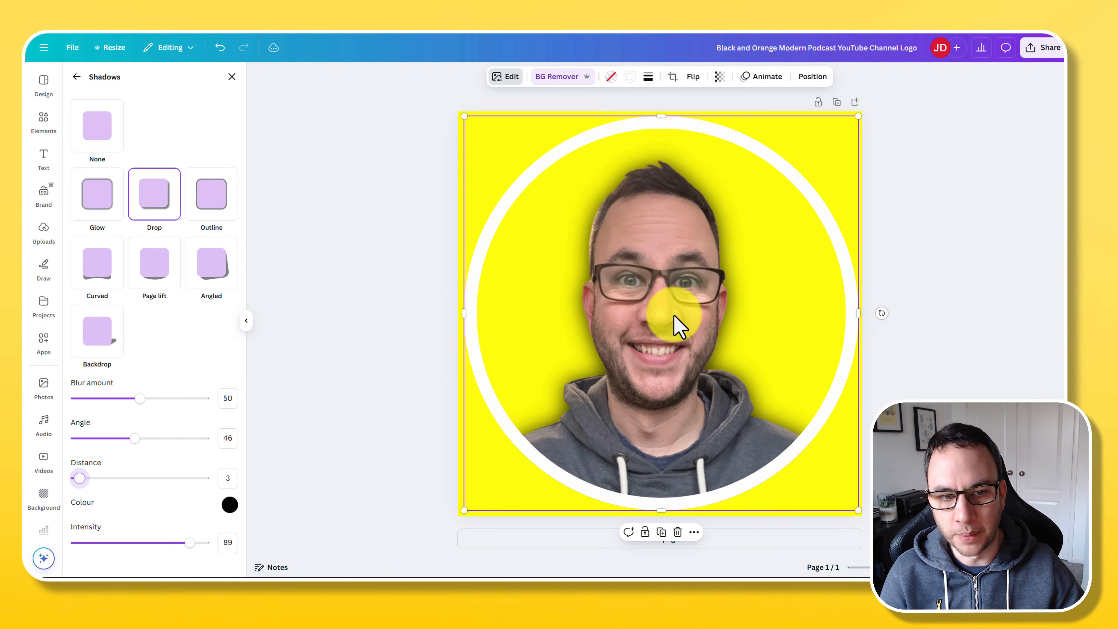
{"action": "left_click", "coordinate": [76, 76]}
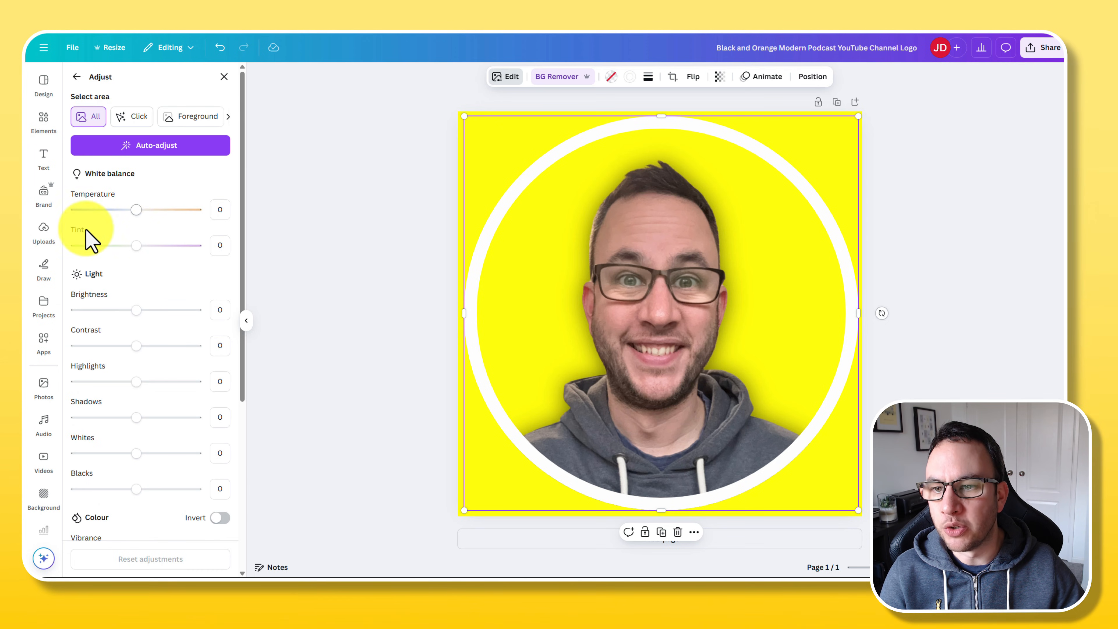
{"action": "mouse_move", "coordinate": [137, 210]}
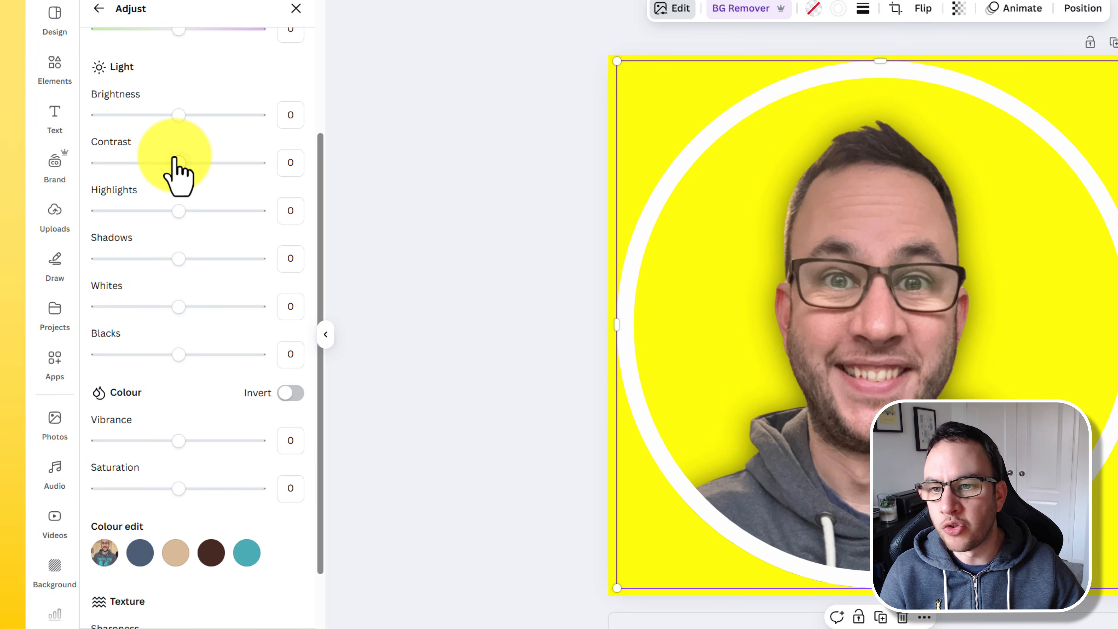
Raise contrast, darken shadows, set Whites to 41 and Blacks to 42, and pull saturation down
{"action": "left_click_drag", "start_coordinate": [178, 162], "coordinate": [223, 163]}
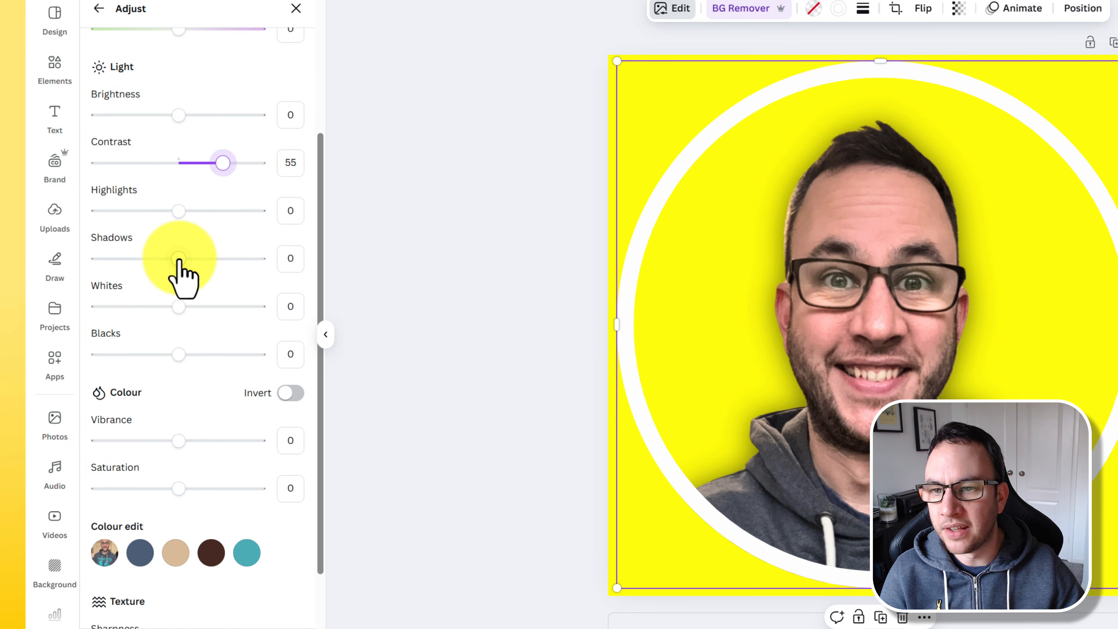
{"action": "left_click_drag", "start_coordinate": [178, 258], "coordinate": [142, 258]}
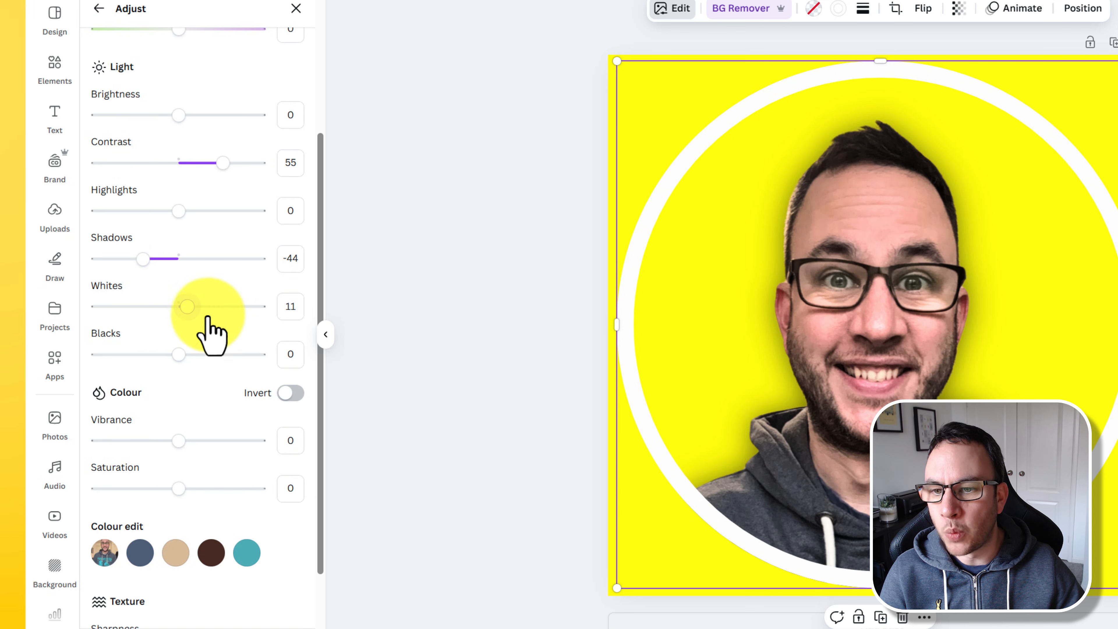
{"action": "left_click_drag", "start_coordinate": [187, 307], "coordinate": [210, 307]}
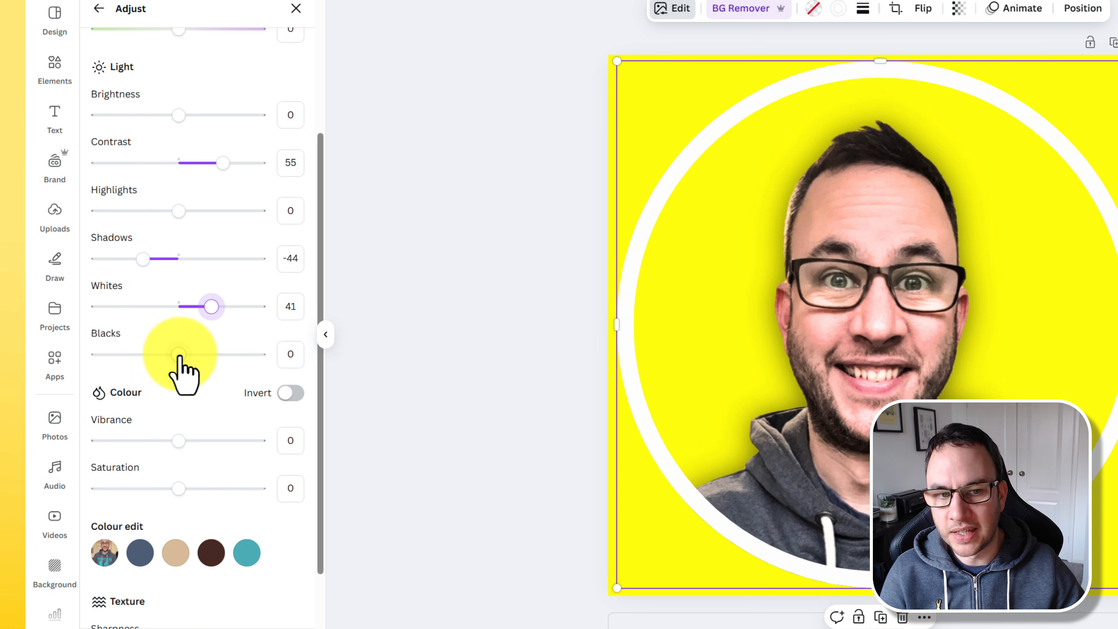
{"action": "left_click_drag", "start_coordinate": [178, 355], "coordinate": [206, 354]}
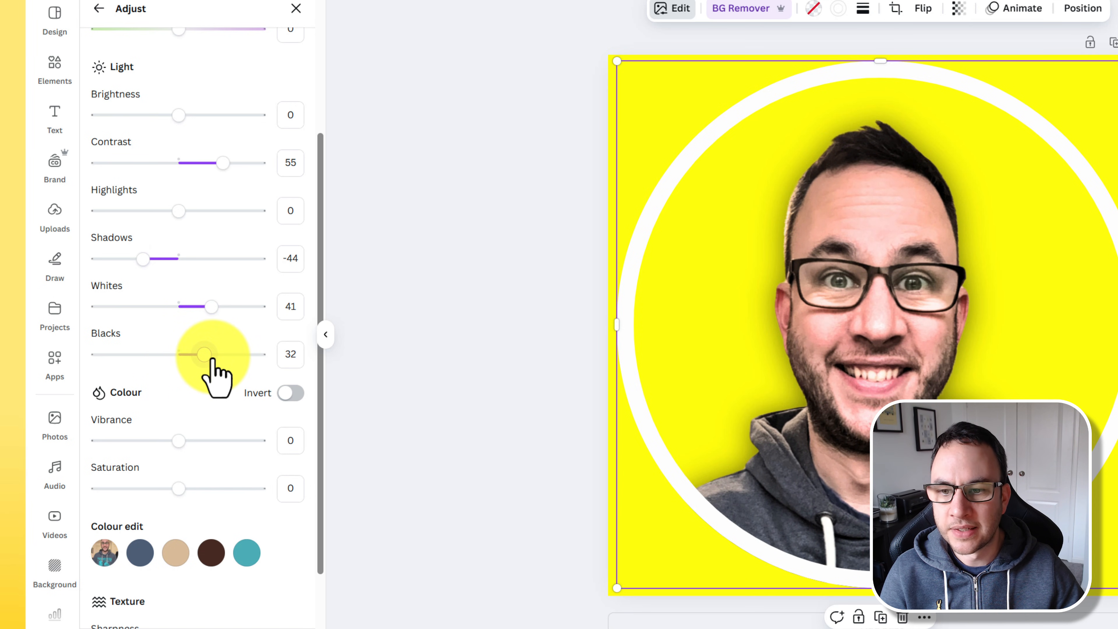
{"action": "left_click_drag", "start_coordinate": [206, 355], "coordinate": [213, 355]}
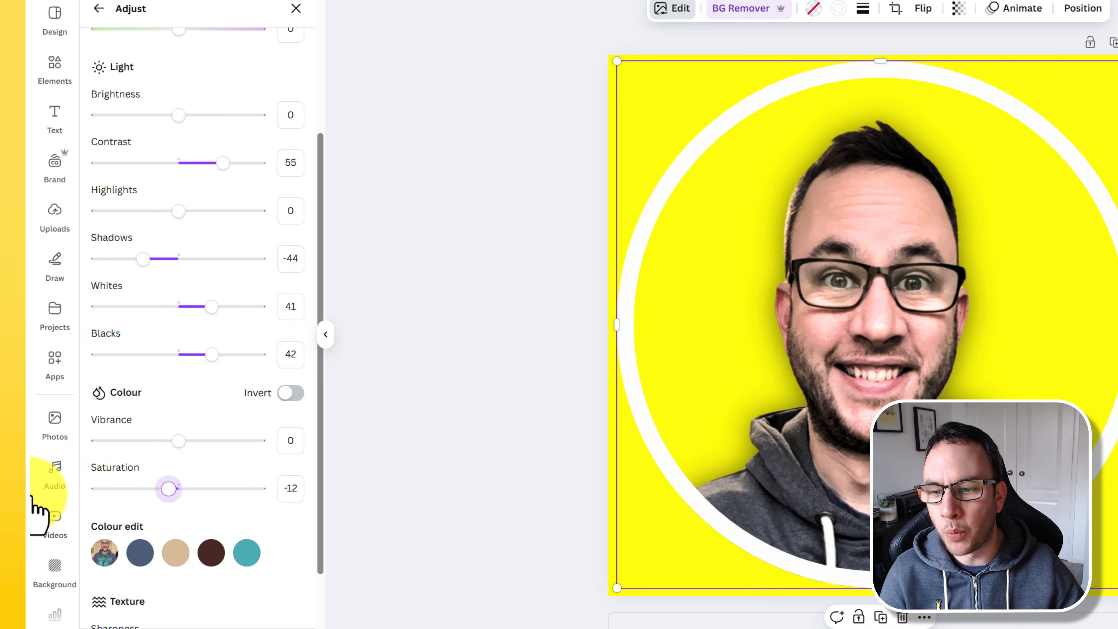
{"action": "left_click_drag", "start_coordinate": [169, 488], "coordinate": [98, 488]}
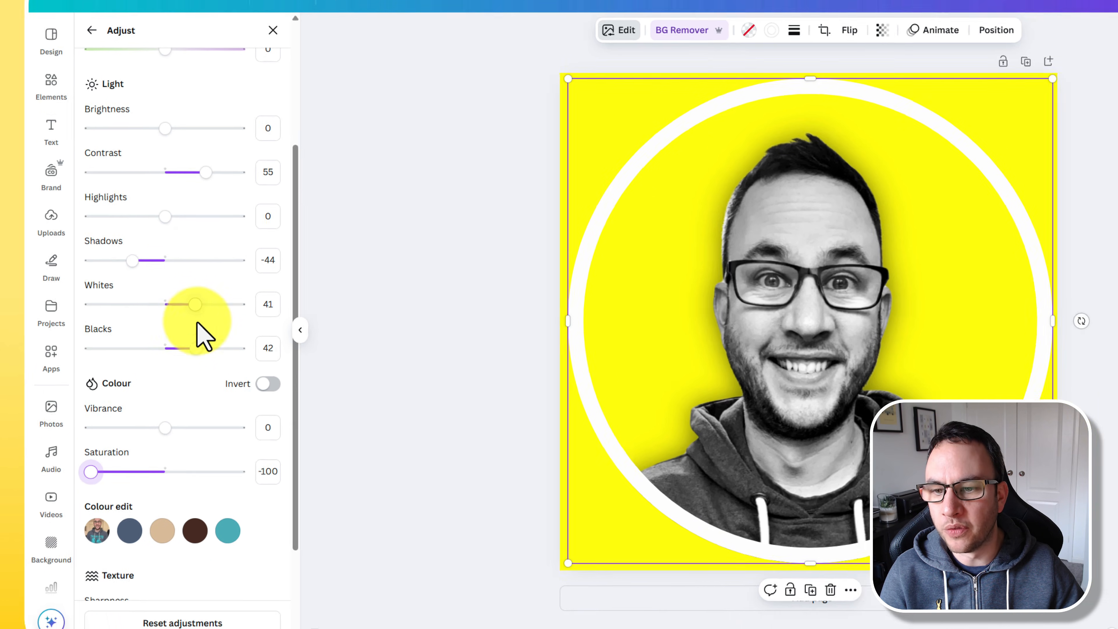
Set Saturation -100, Shadows -57, Blacks 61, Clarity 33 and increase sharpness
{"action": "left_click_drag", "start_coordinate": [185, 348], "coordinate": [168, 336]}
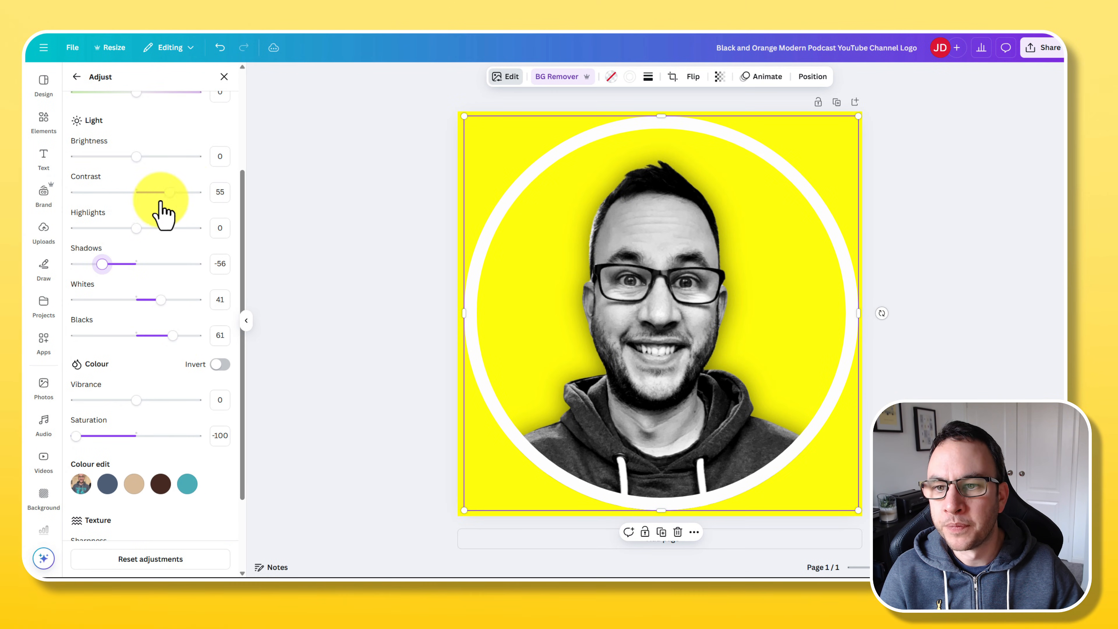
{"action": "left_click_drag", "start_coordinate": [162, 191], "coordinate": [176, 191]}
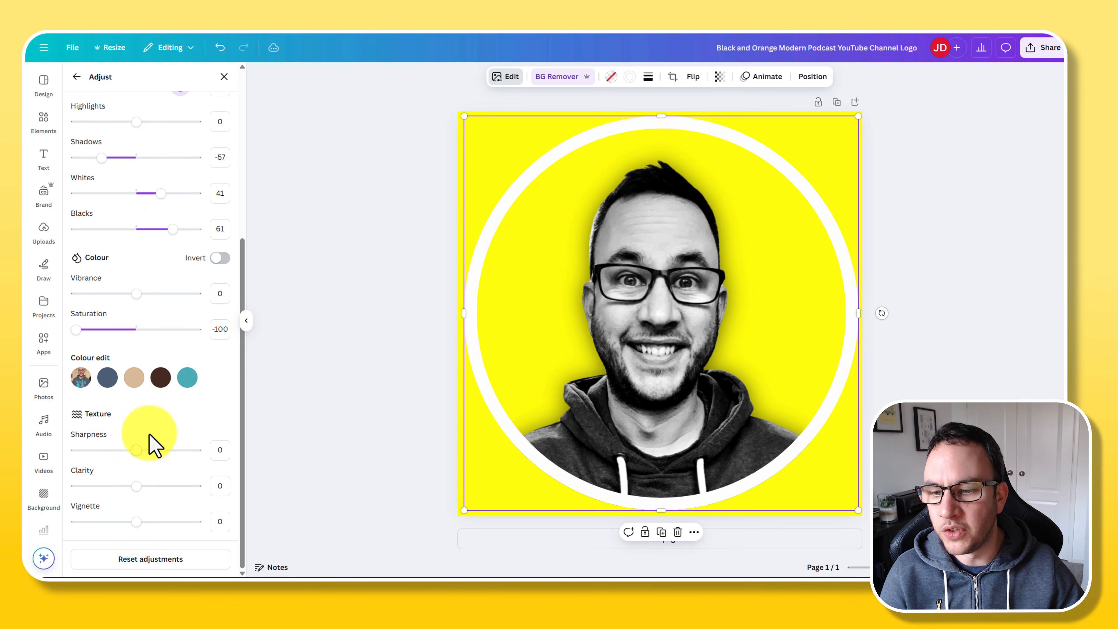
{"action": "mouse_move", "coordinate": [139, 492]}
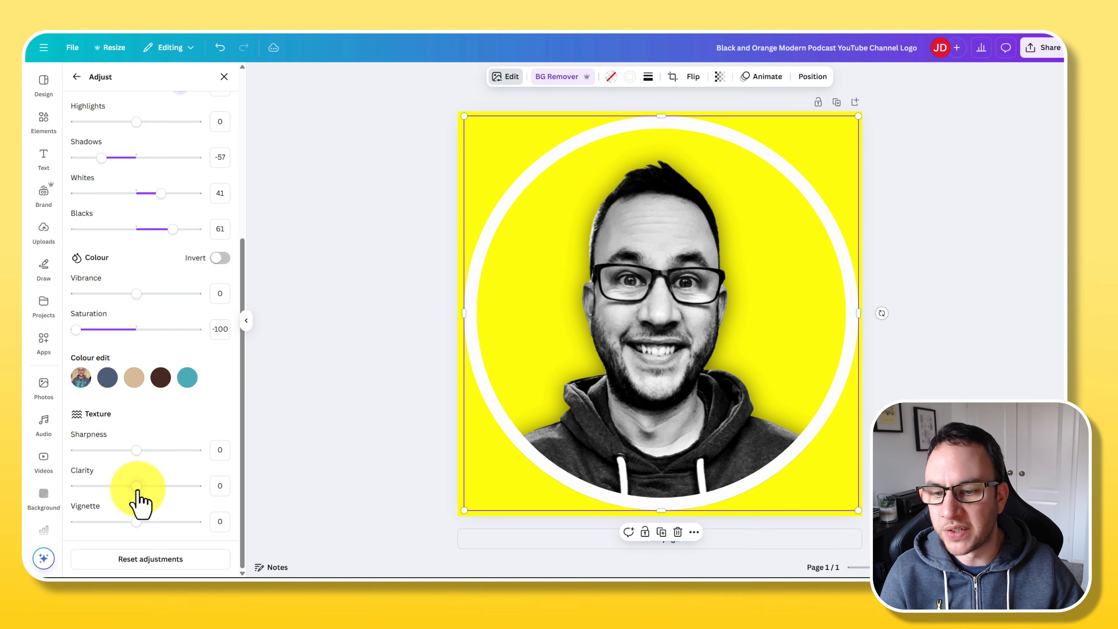
{"action": "left_click_drag", "start_coordinate": [137, 486], "coordinate": [156, 486]}
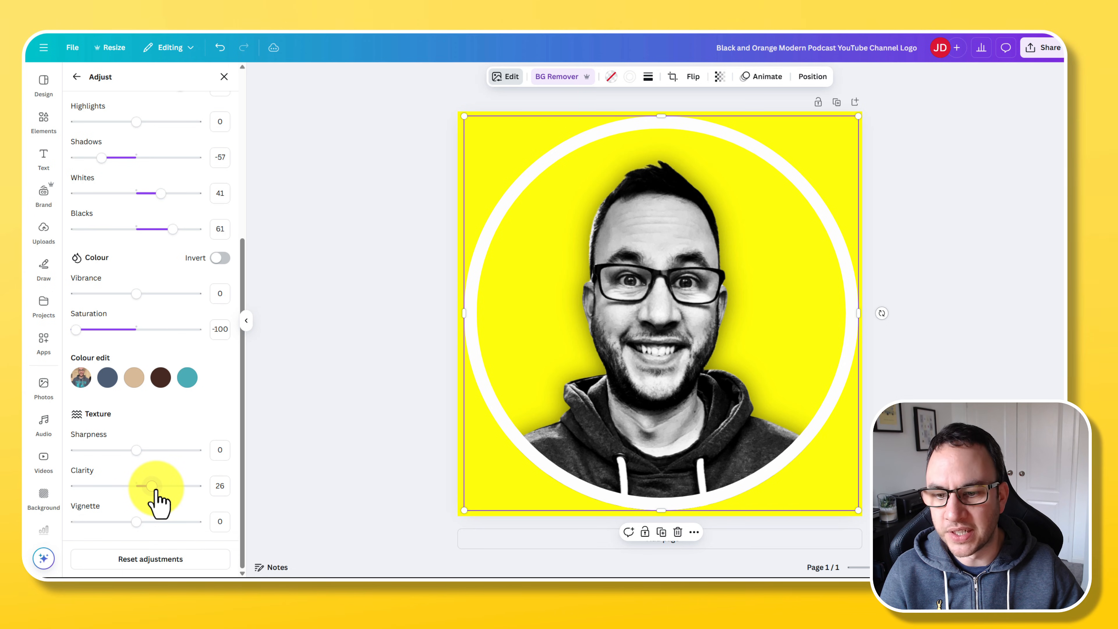
{"action": "left_click_drag", "start_coordinate": [155, 485], "coordinate": [156, 485]}
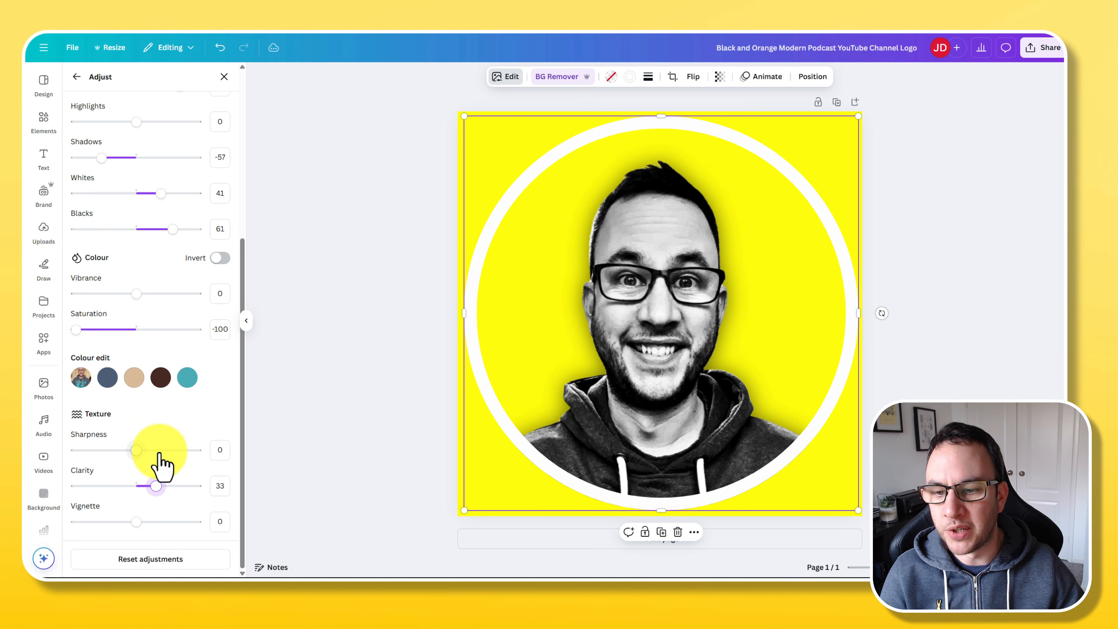
{"action": "left_click_drag", "start_coordinate": [137, 449], "coordinate": [145, 449]}
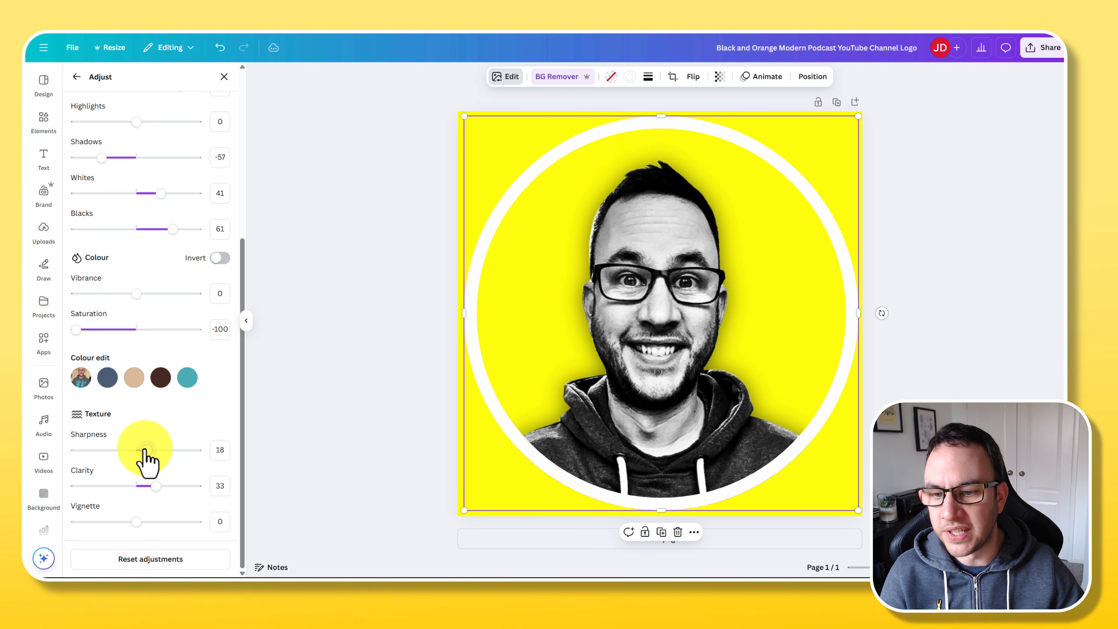
{"action": "left_click_drag", "start_coordinate": [153, 449], "coordinate": [142, 449]}
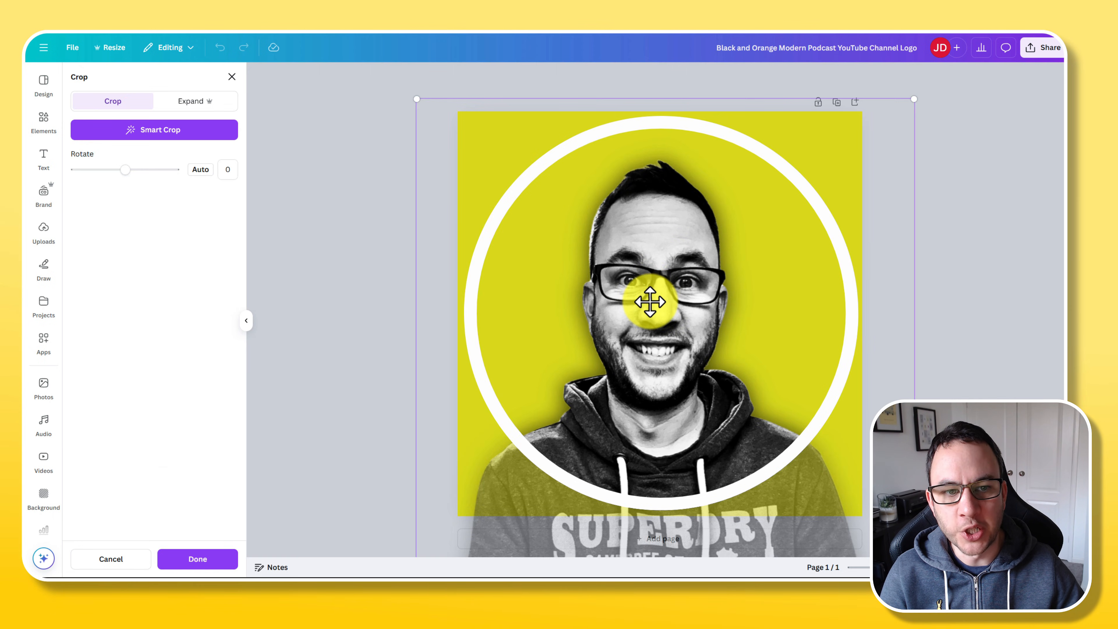
Nudge the photo up within the circle crop, confirm it and deselect to preview
{"action": "left_click_drag", "start_coordinate": [649, 299], "coordinate": [806, 352]}
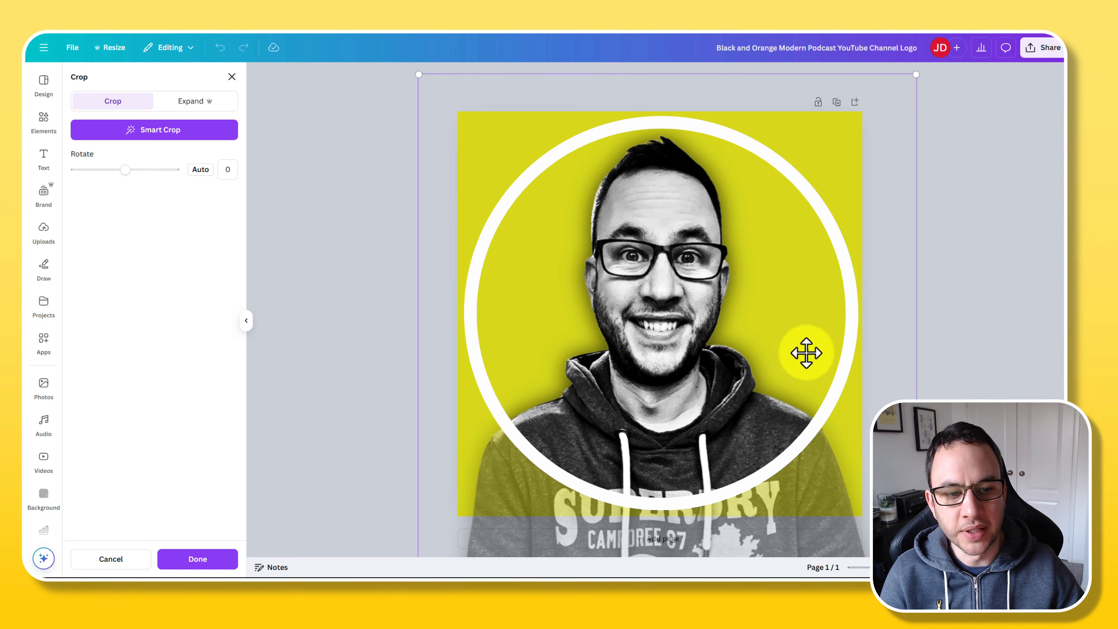
{"action": "mouse_move", "coordinate": [991, 236]}
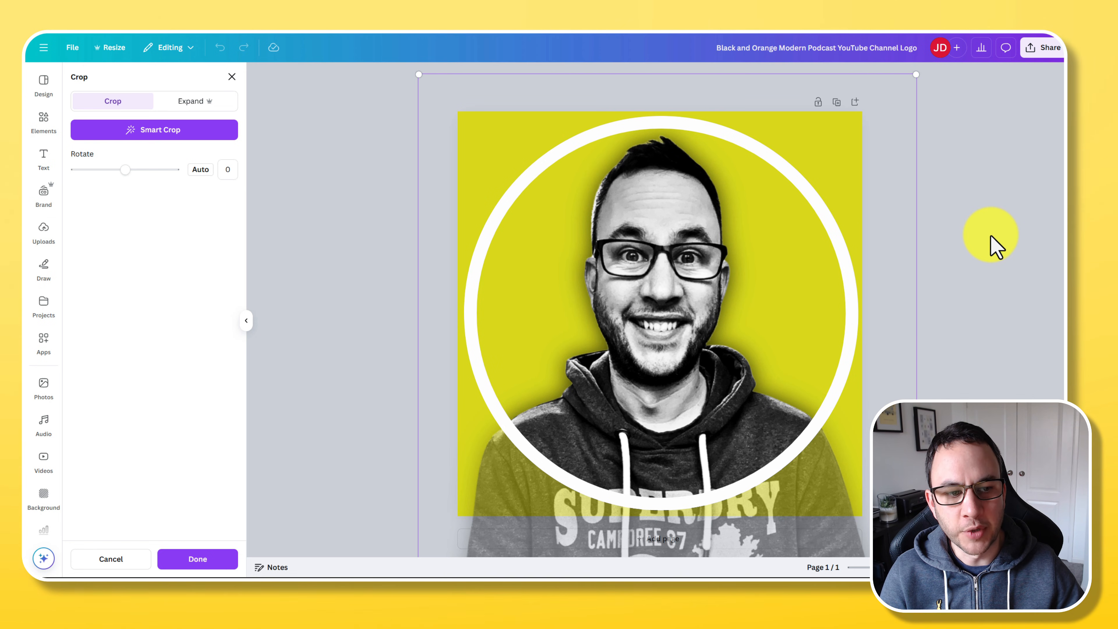
{"action": "left_click", "coordinate": [197, 559]}
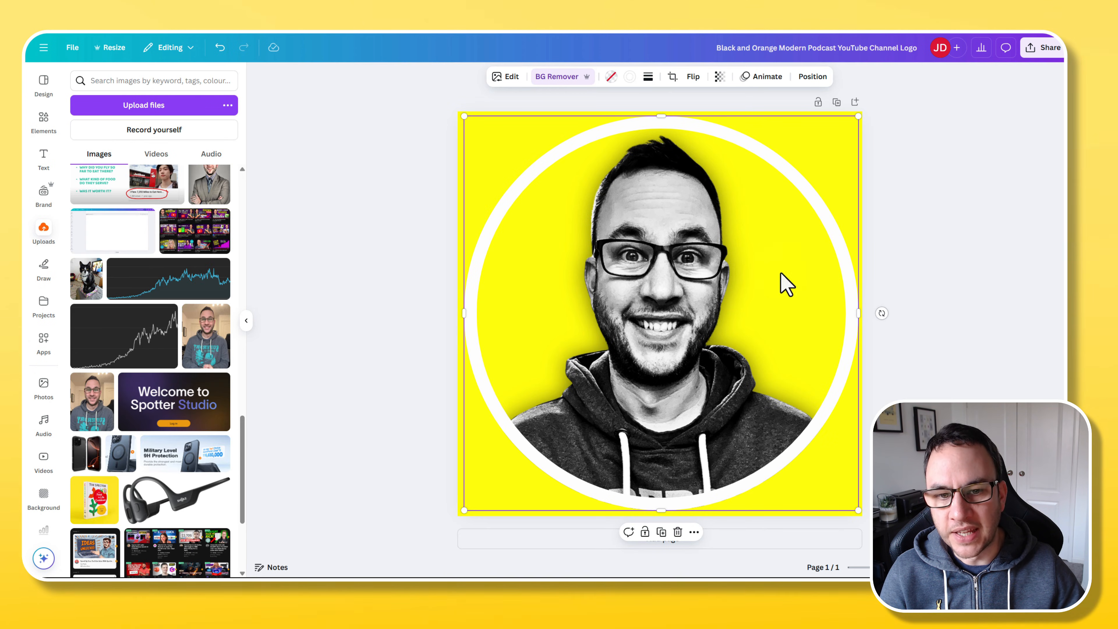
{"action": "left_click", "coordinate": [419, 254]}
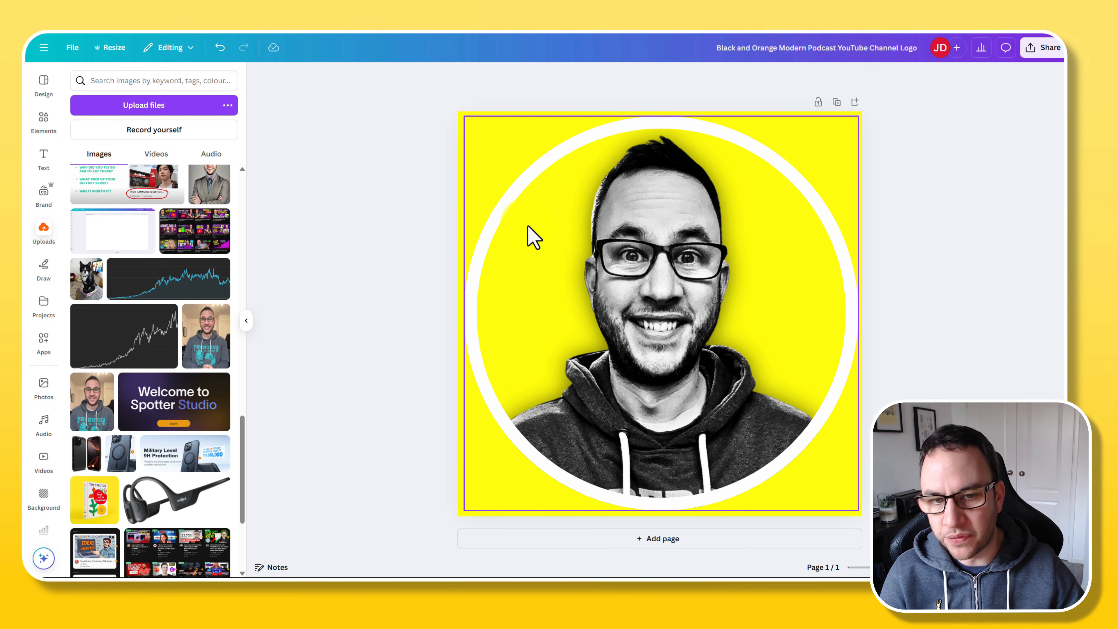
{"action": "mouse_move", "coordinate": [531, 178]}
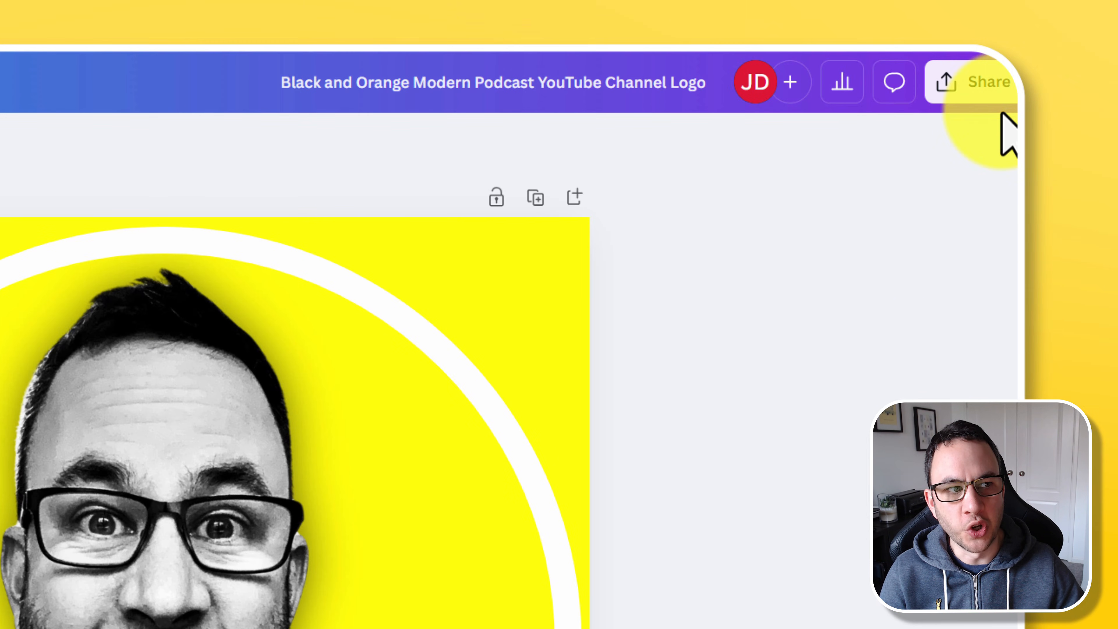
Download the finished design as a PNG via Share > Download
{"action": "left_click", "coordinate": [973, 81]}
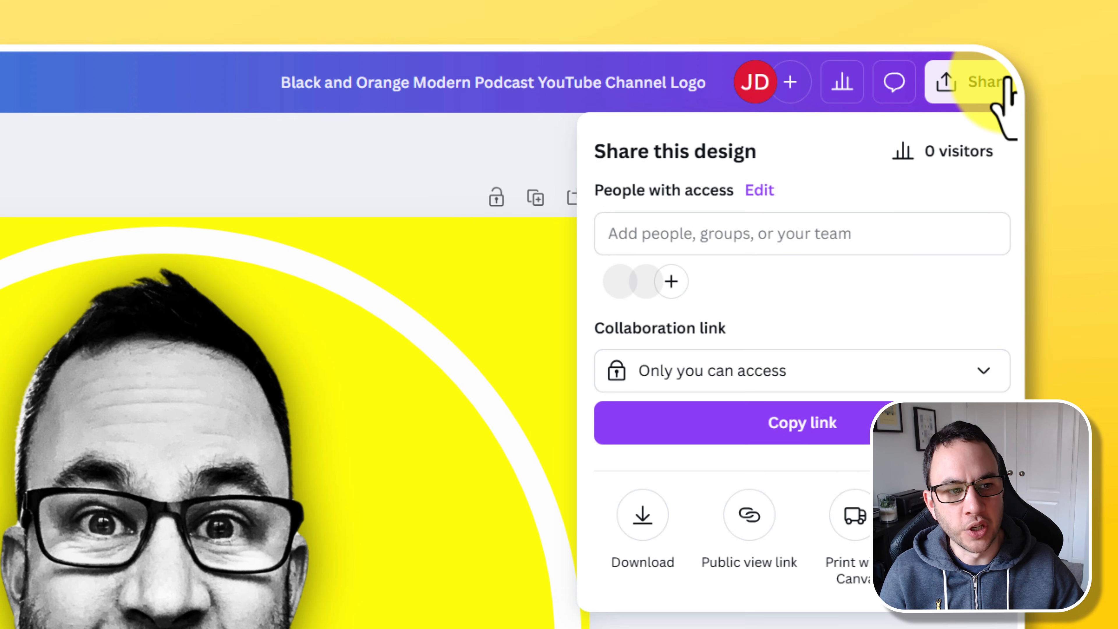
{"action": "left_click", "coordinate": [642, 527]}
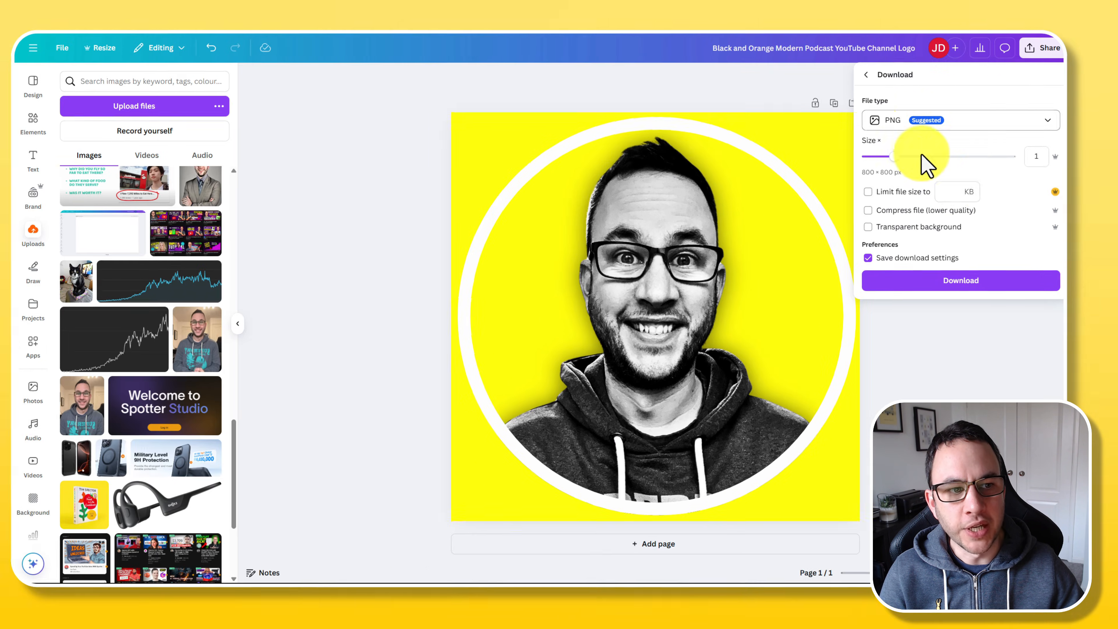
{"action": "left_click", "coordinate": [959, 280]}
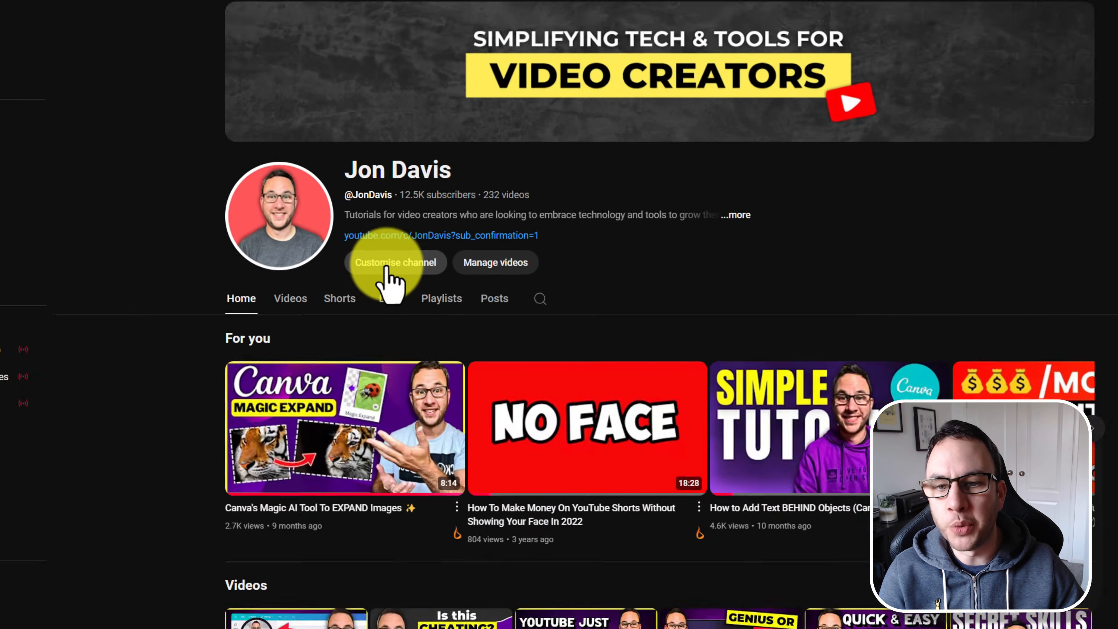
From Customise channel, change the picture and upload the downloaded Canva PNG
{"action": "left_click", "coordinate": [395, 261]}
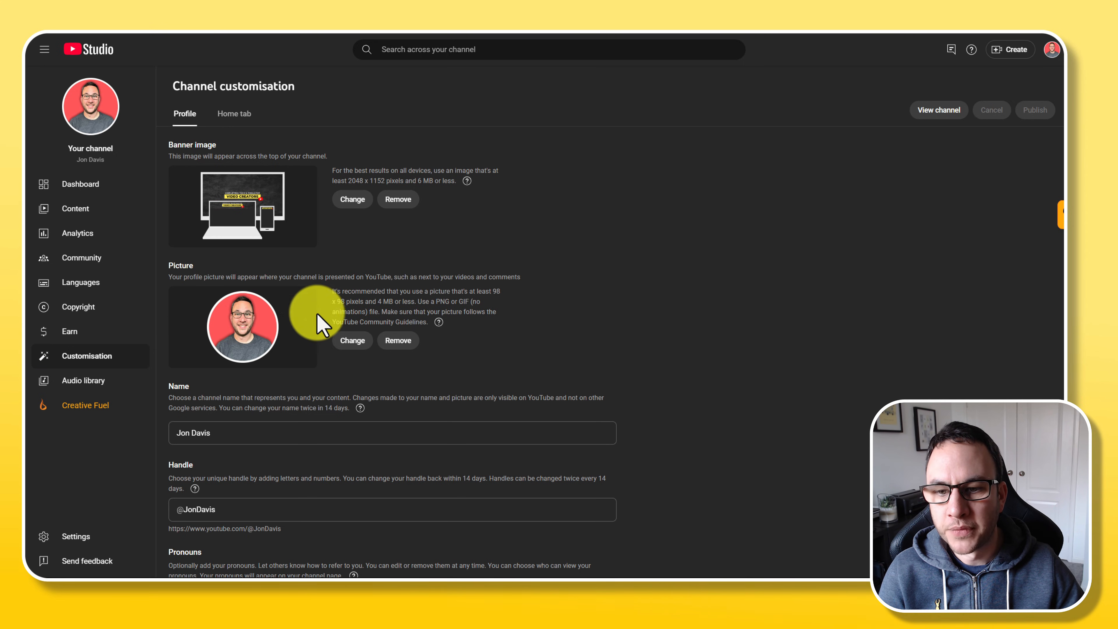
{"action": "mouse_move", "coordinate": [355, 371]}
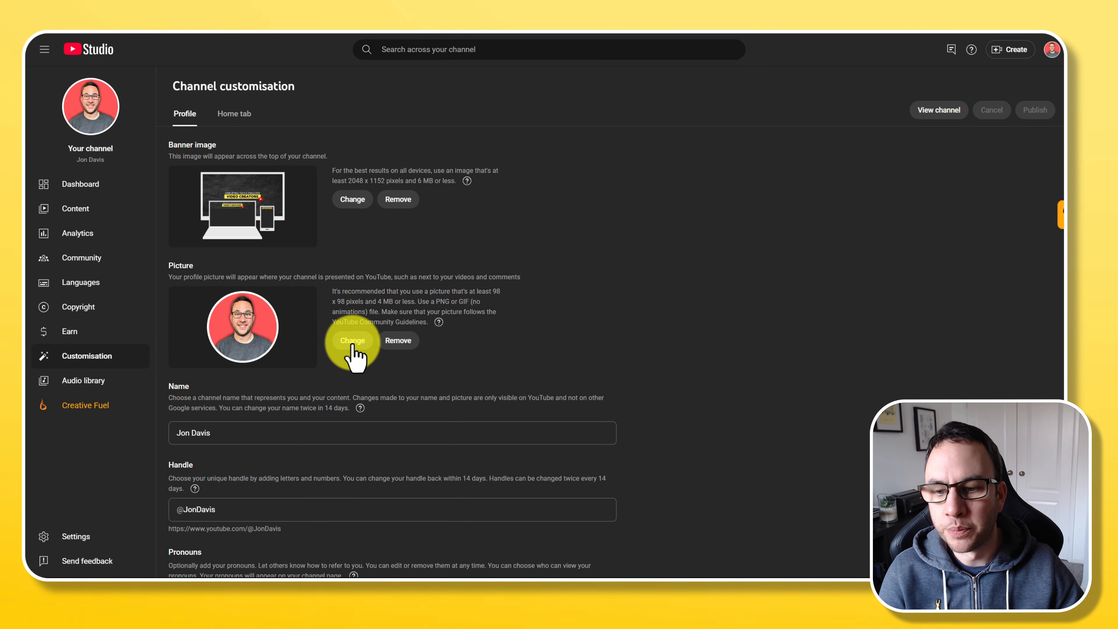
{"action": "left_click", "coordinate": [352, 340]}
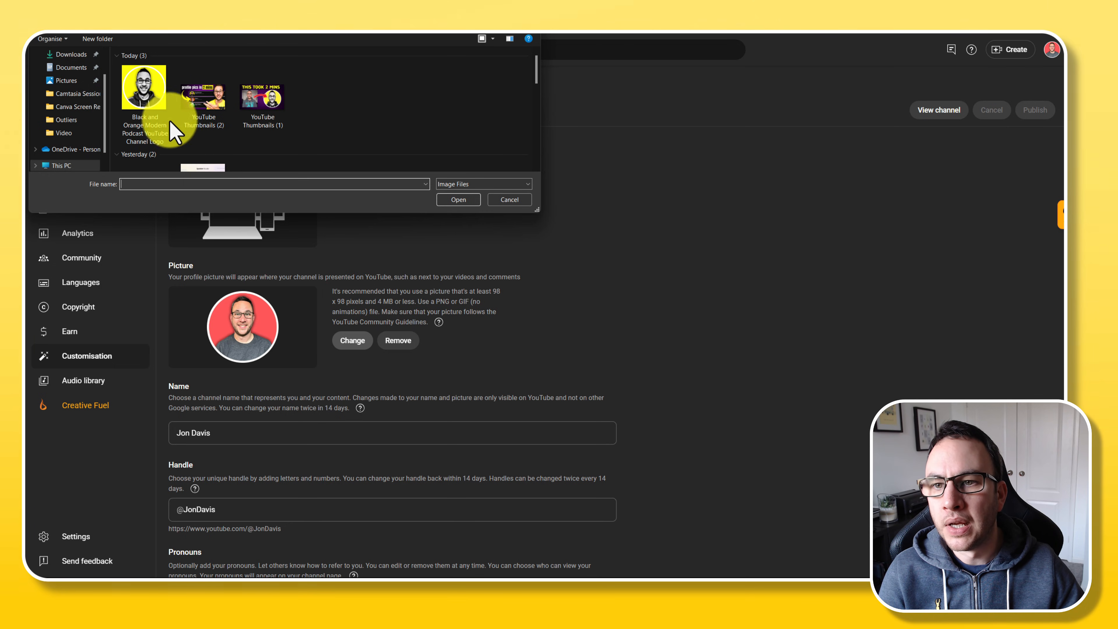
{"action": "left_click", "coordinate": [144, 85]}
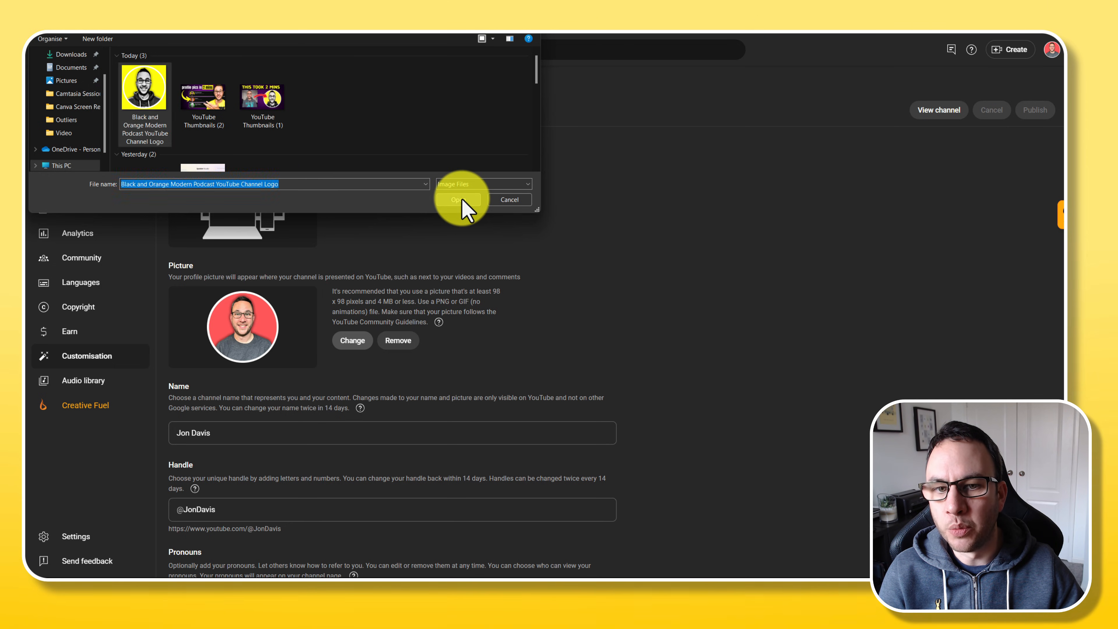
{"action": "left_click", "coordinate": [455, 199]}
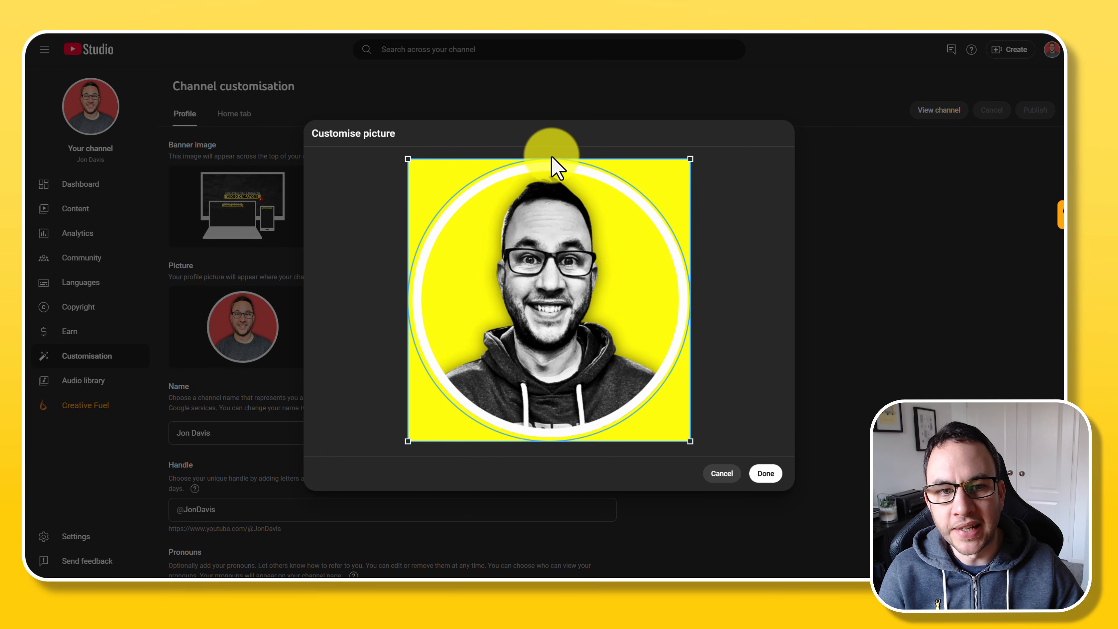
{"action": "mouse_move", "coordinate": [446, 353]}
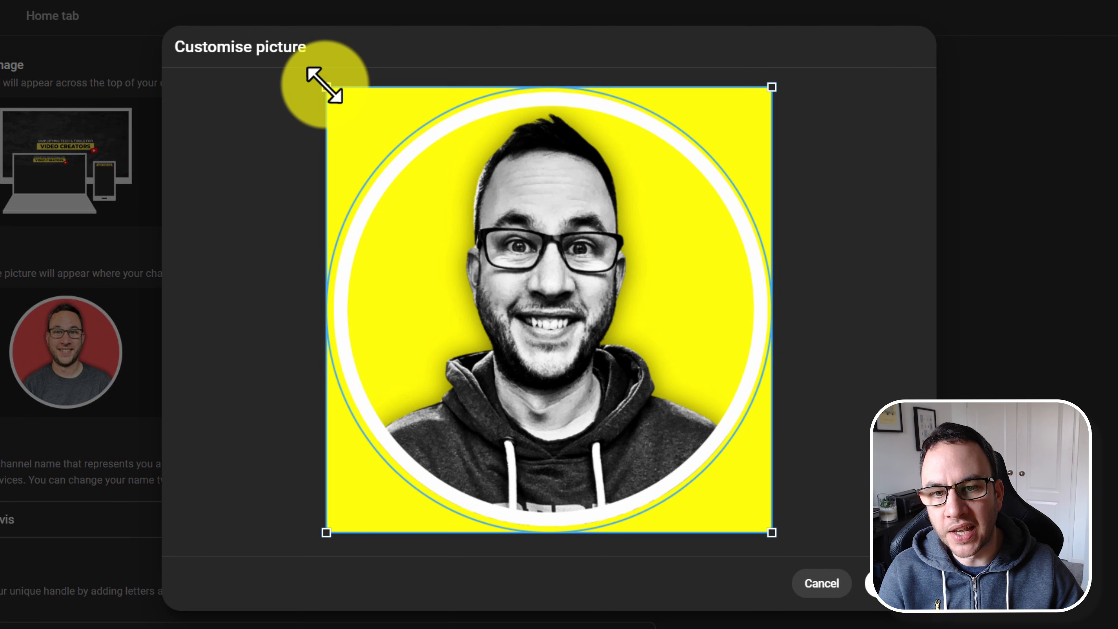
Stretch and centre the crop to cover the full yellow design, then apply it as the channel picture
{"action": "left_click_drag", "start_coordinate": [328, 87], "coordinate": [337, 93]}
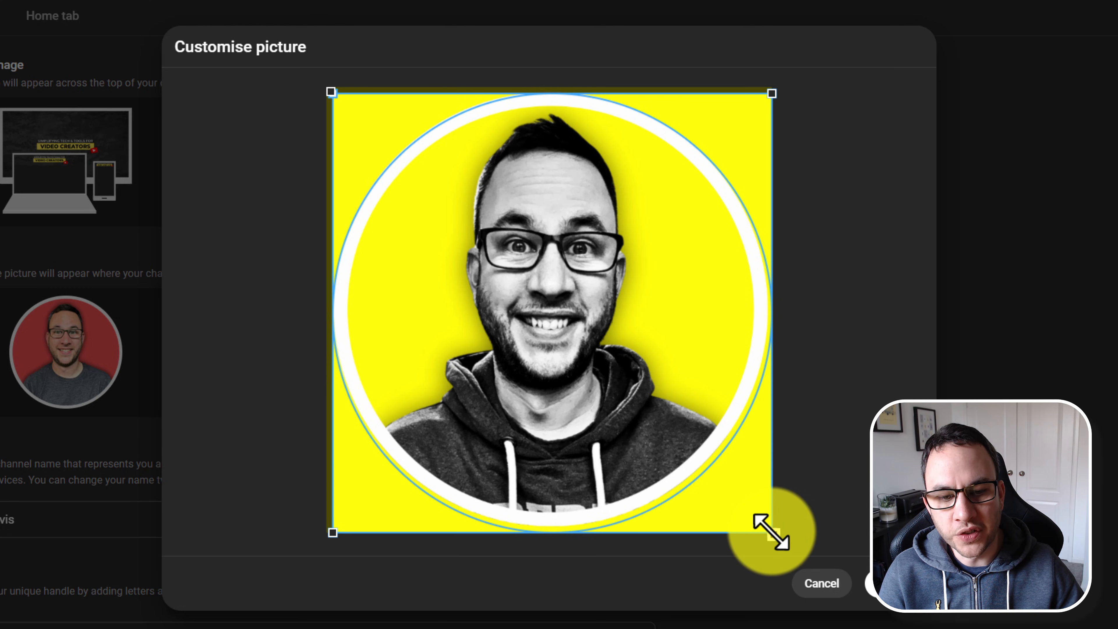
{"action": "left_click_drag", "start_coordinate": [770, 531], "coordinate": [763, 525]}
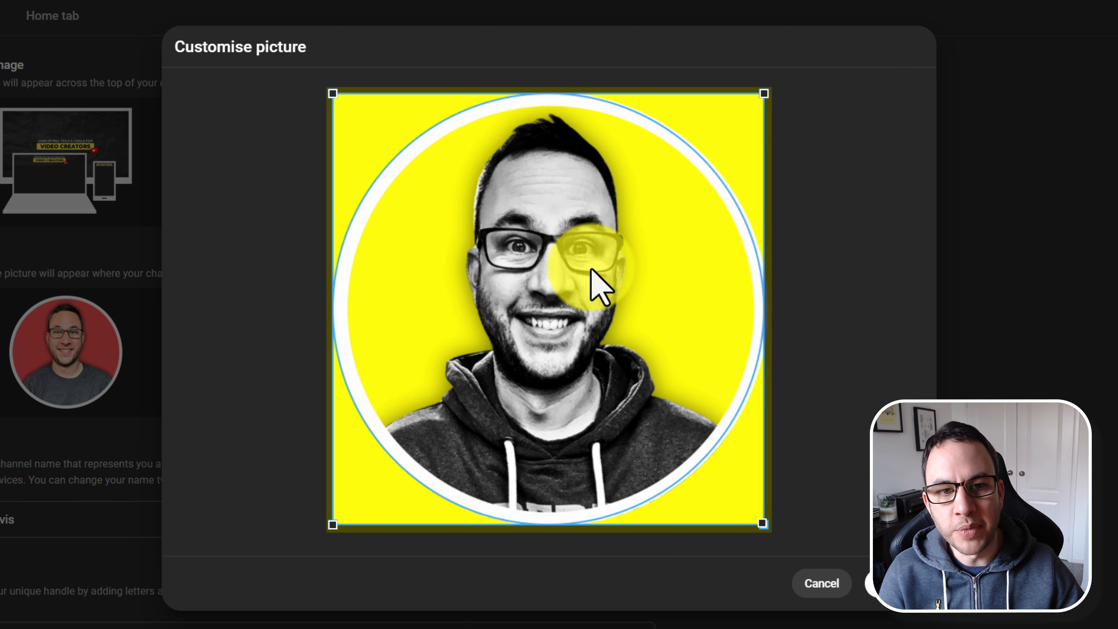
{"action": "left_click_drag", "start_coordinate": [600, 286], "coordinate": [609, 285]}
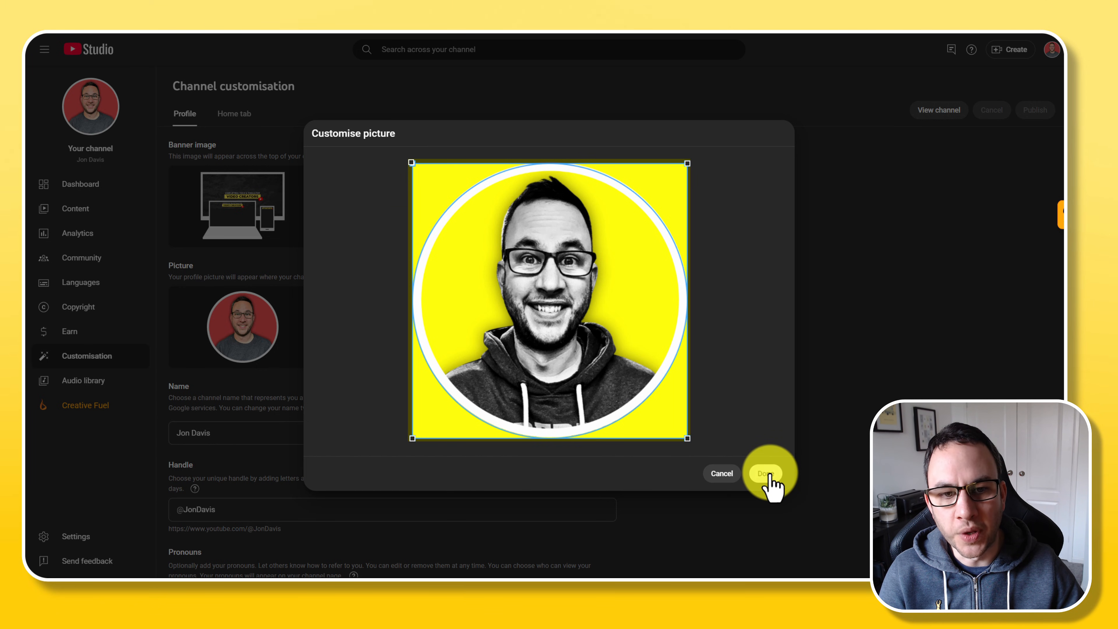
{"action": "left_click", "coordinate": [765, 473]}
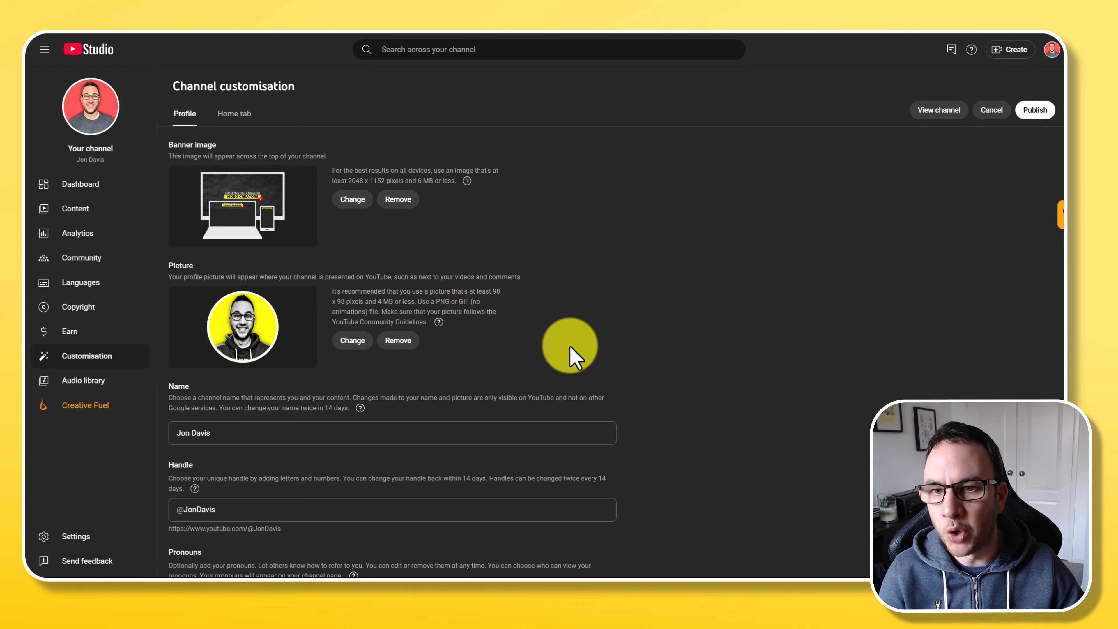
{"action": "mouse_move", "coordinate": [685, 332]}
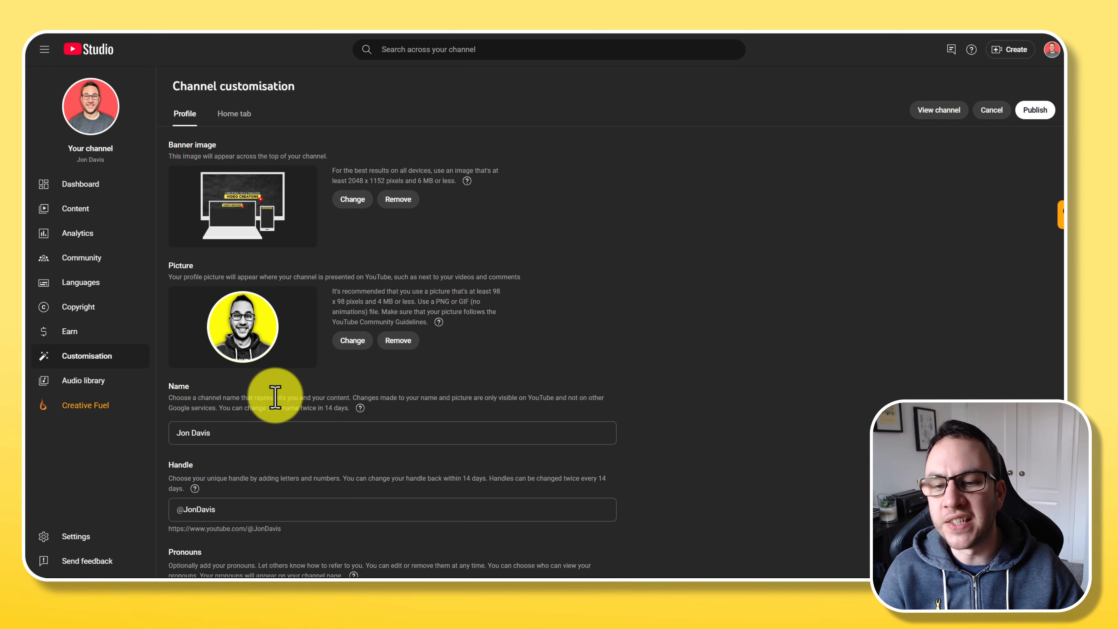
{"action": "mouse_move", "coordinate": [549, 342]}
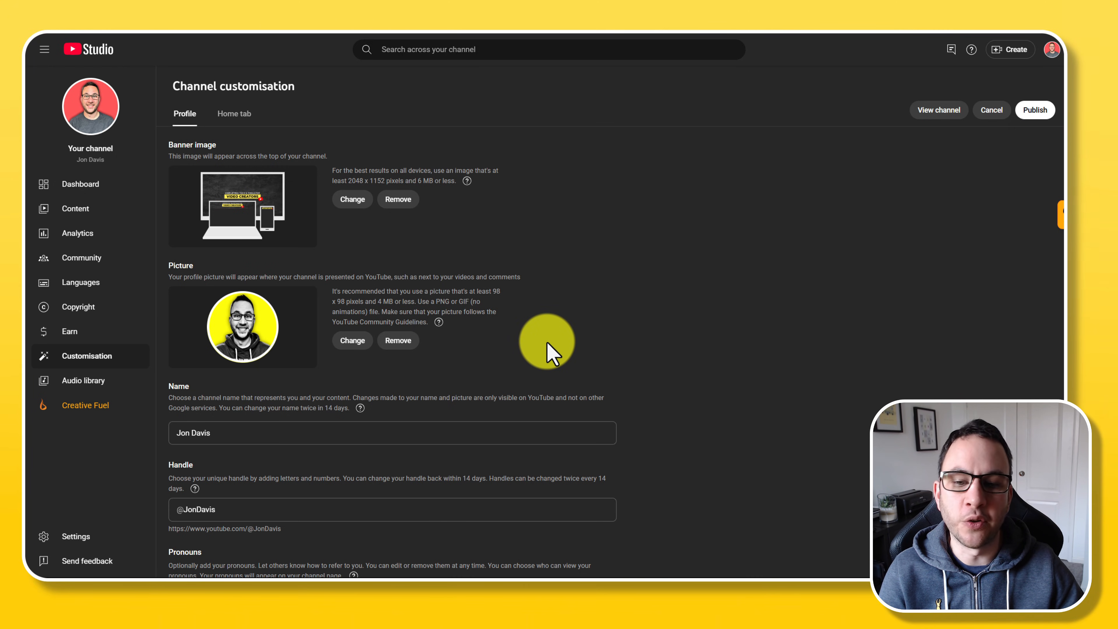